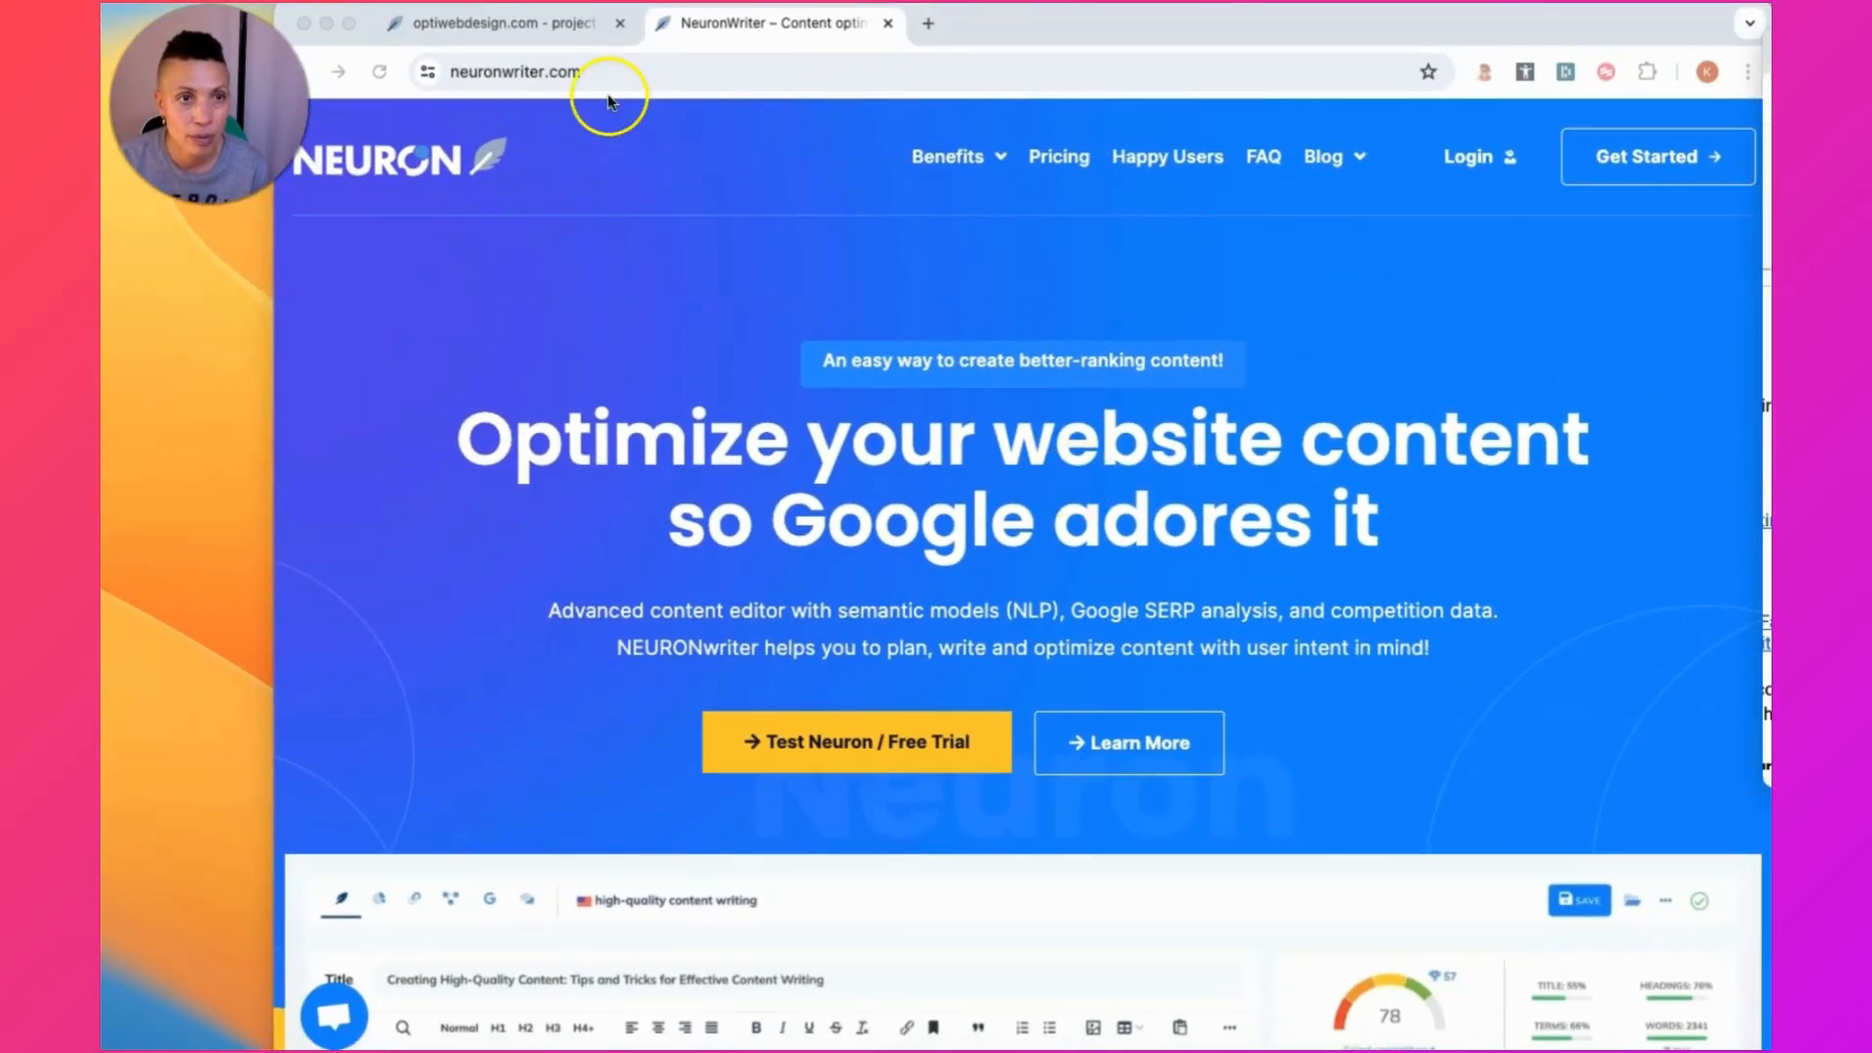
- Switch to the optiwebdesign.com project tab showing its Content queries list
left_click(502, 23)
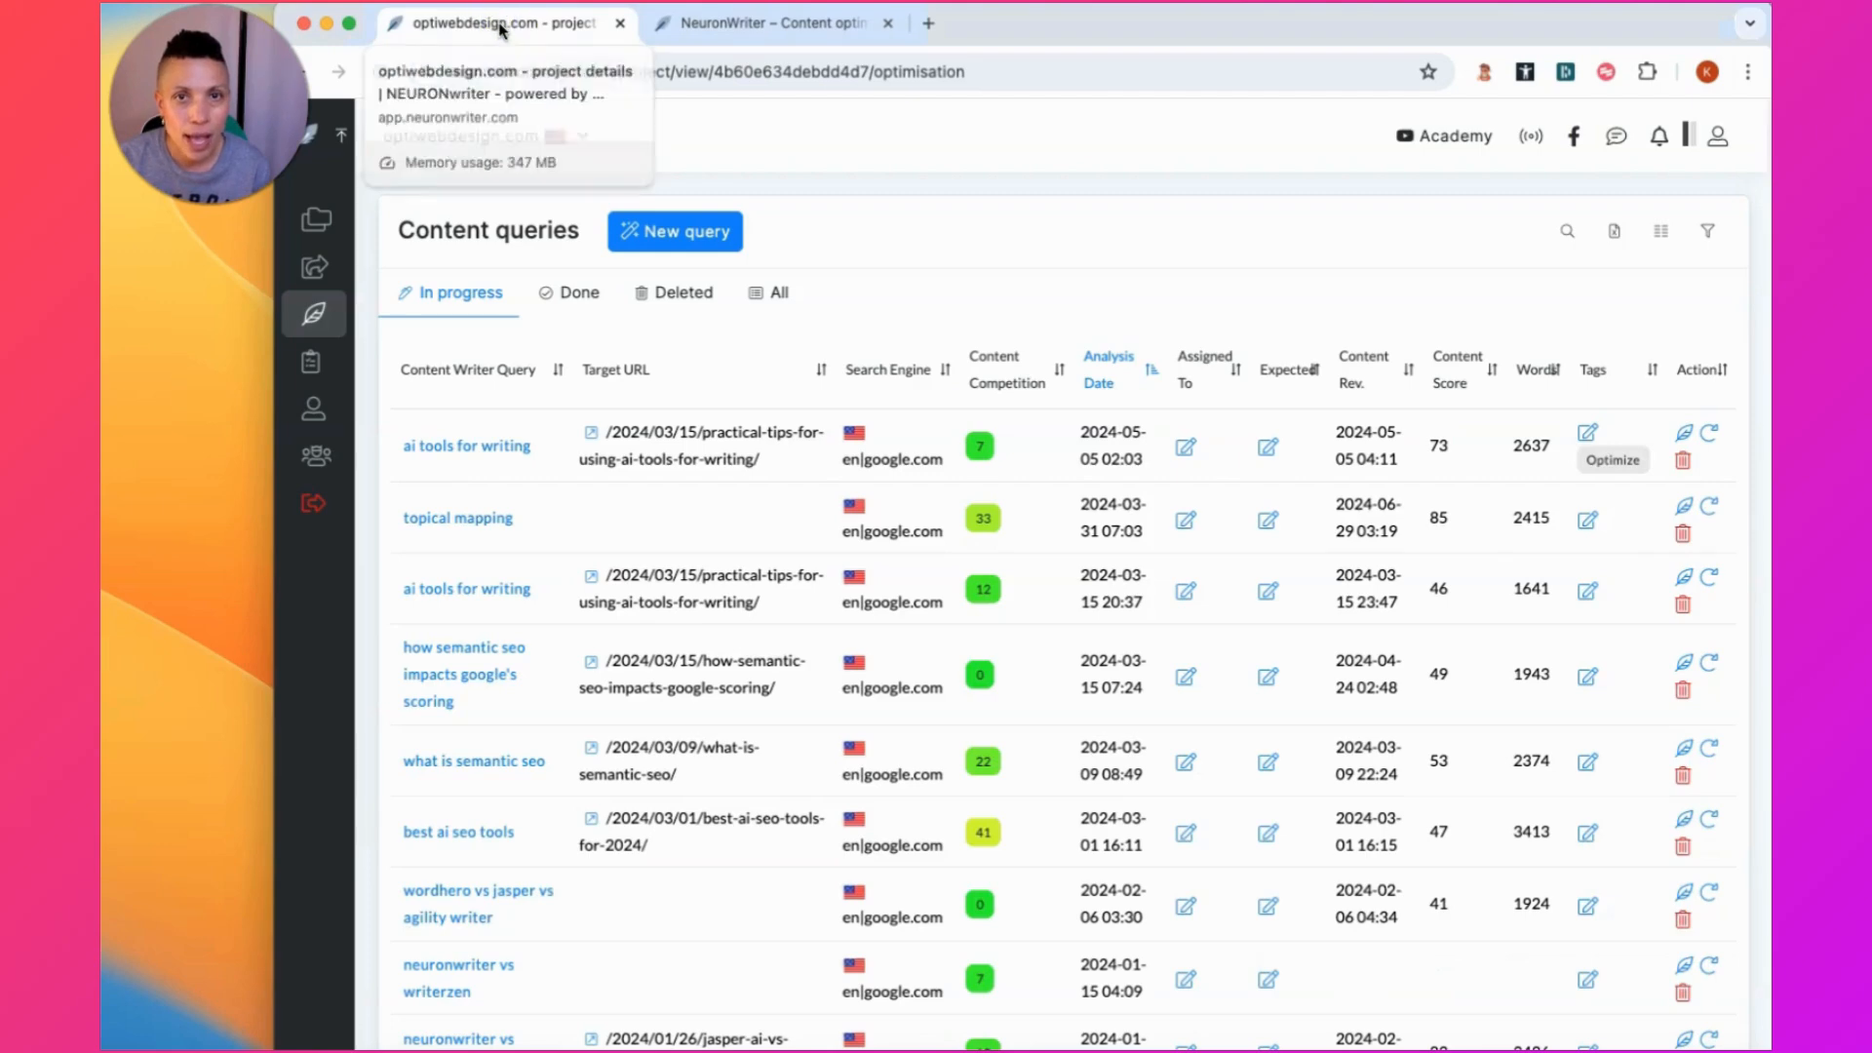
mouse_move(913, 285)
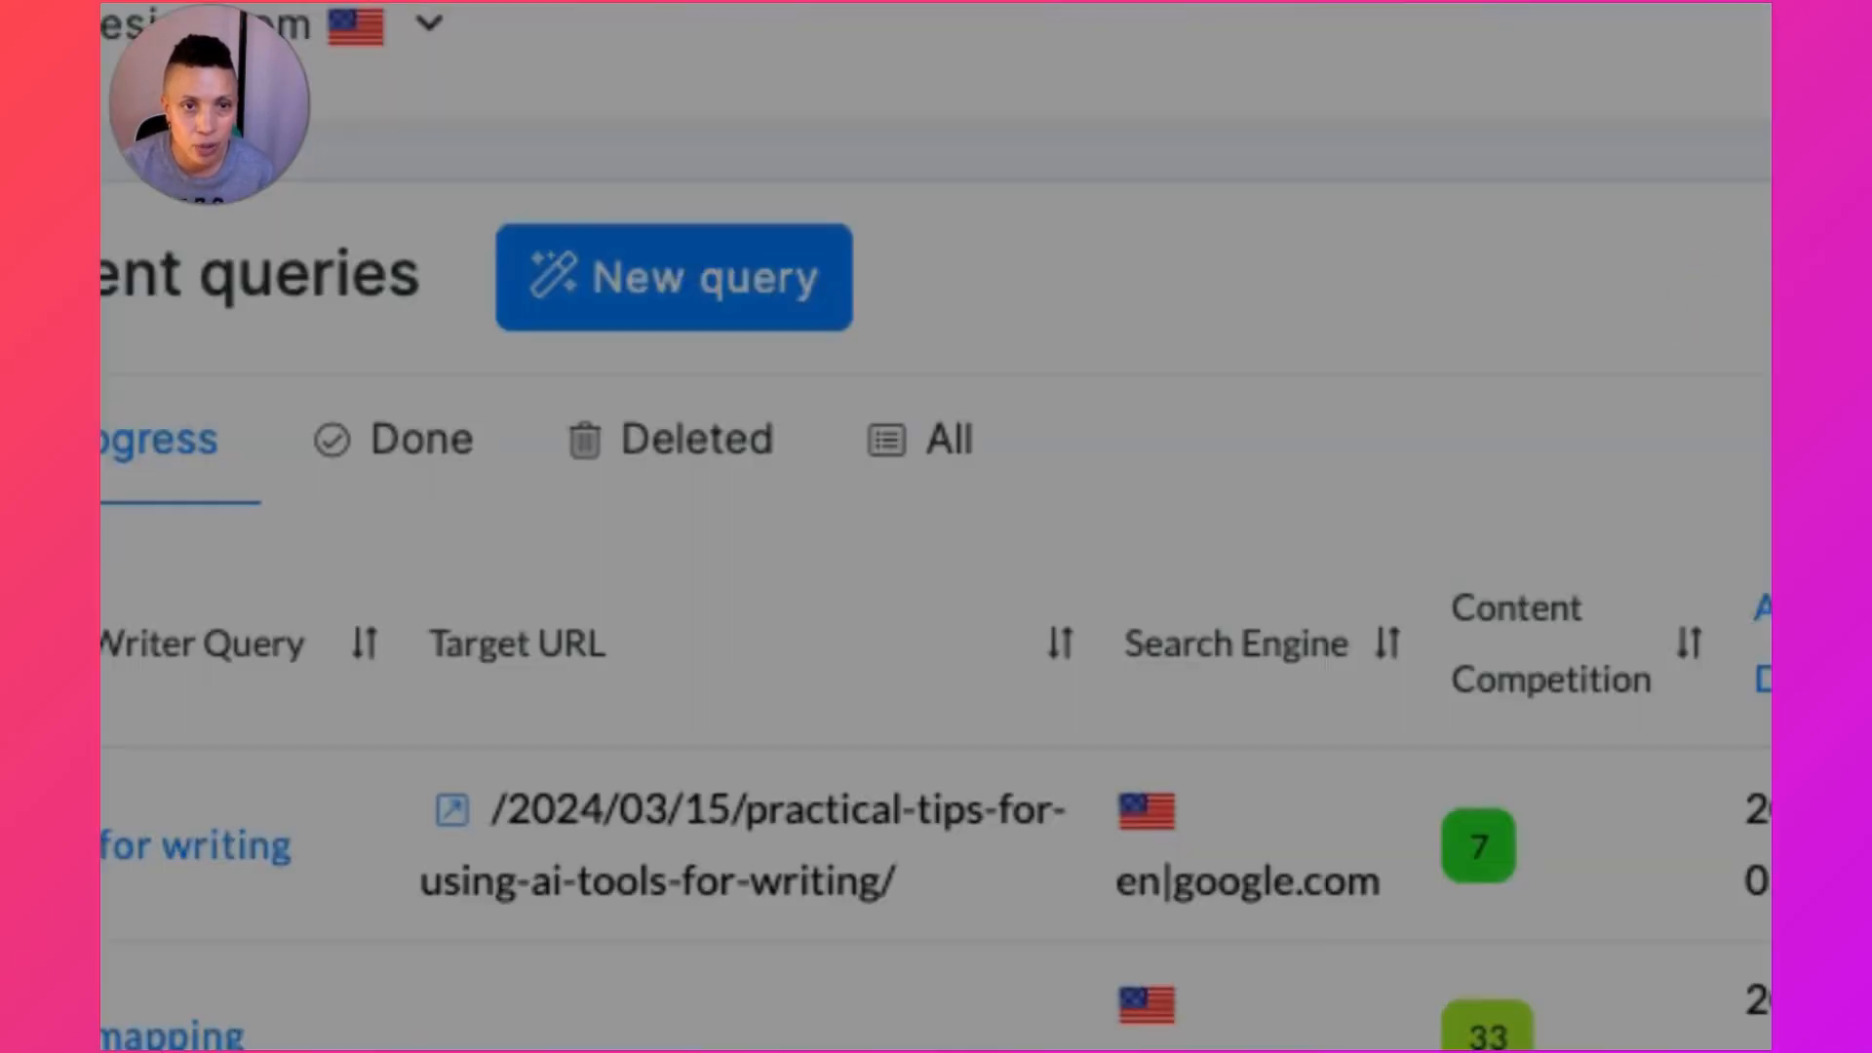
- Create and start a new query for 'nlp tools and techniques' in United States / English
left_click(673, 275)
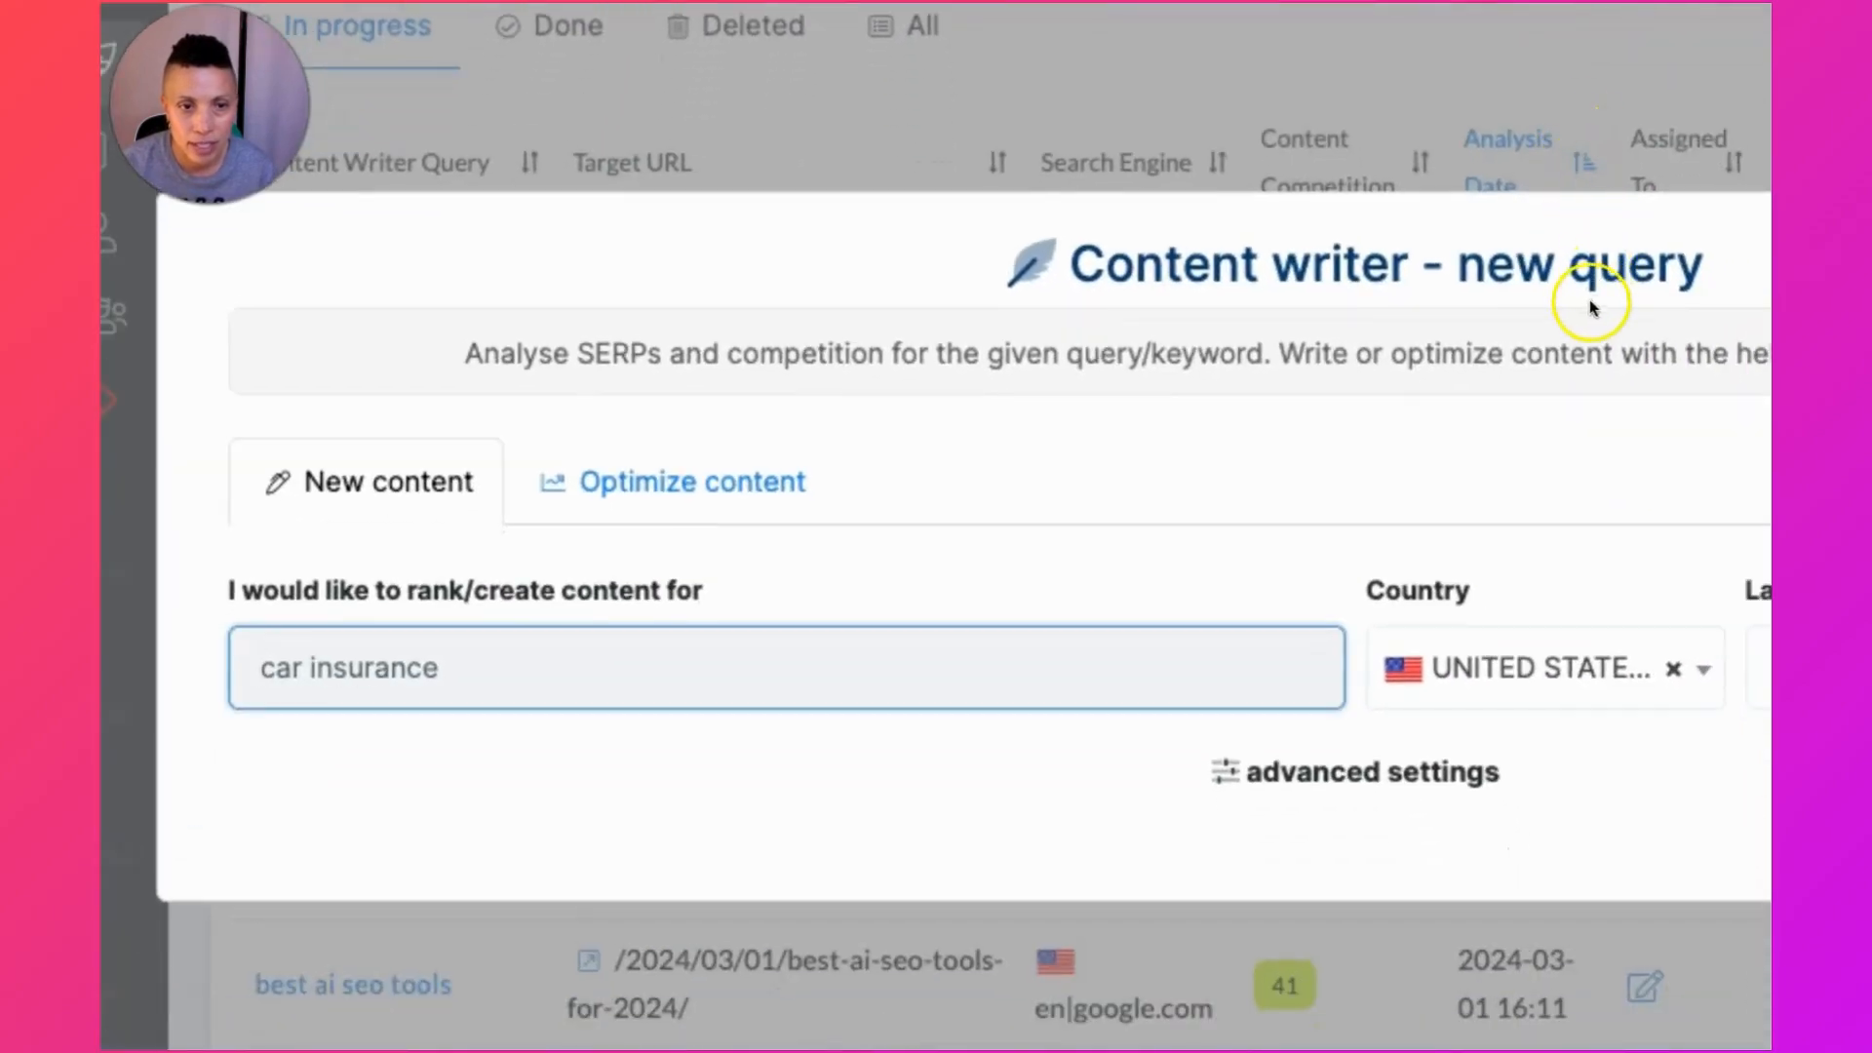
left_click(260, 667)
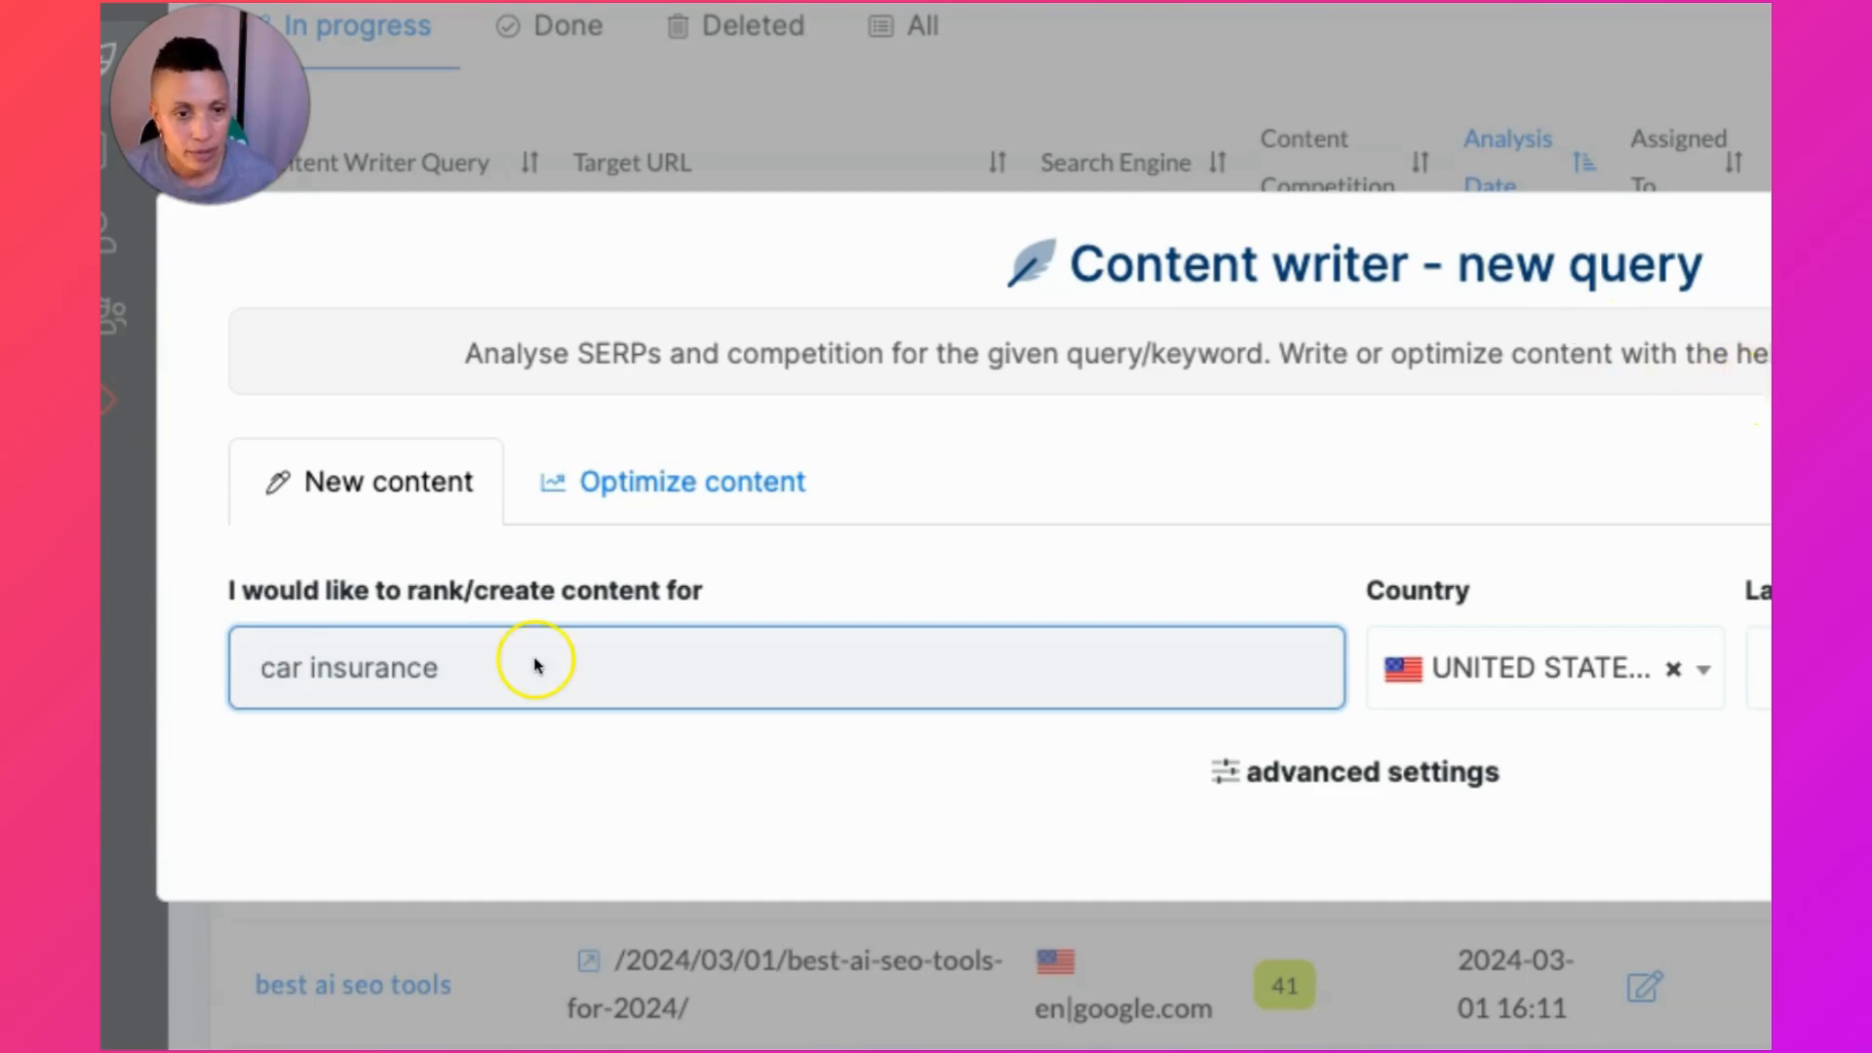
type("nlp tools and techniques")
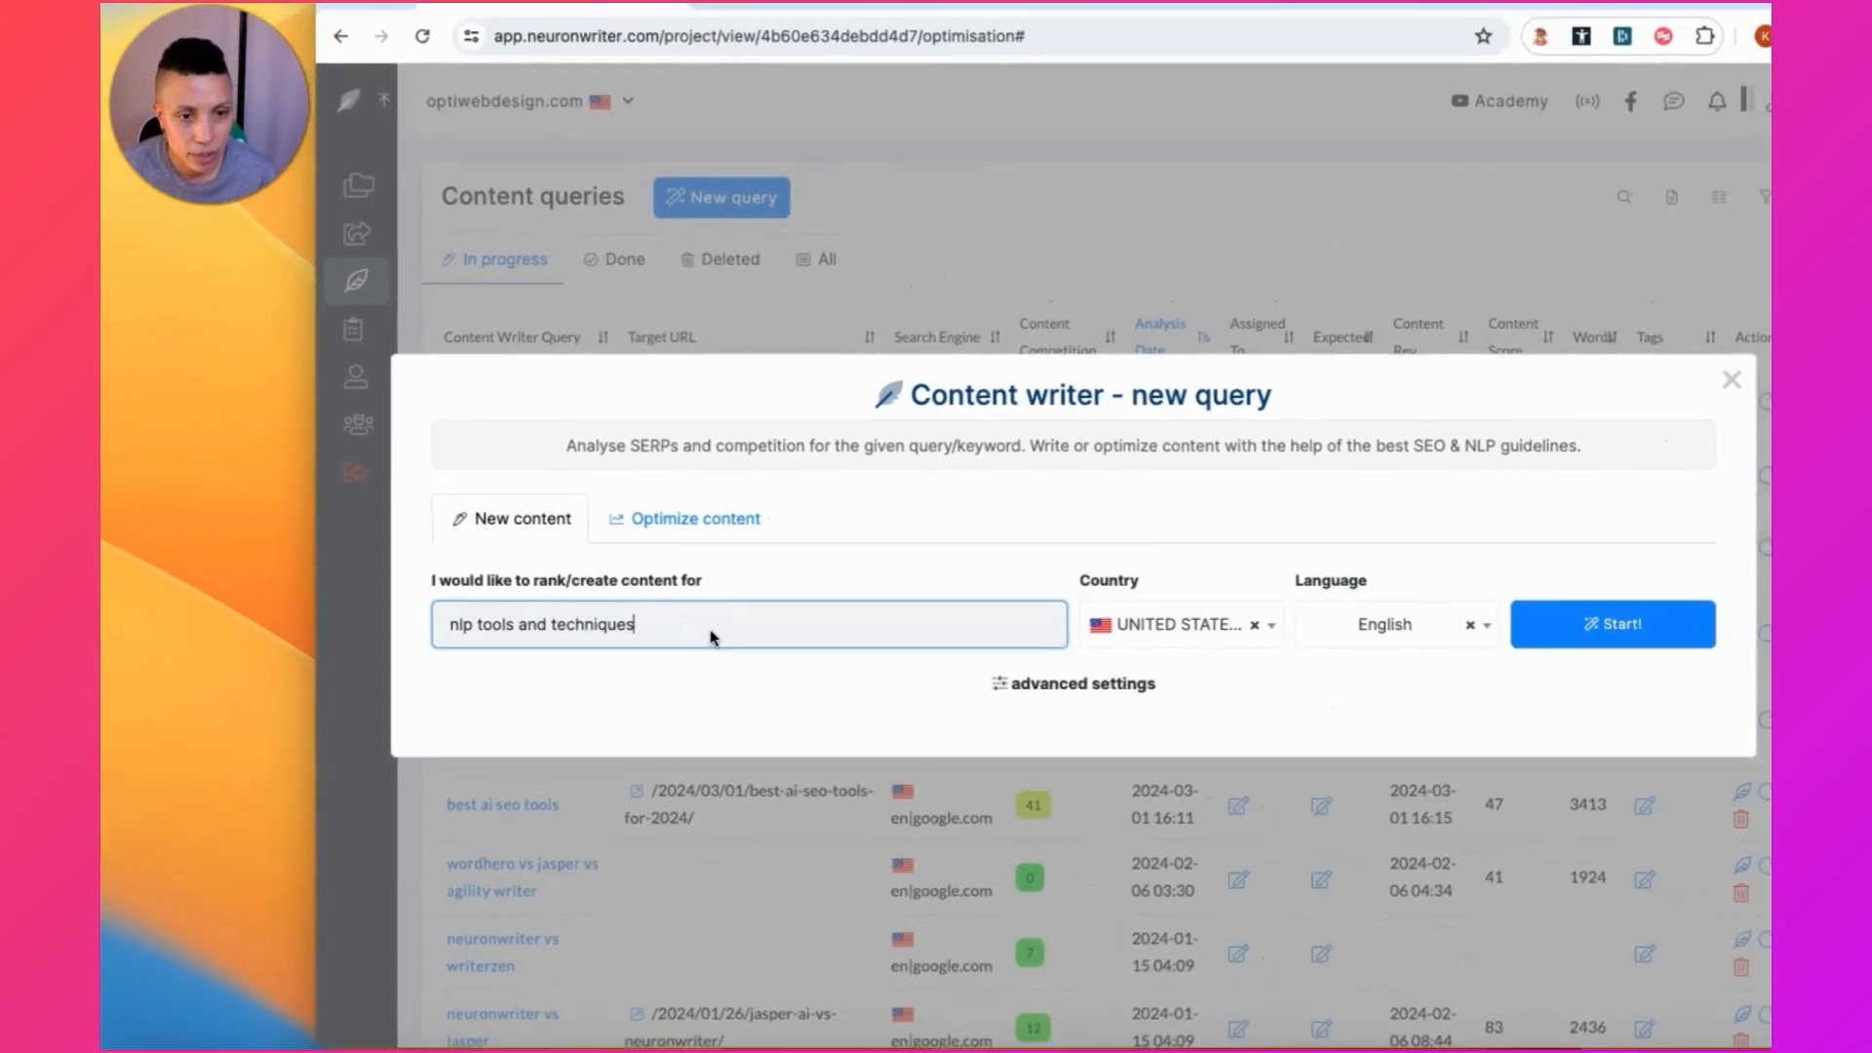
mouse_move(1357, 509)
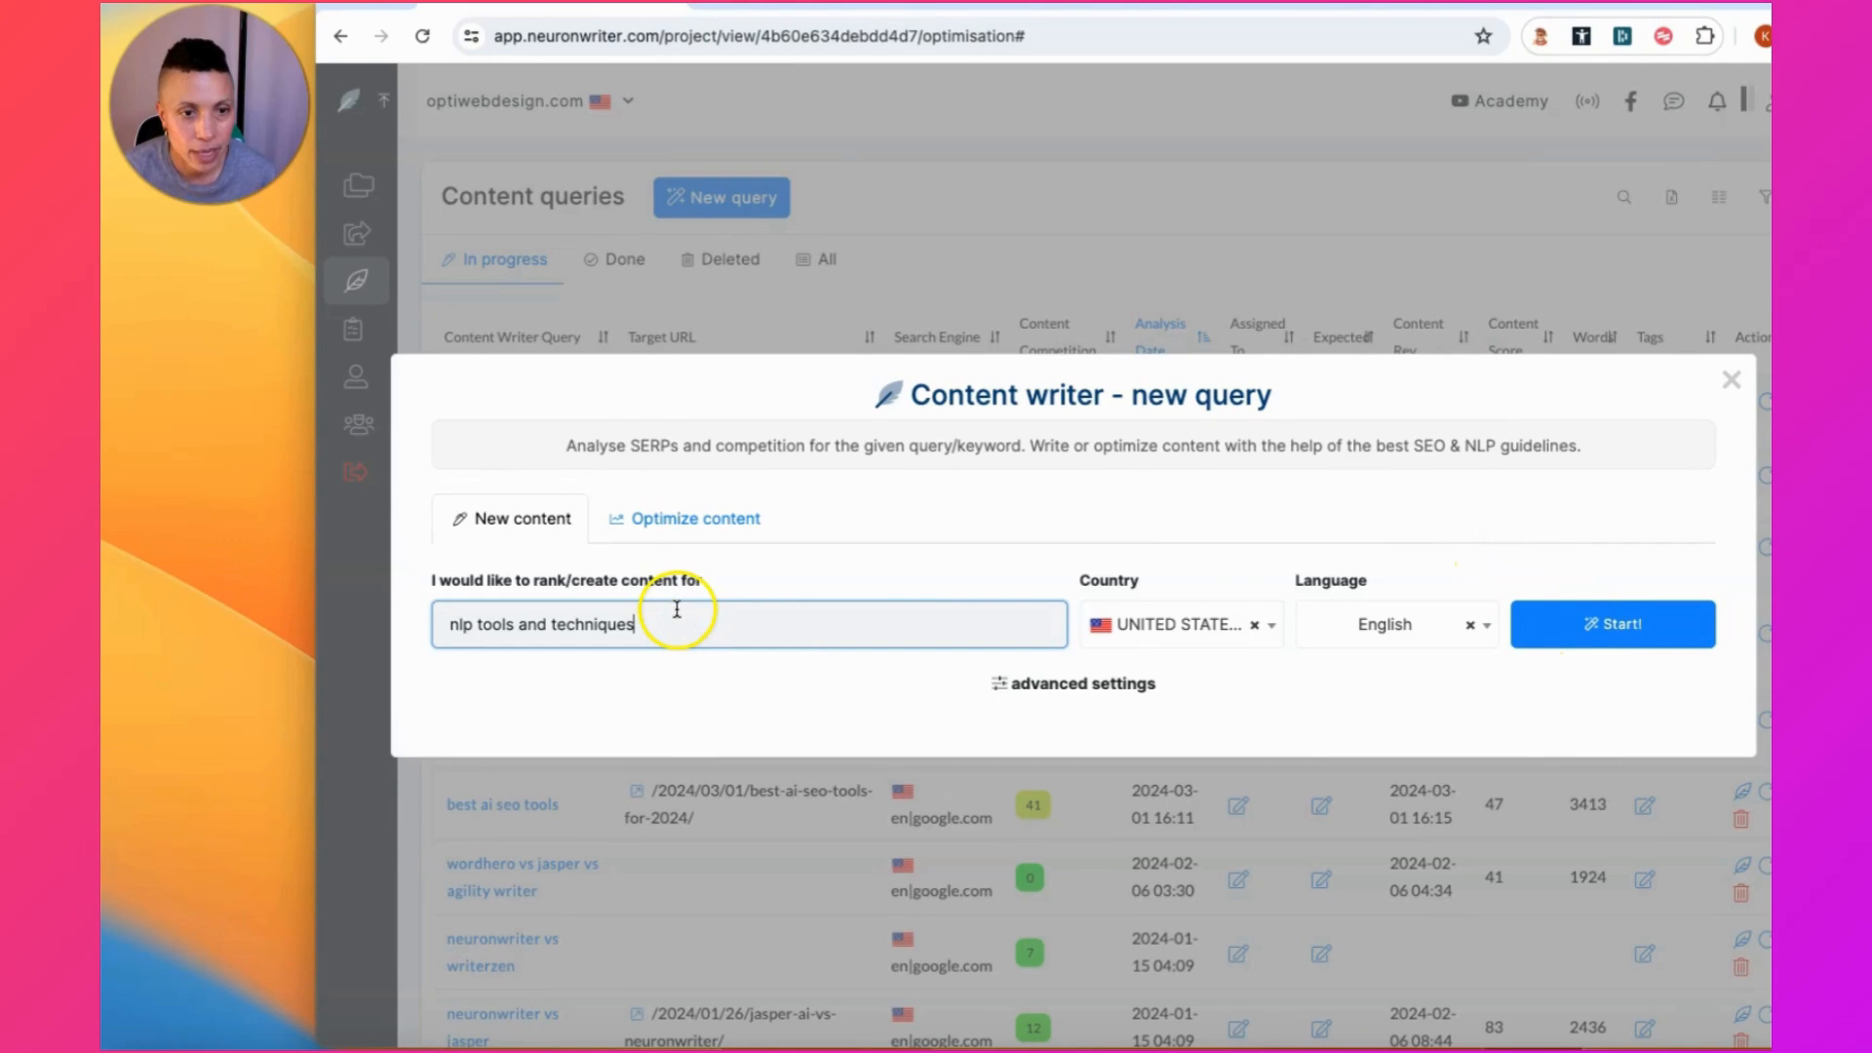
left_click(1613, 624)
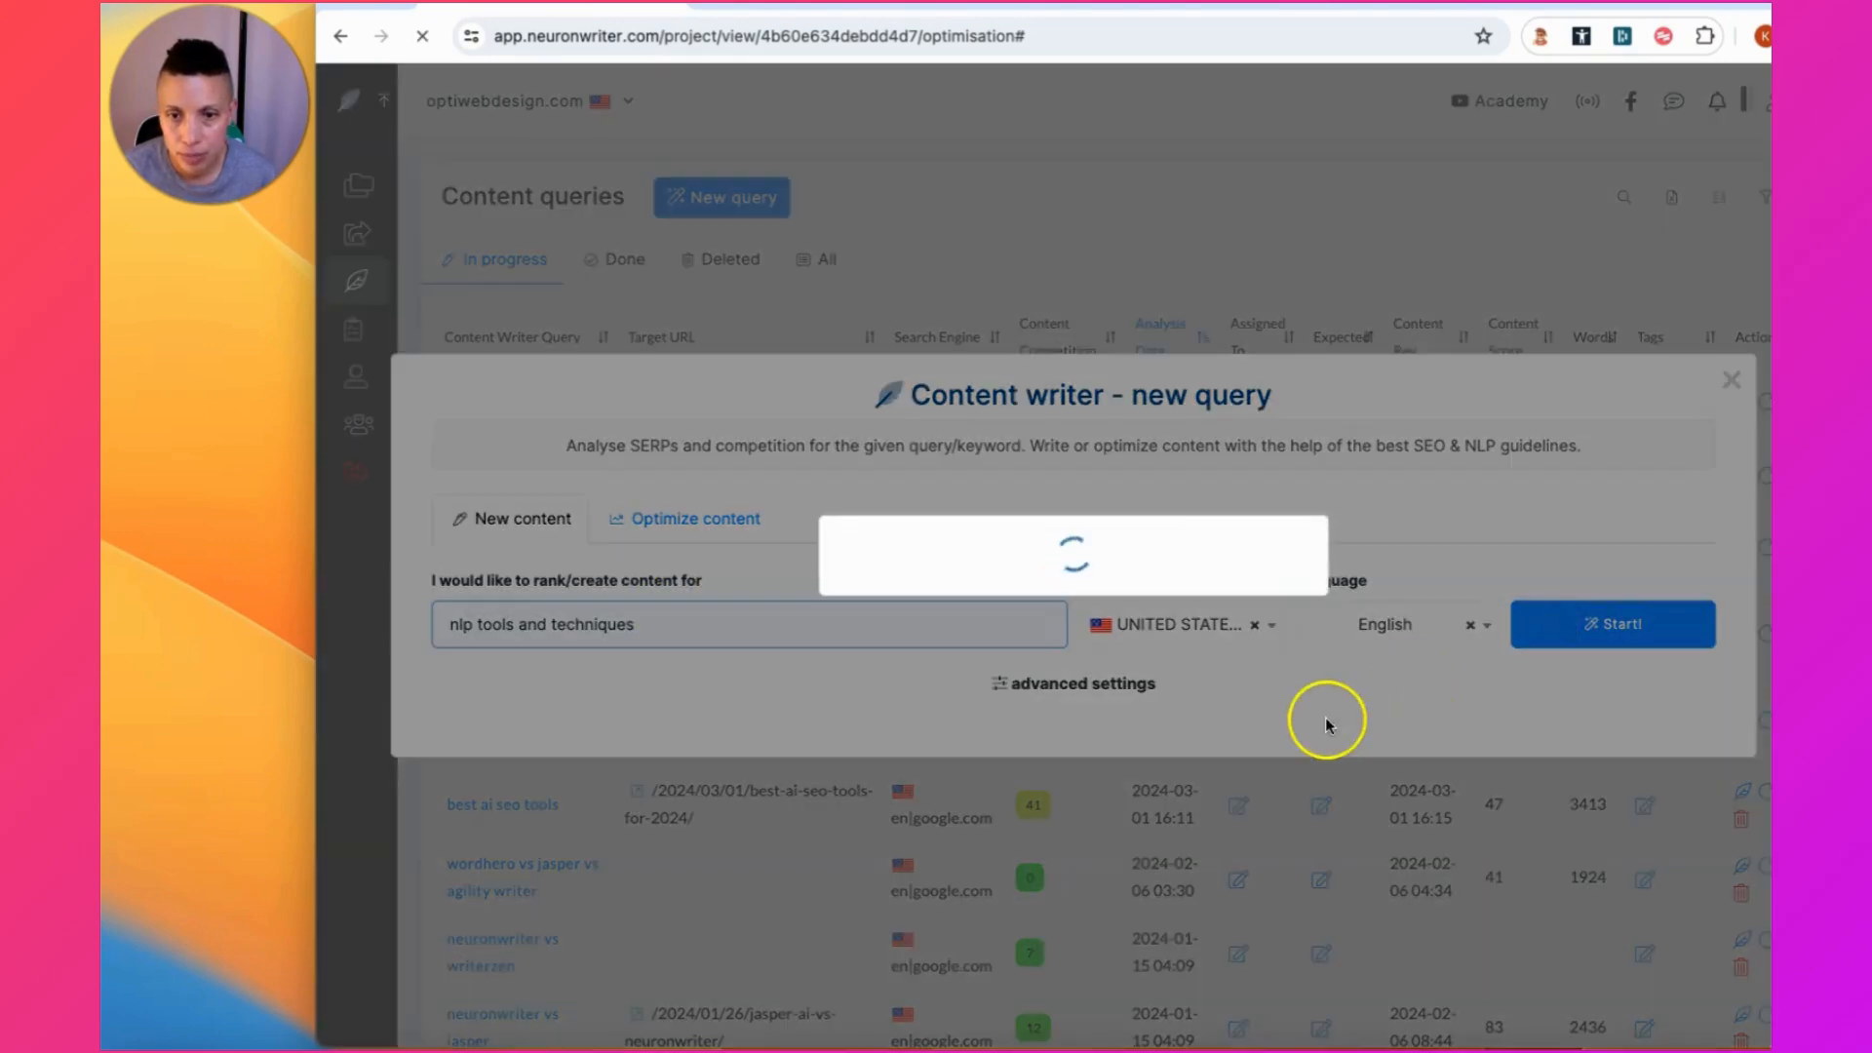
left_click(1612, 624)
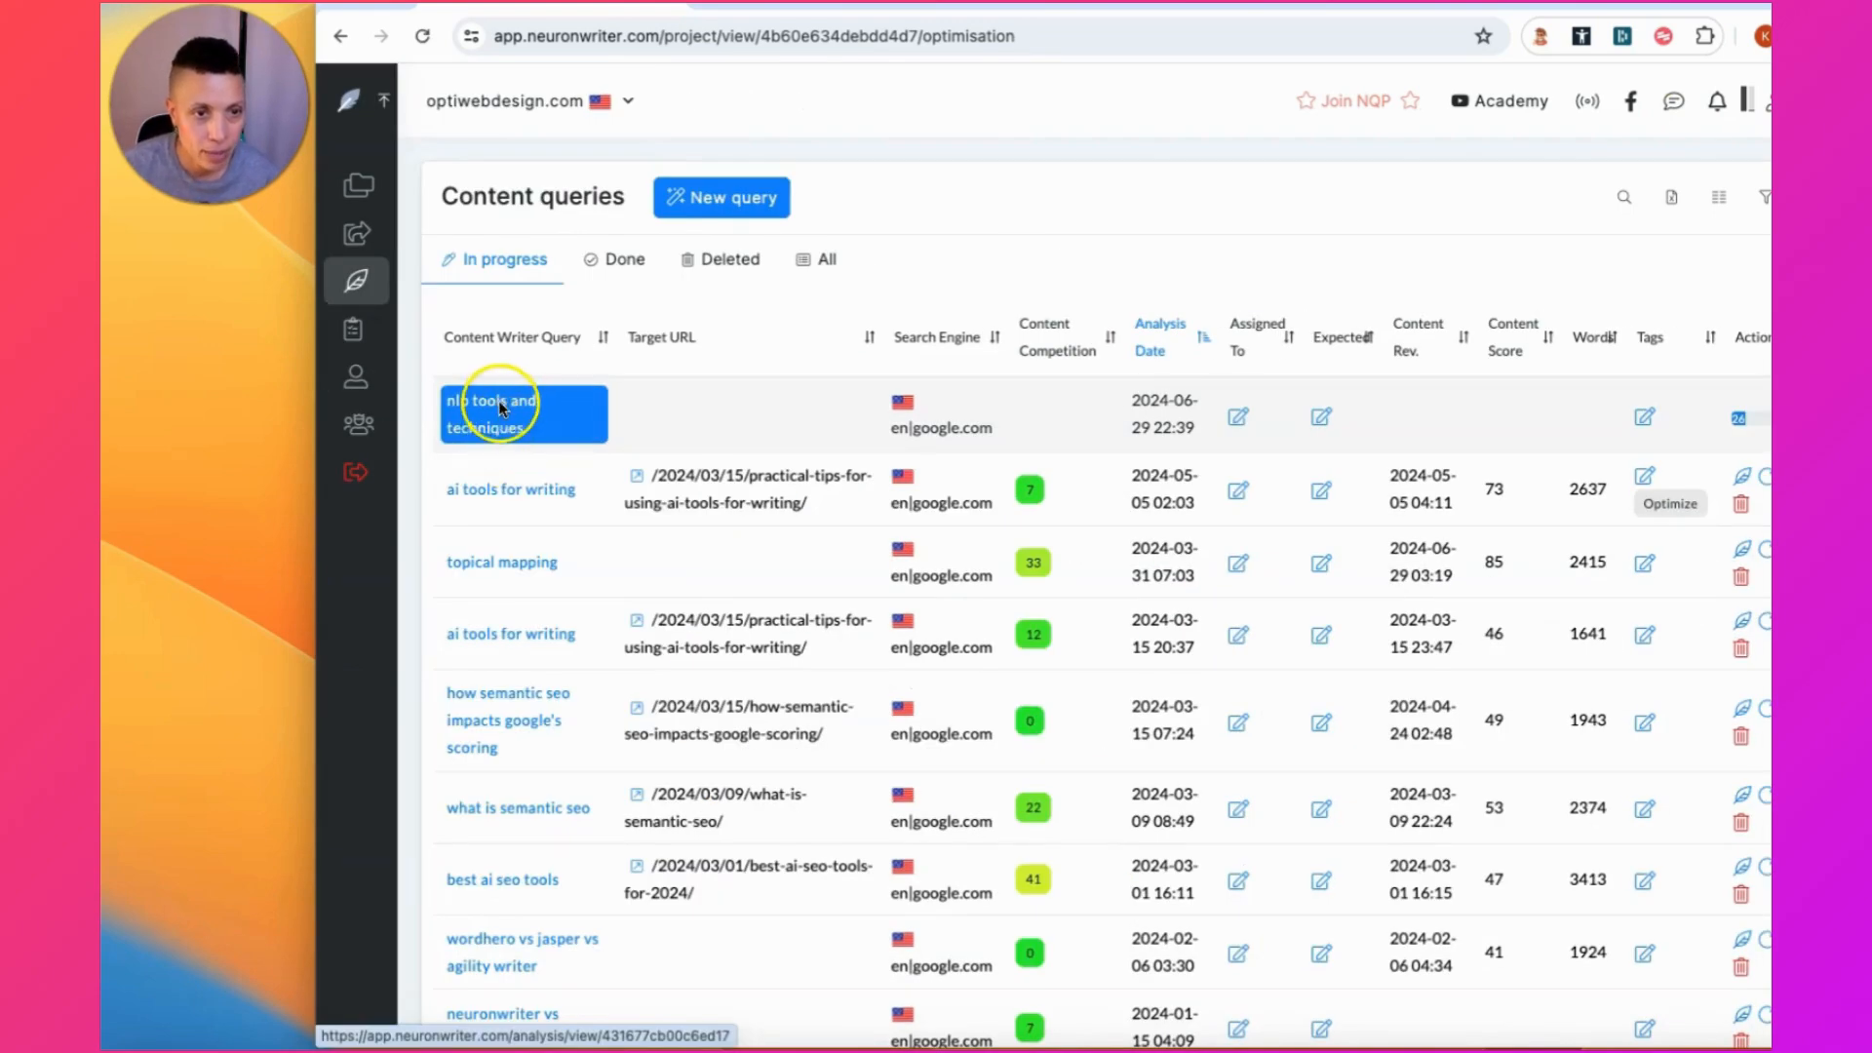
- Select competitor ranks 11, 15 and 16 as references alongside the top ten
left_click(490, 414)
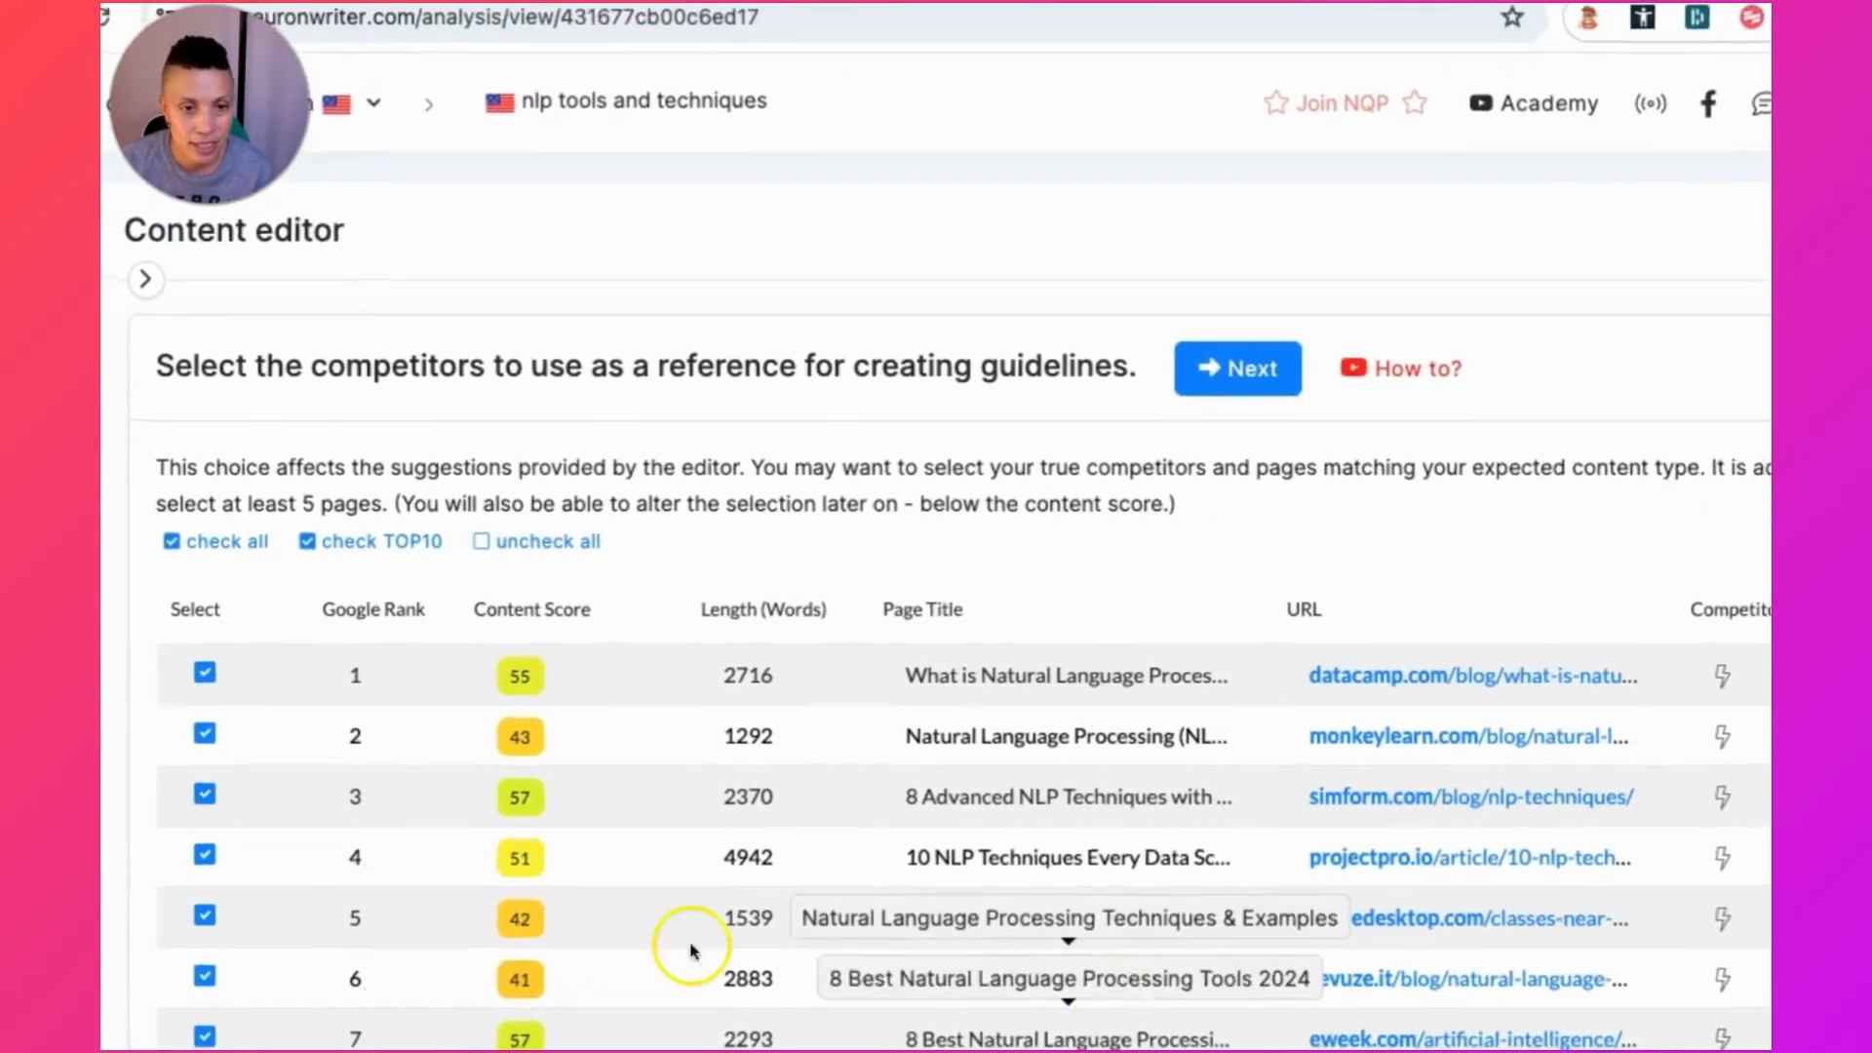
scroll("down", 3)
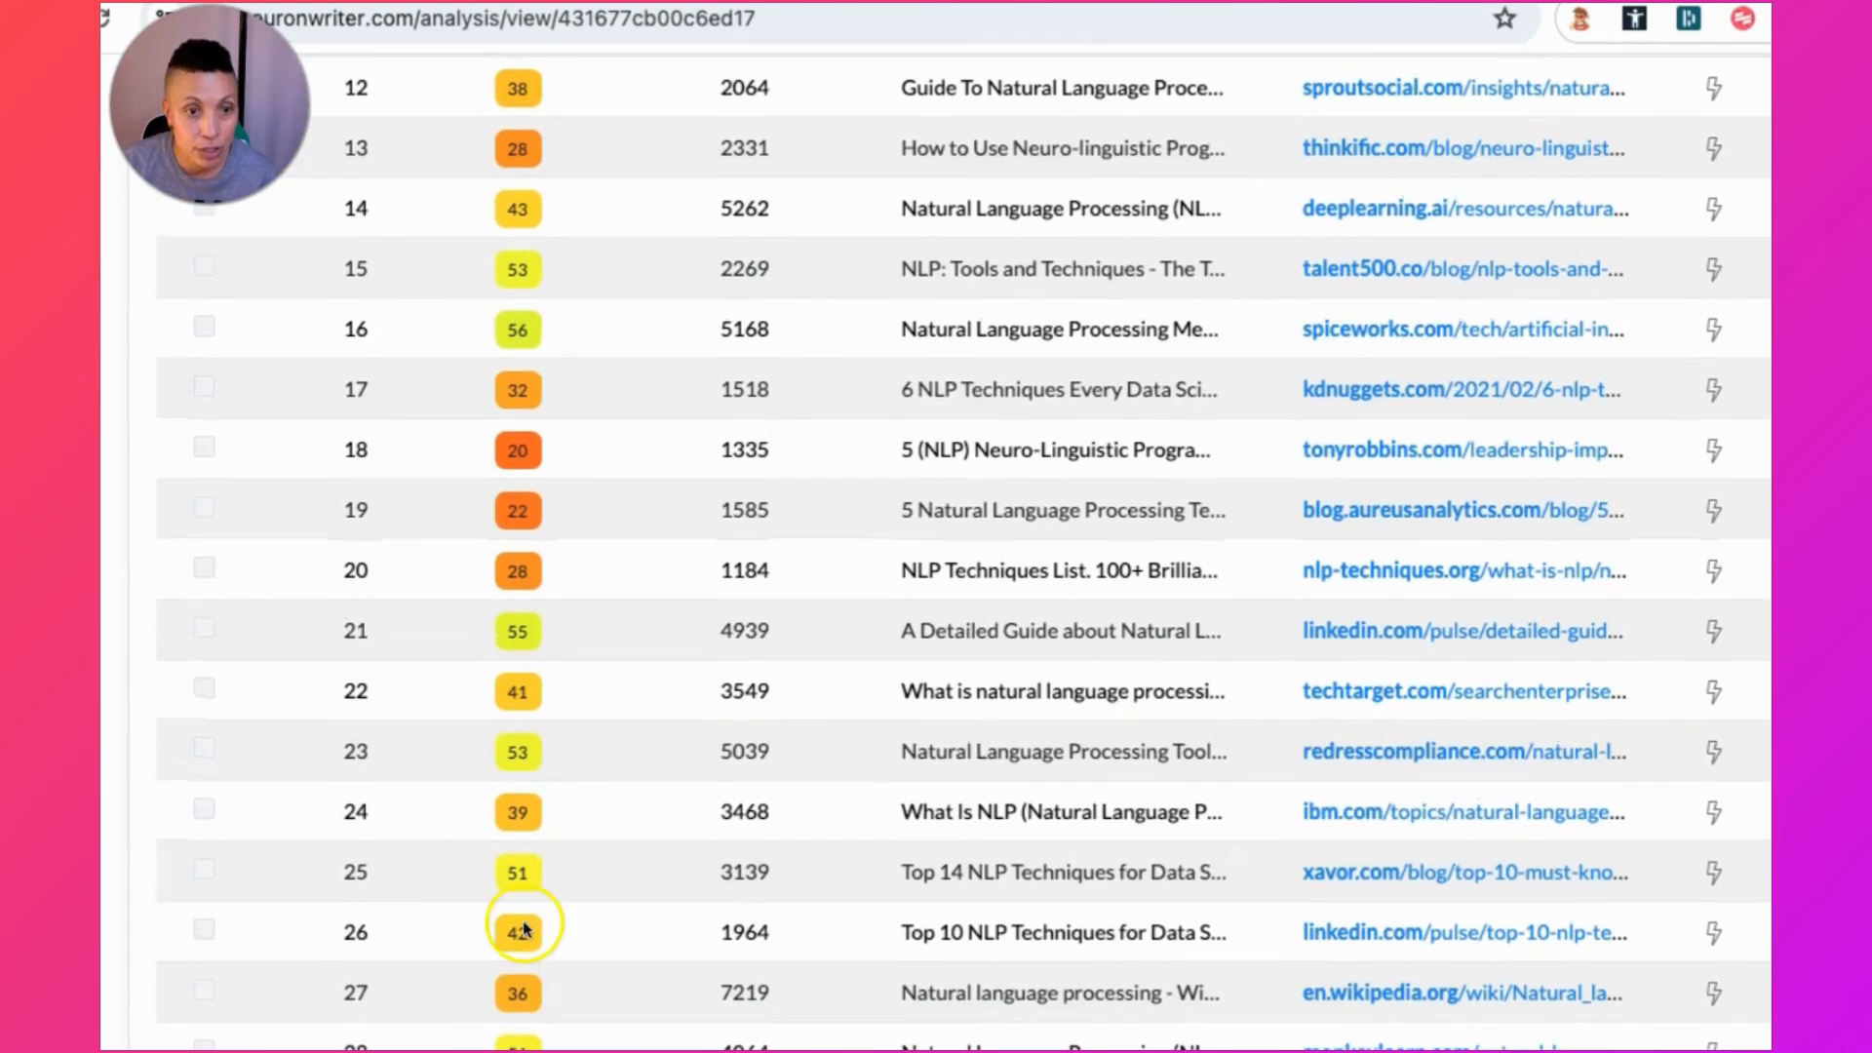
scroll("up", 3)
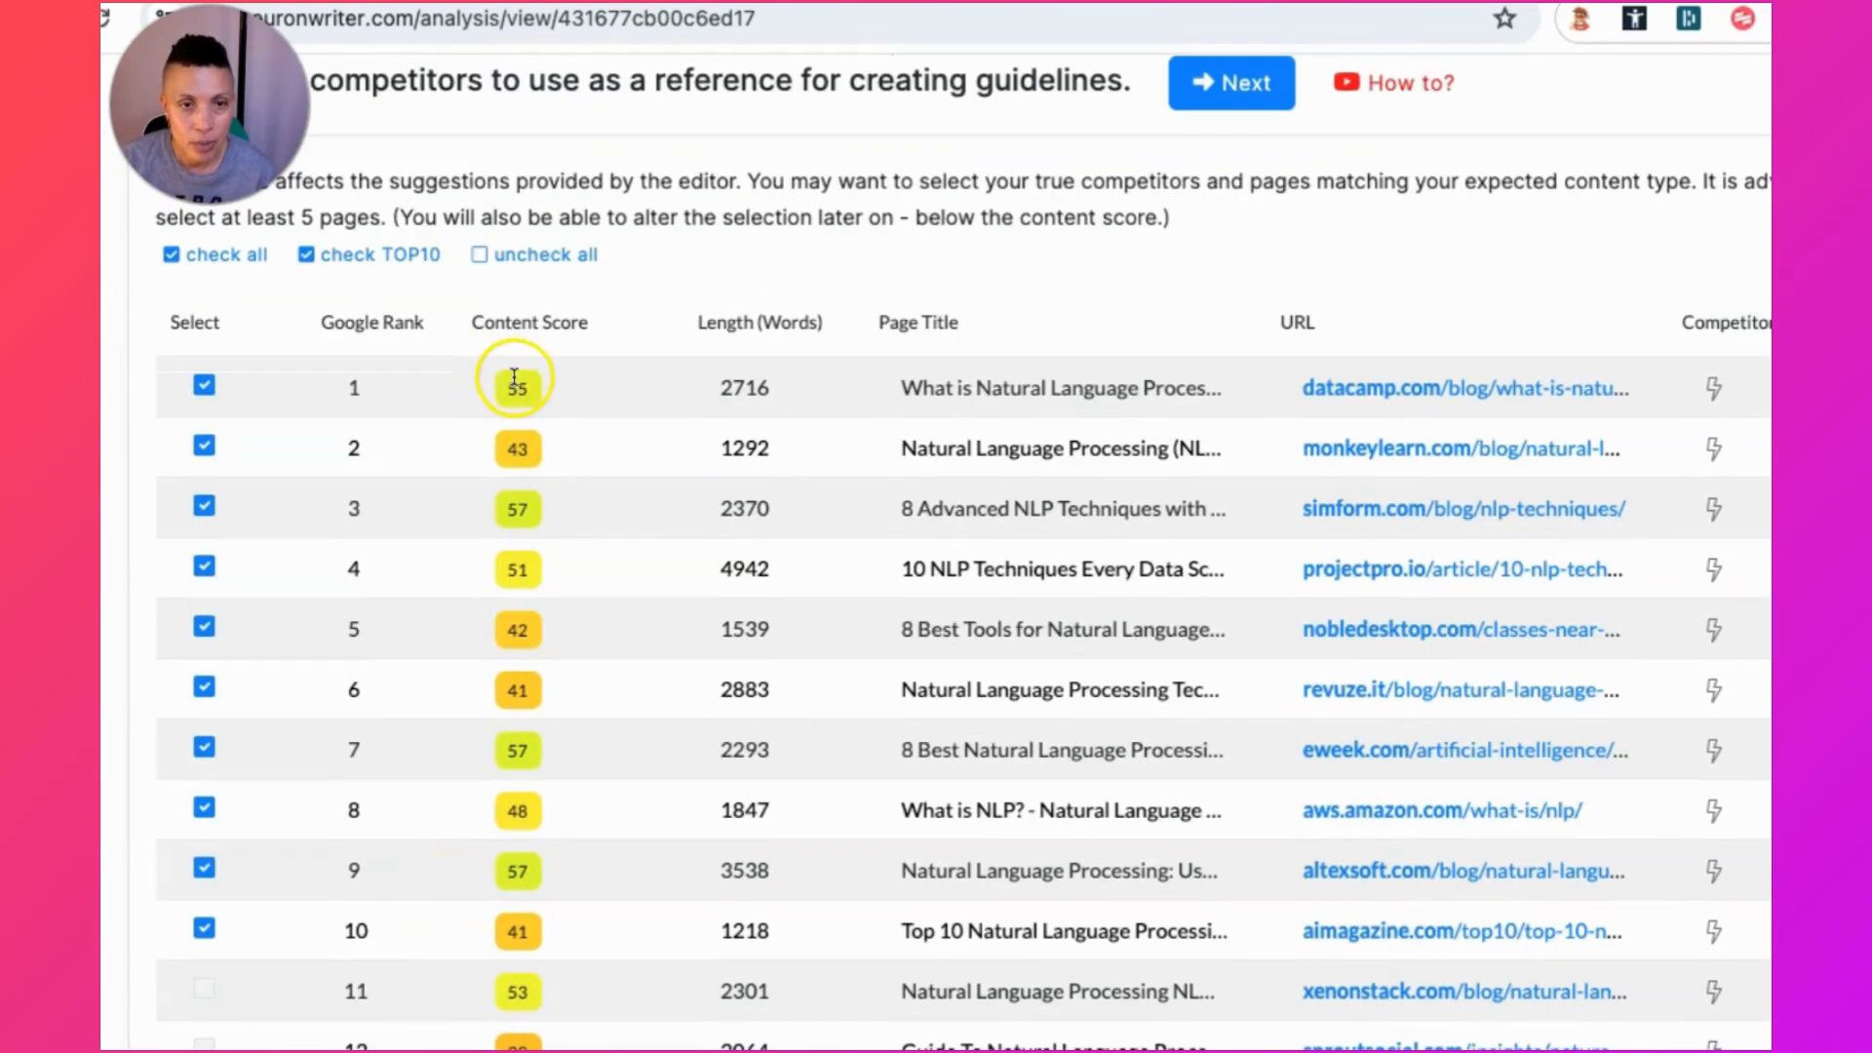
mouse_move(517, 567)
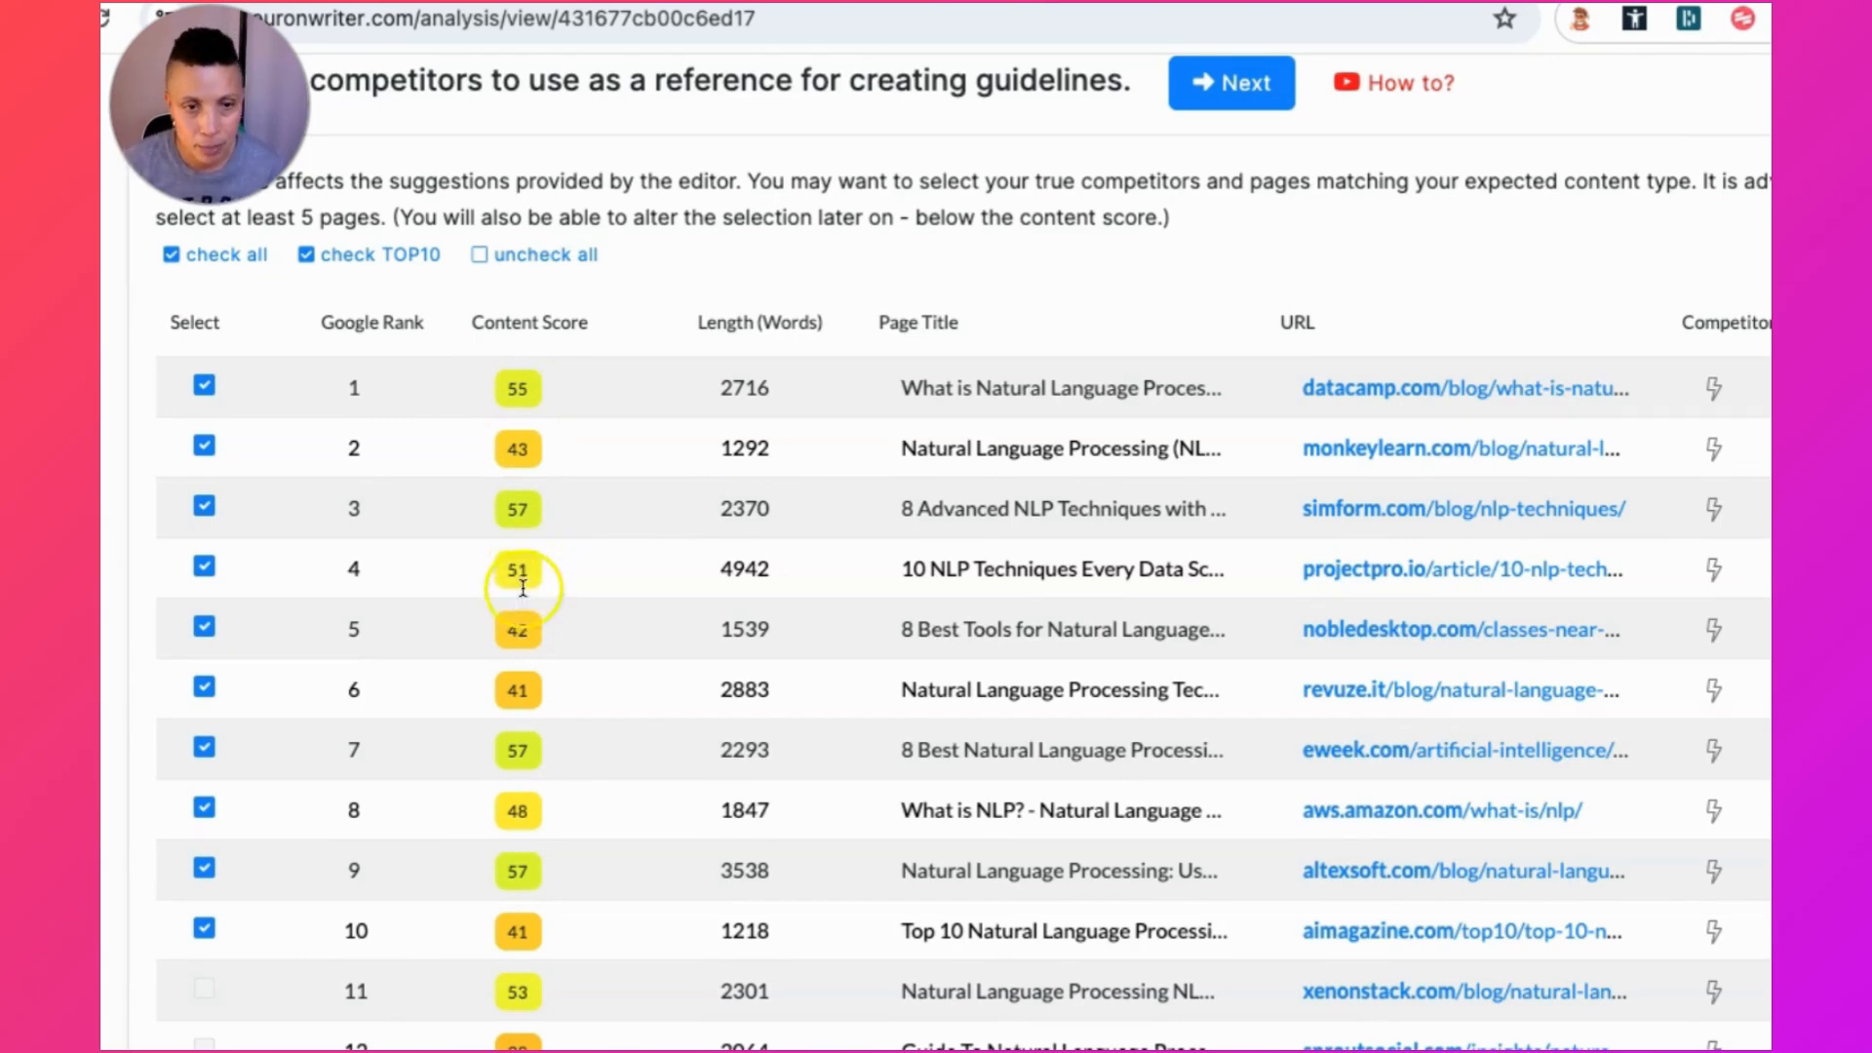
scroll("down", 3)
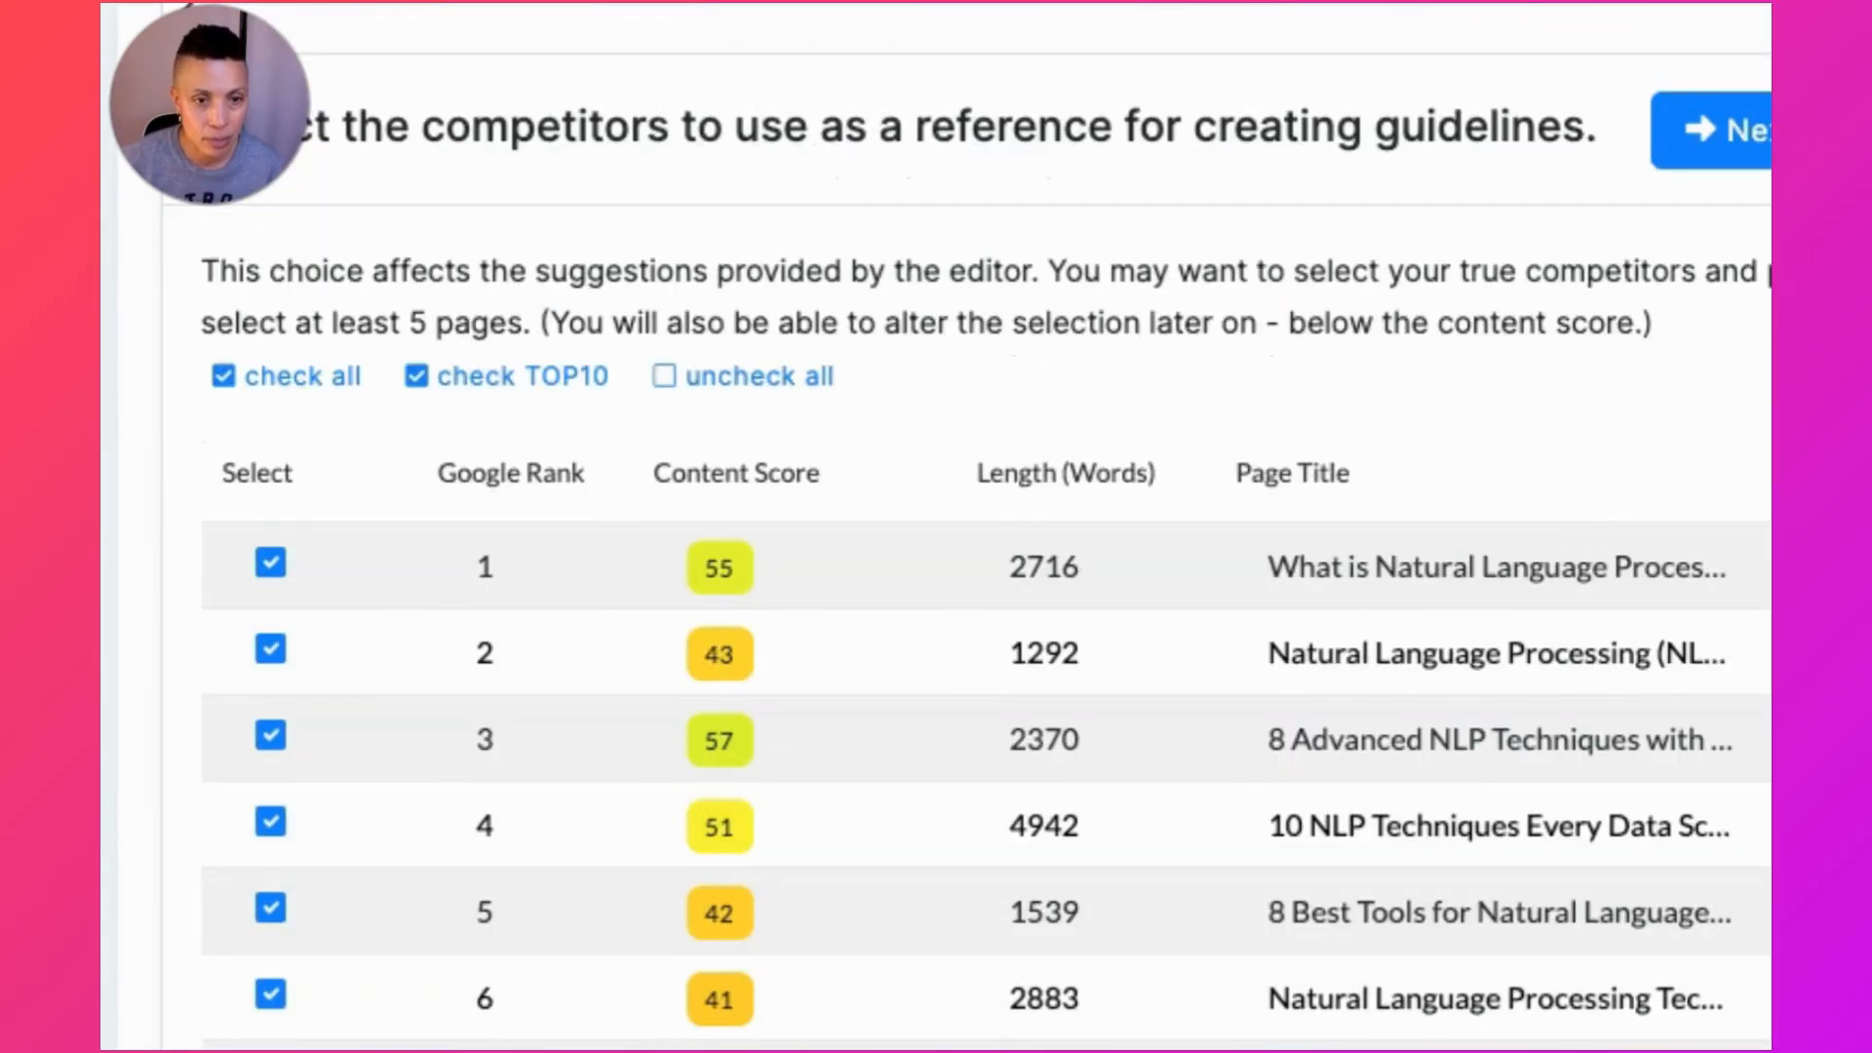
scroll("down", 3)
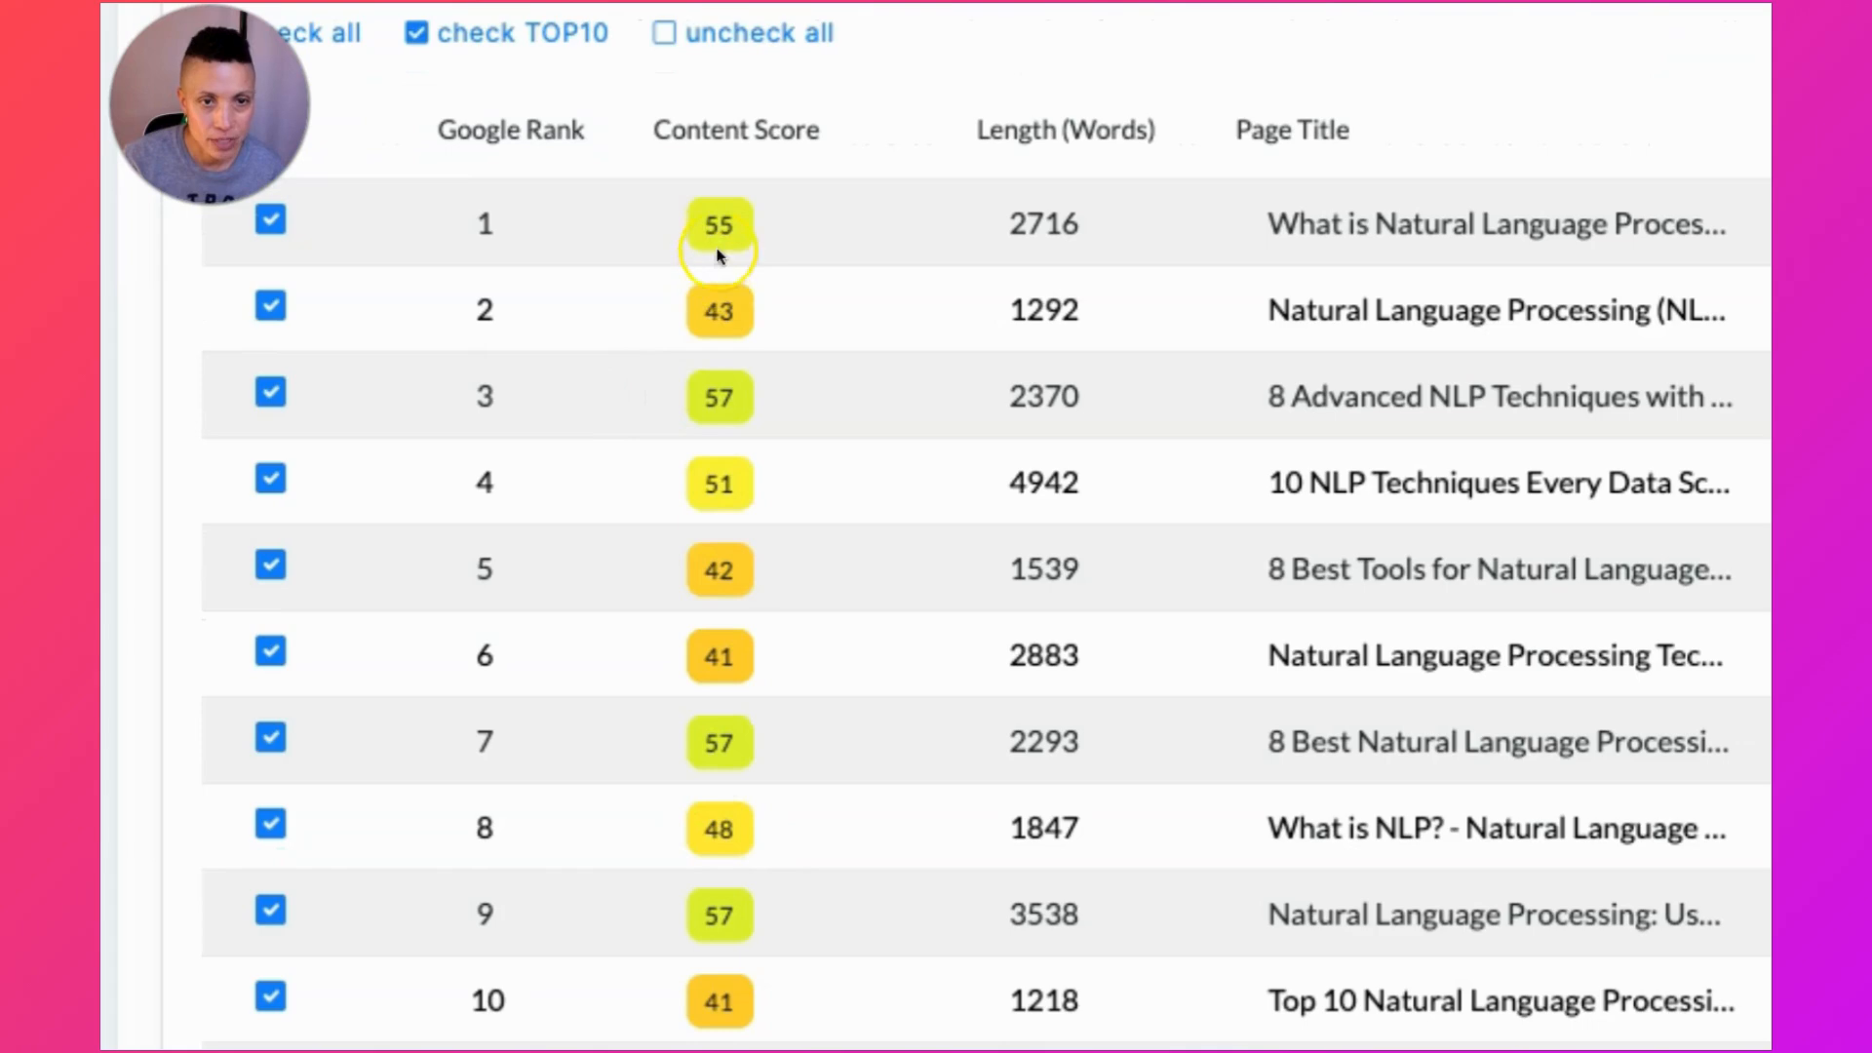
left_click(719, 224)
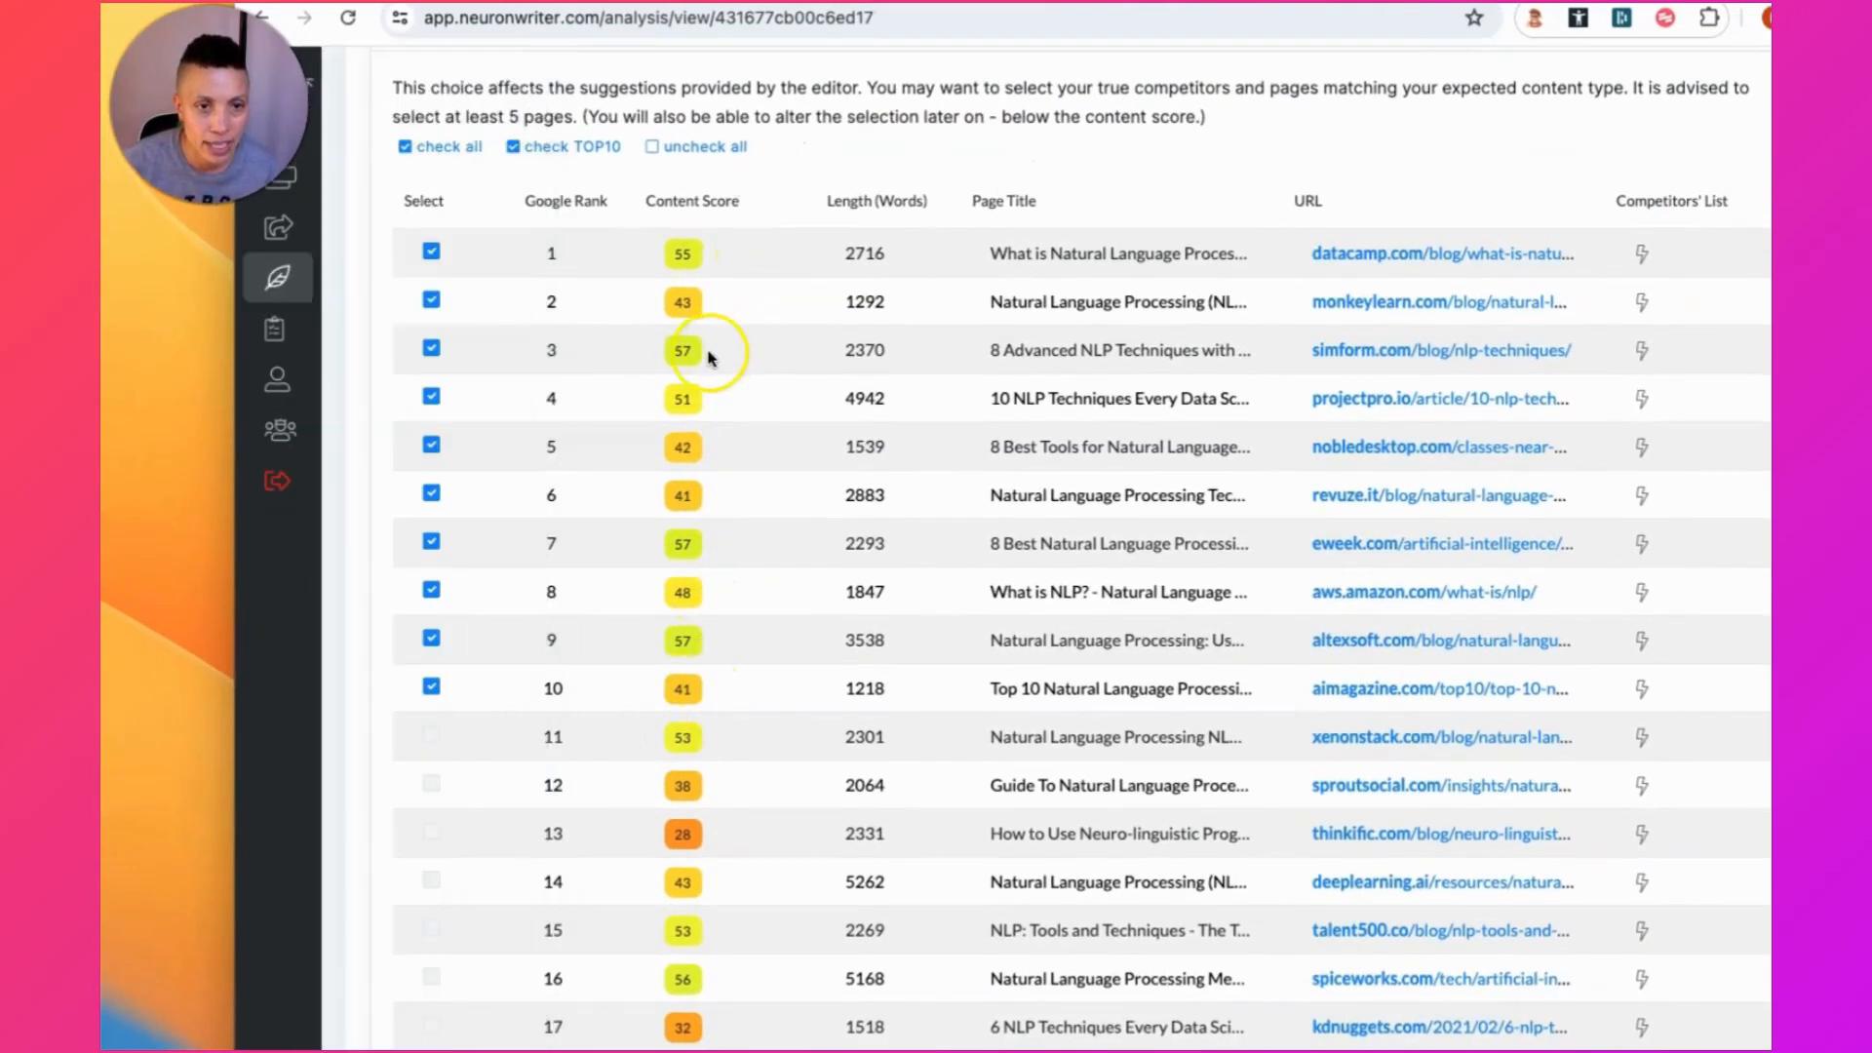
mouse_move(682, 398)
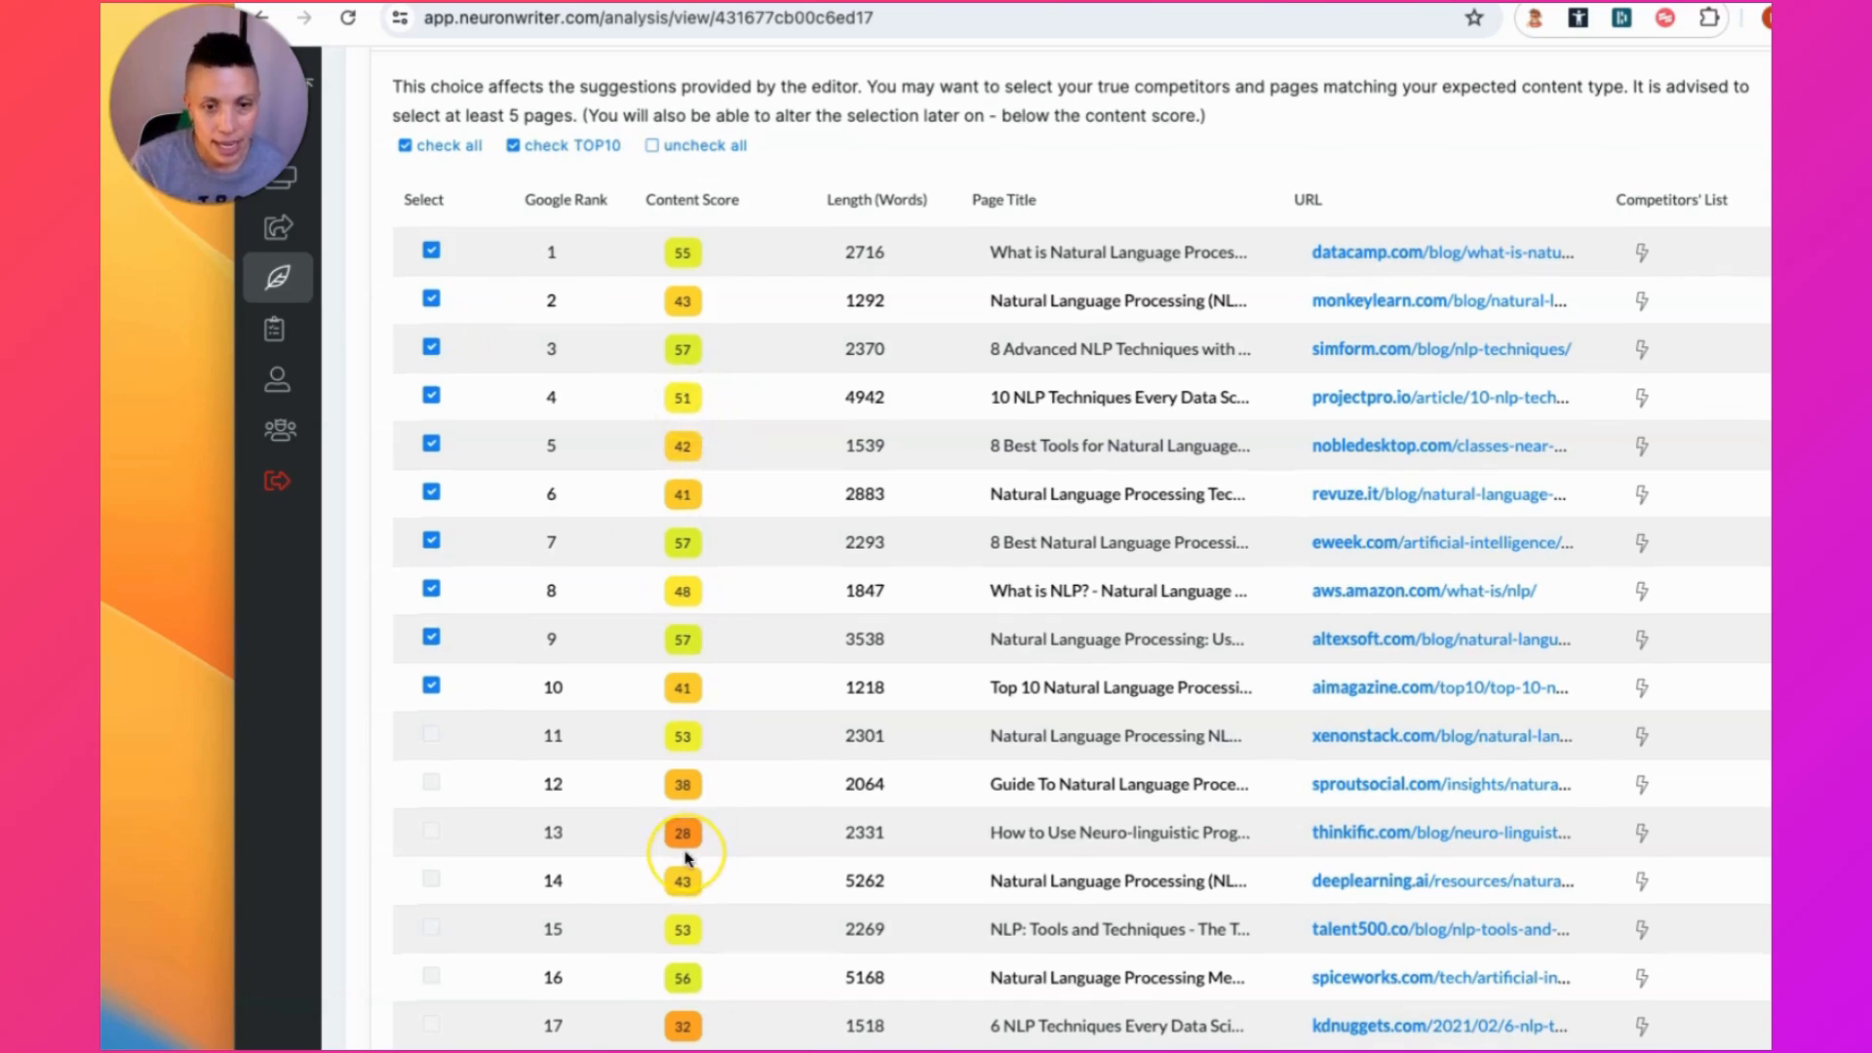
scroll("down", 3)
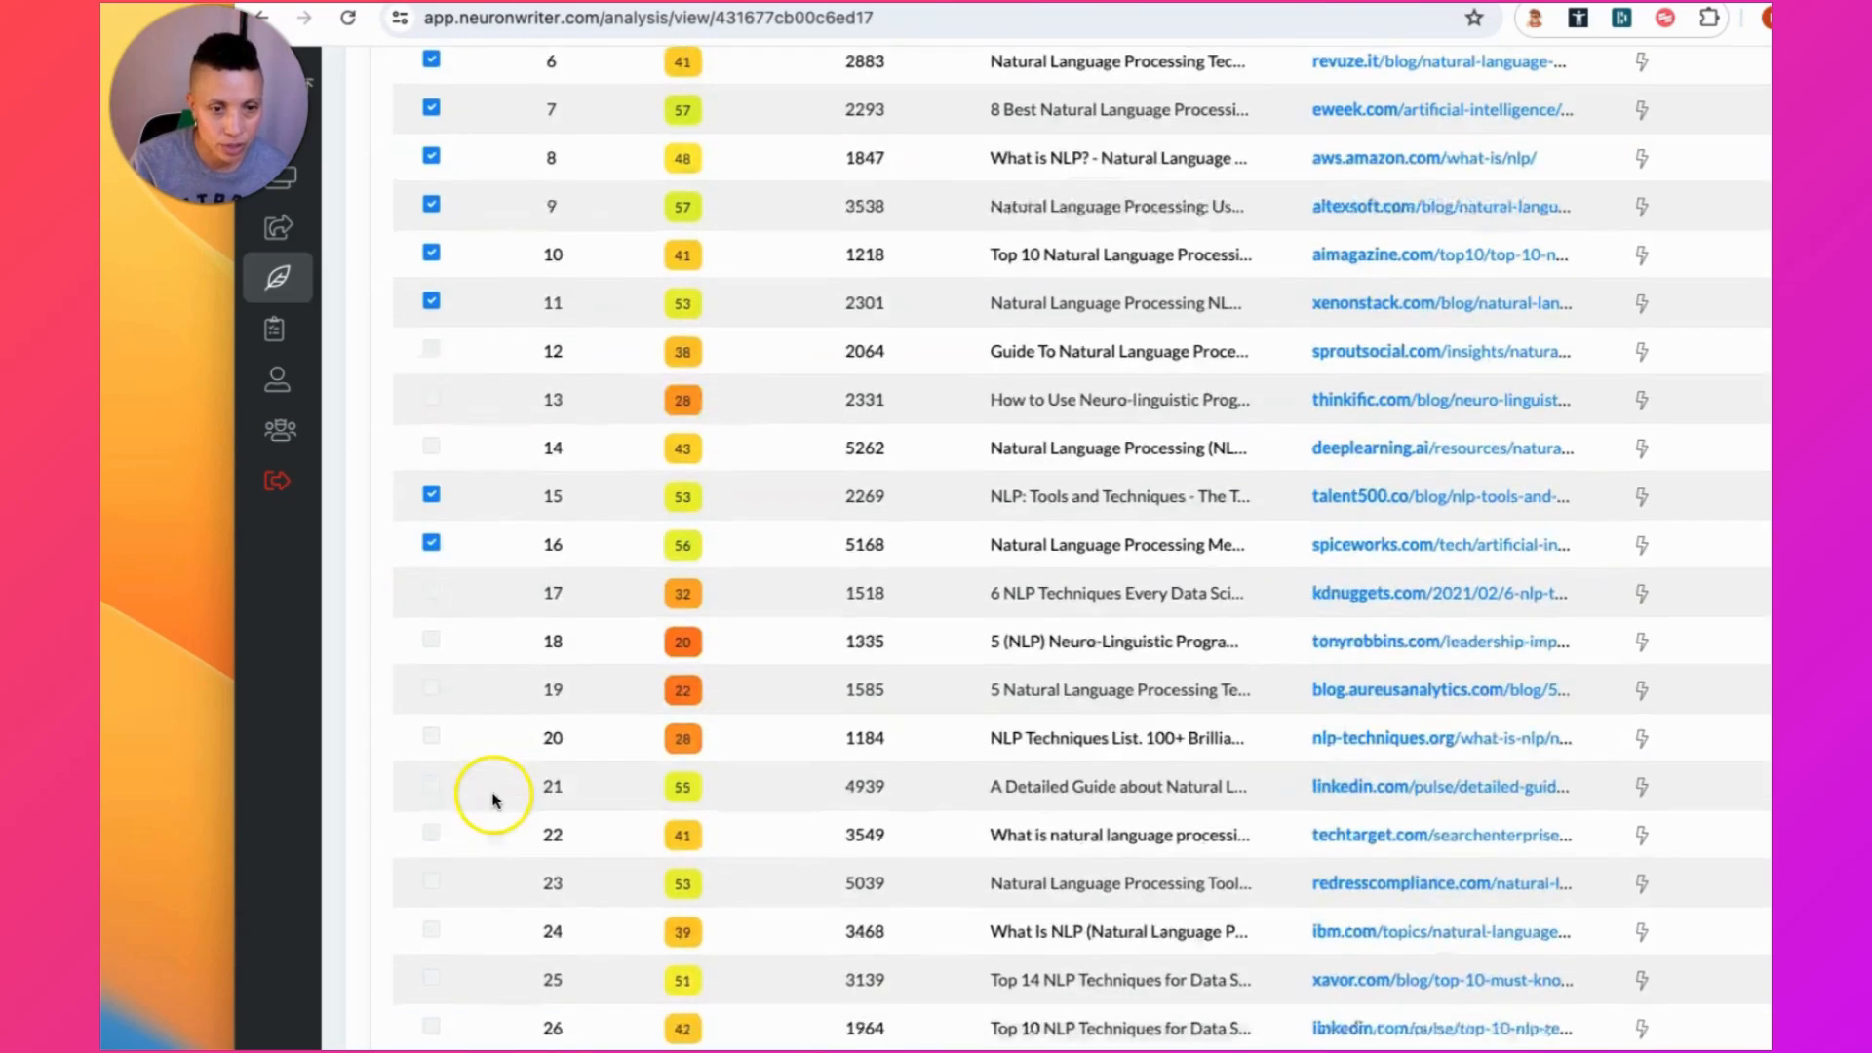
left_click(431, 786)
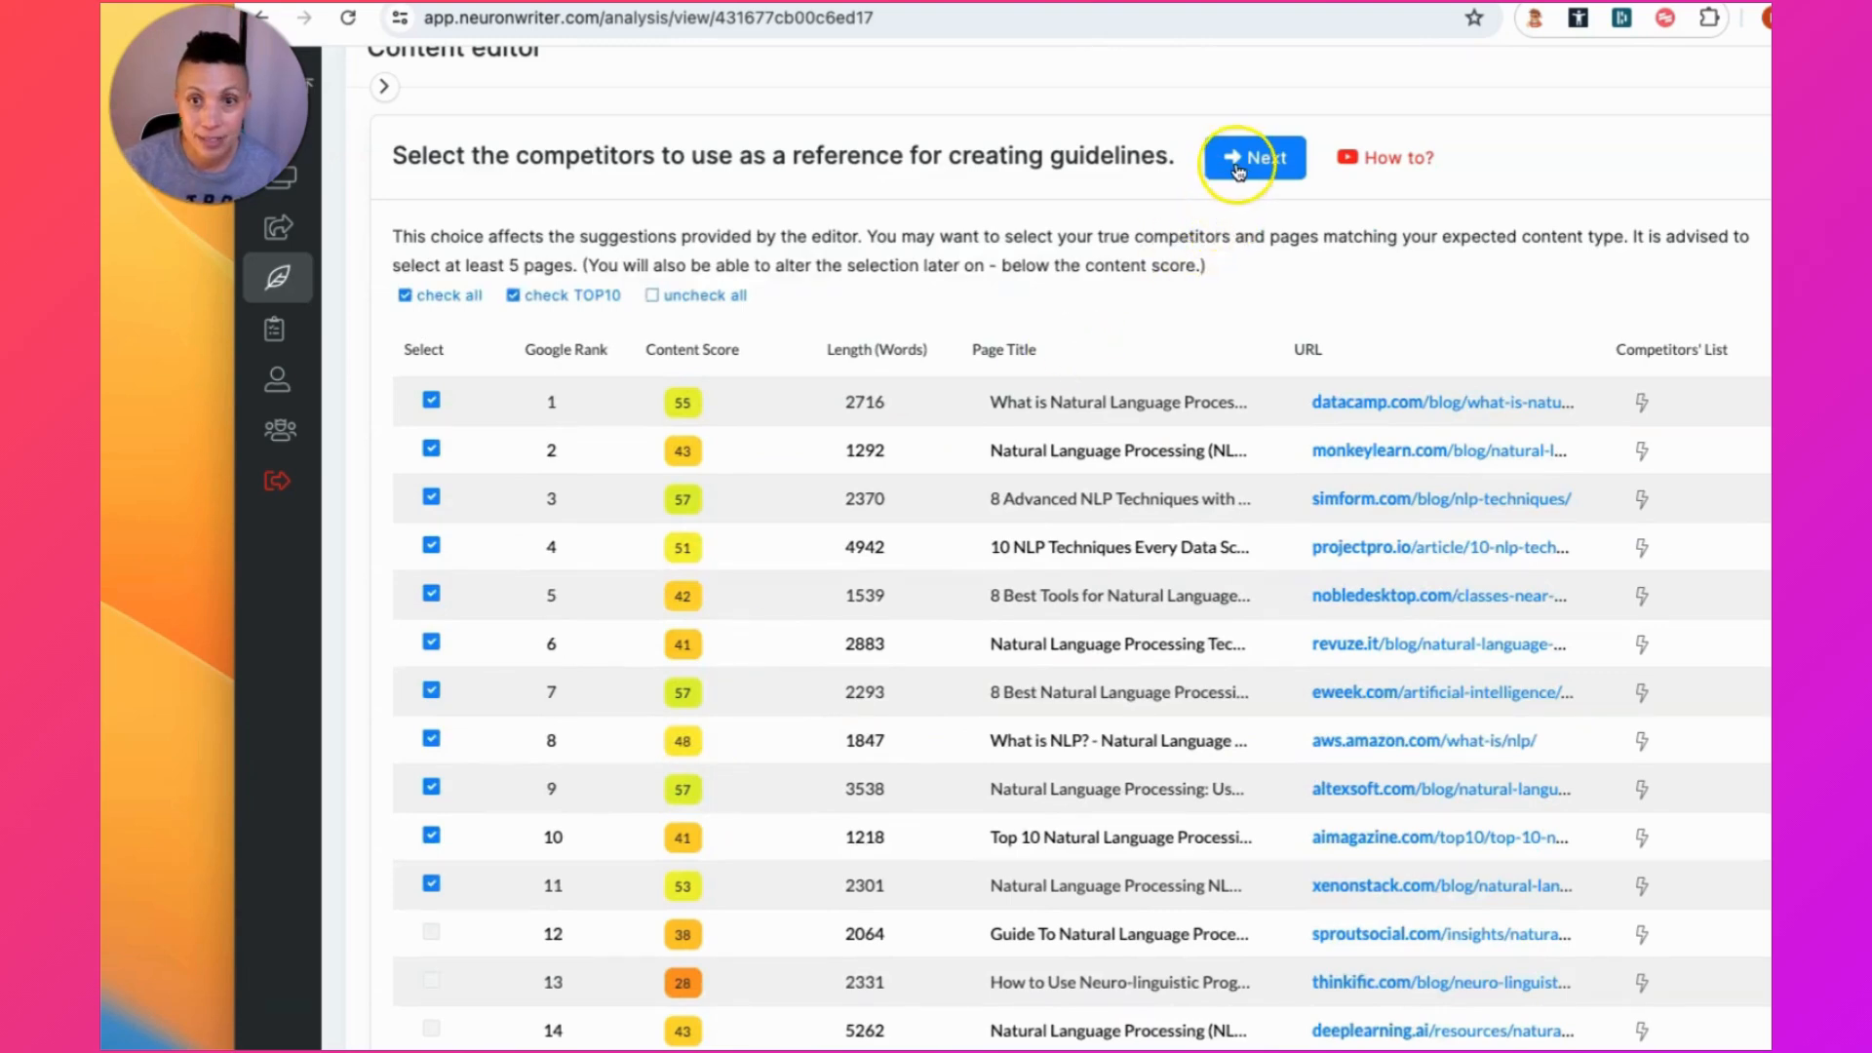
- Confirm competitors and review the editor's suggested terms such as nlp and machine learning
left_click(1252, 156)
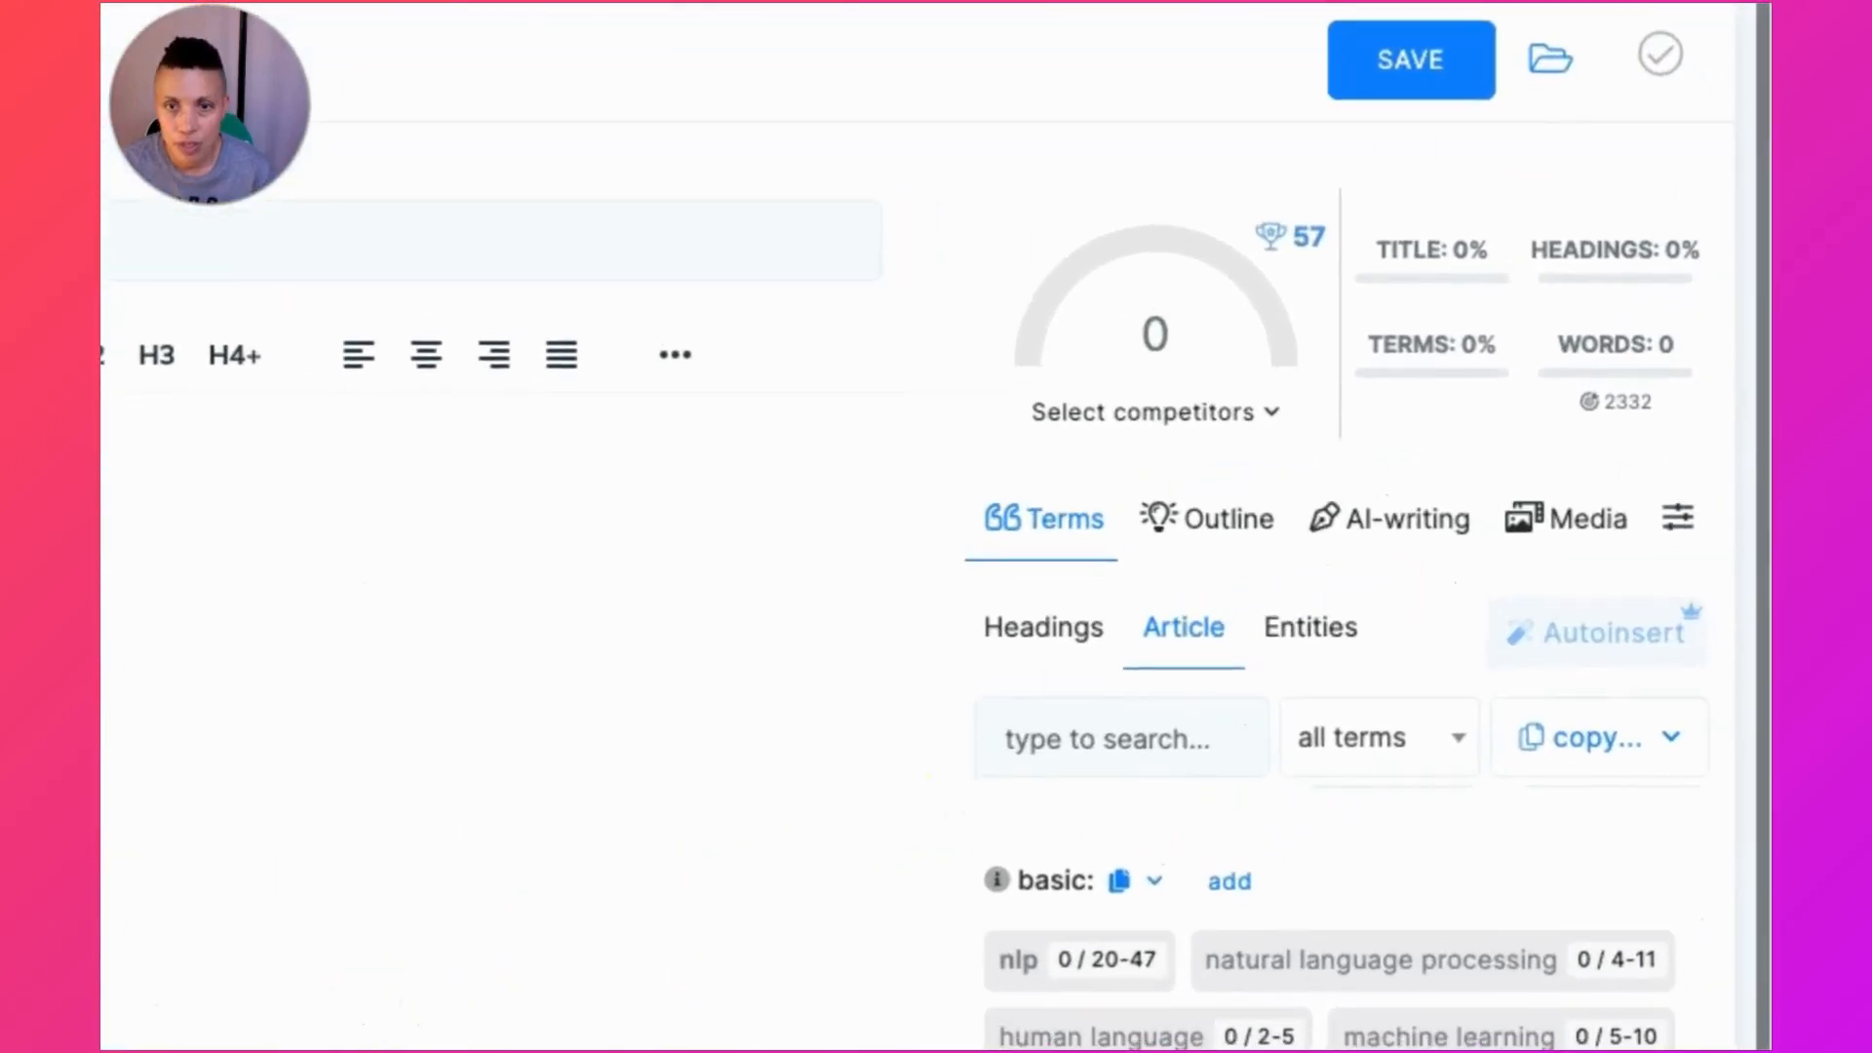
scroll("down", 3)
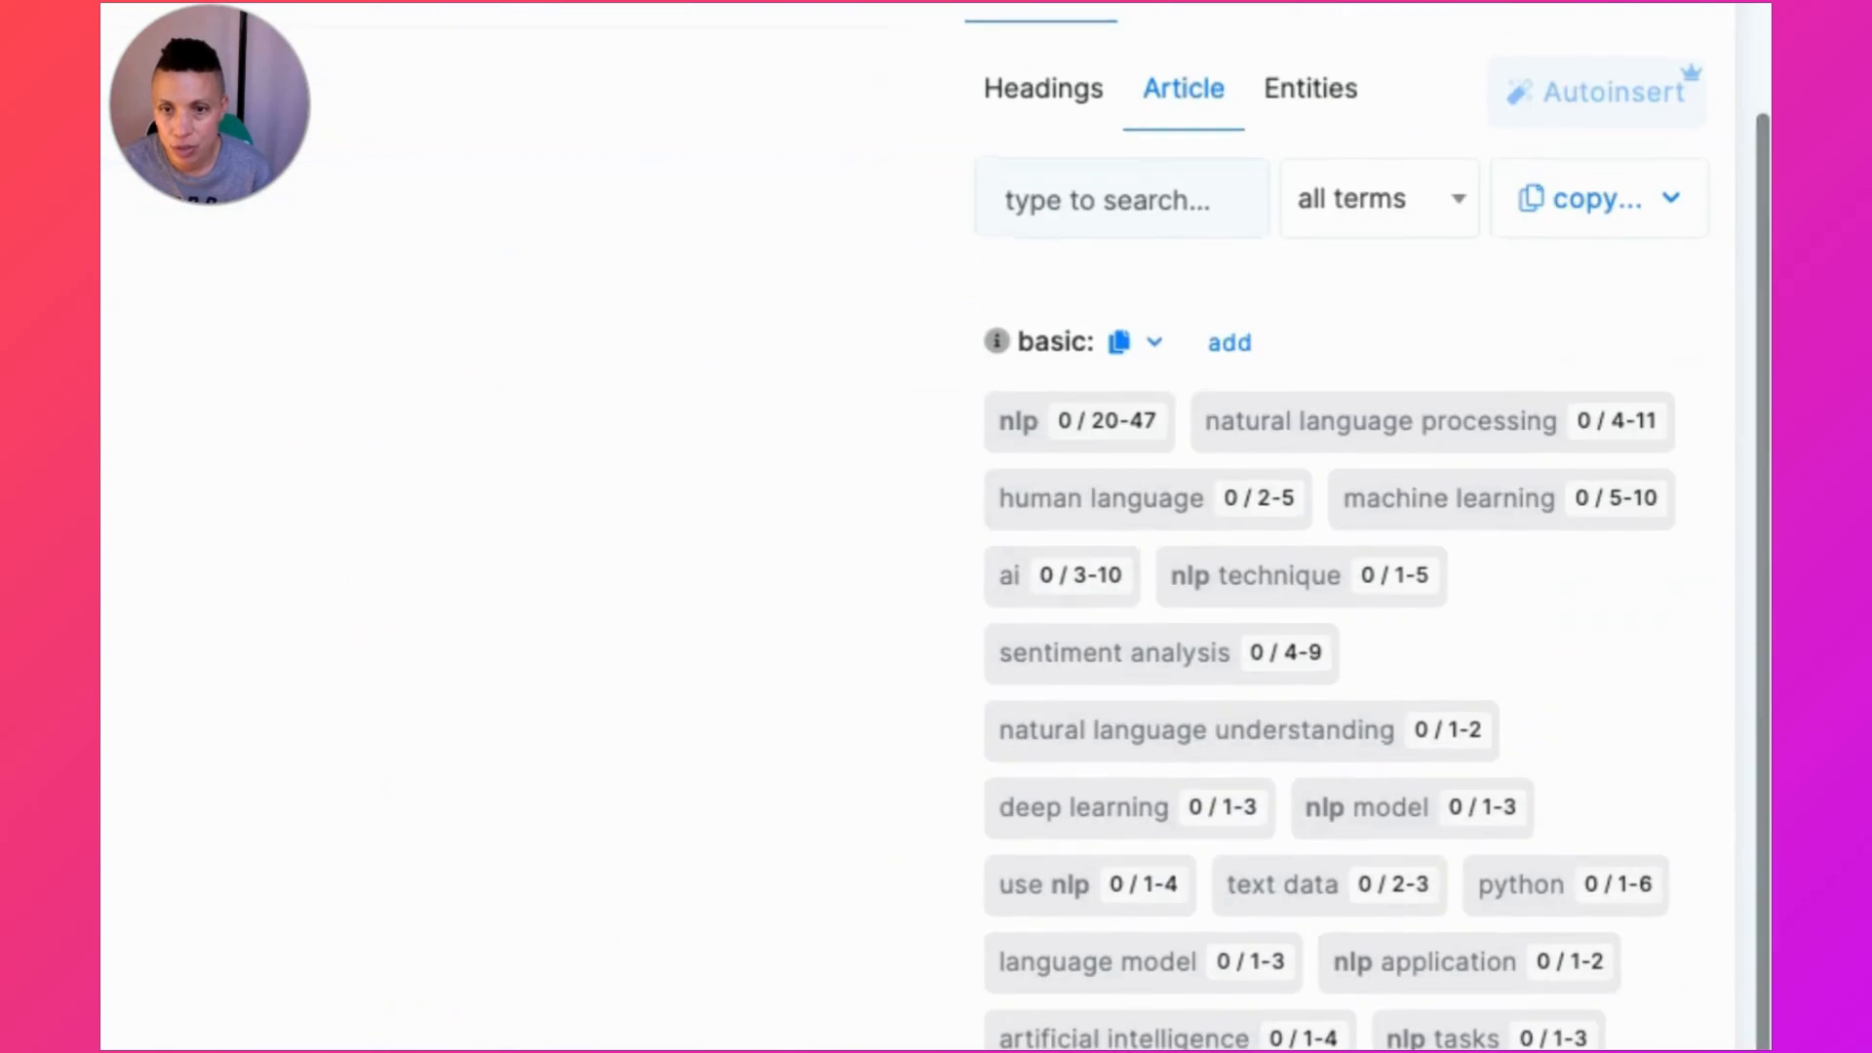
scroll("down", 3)
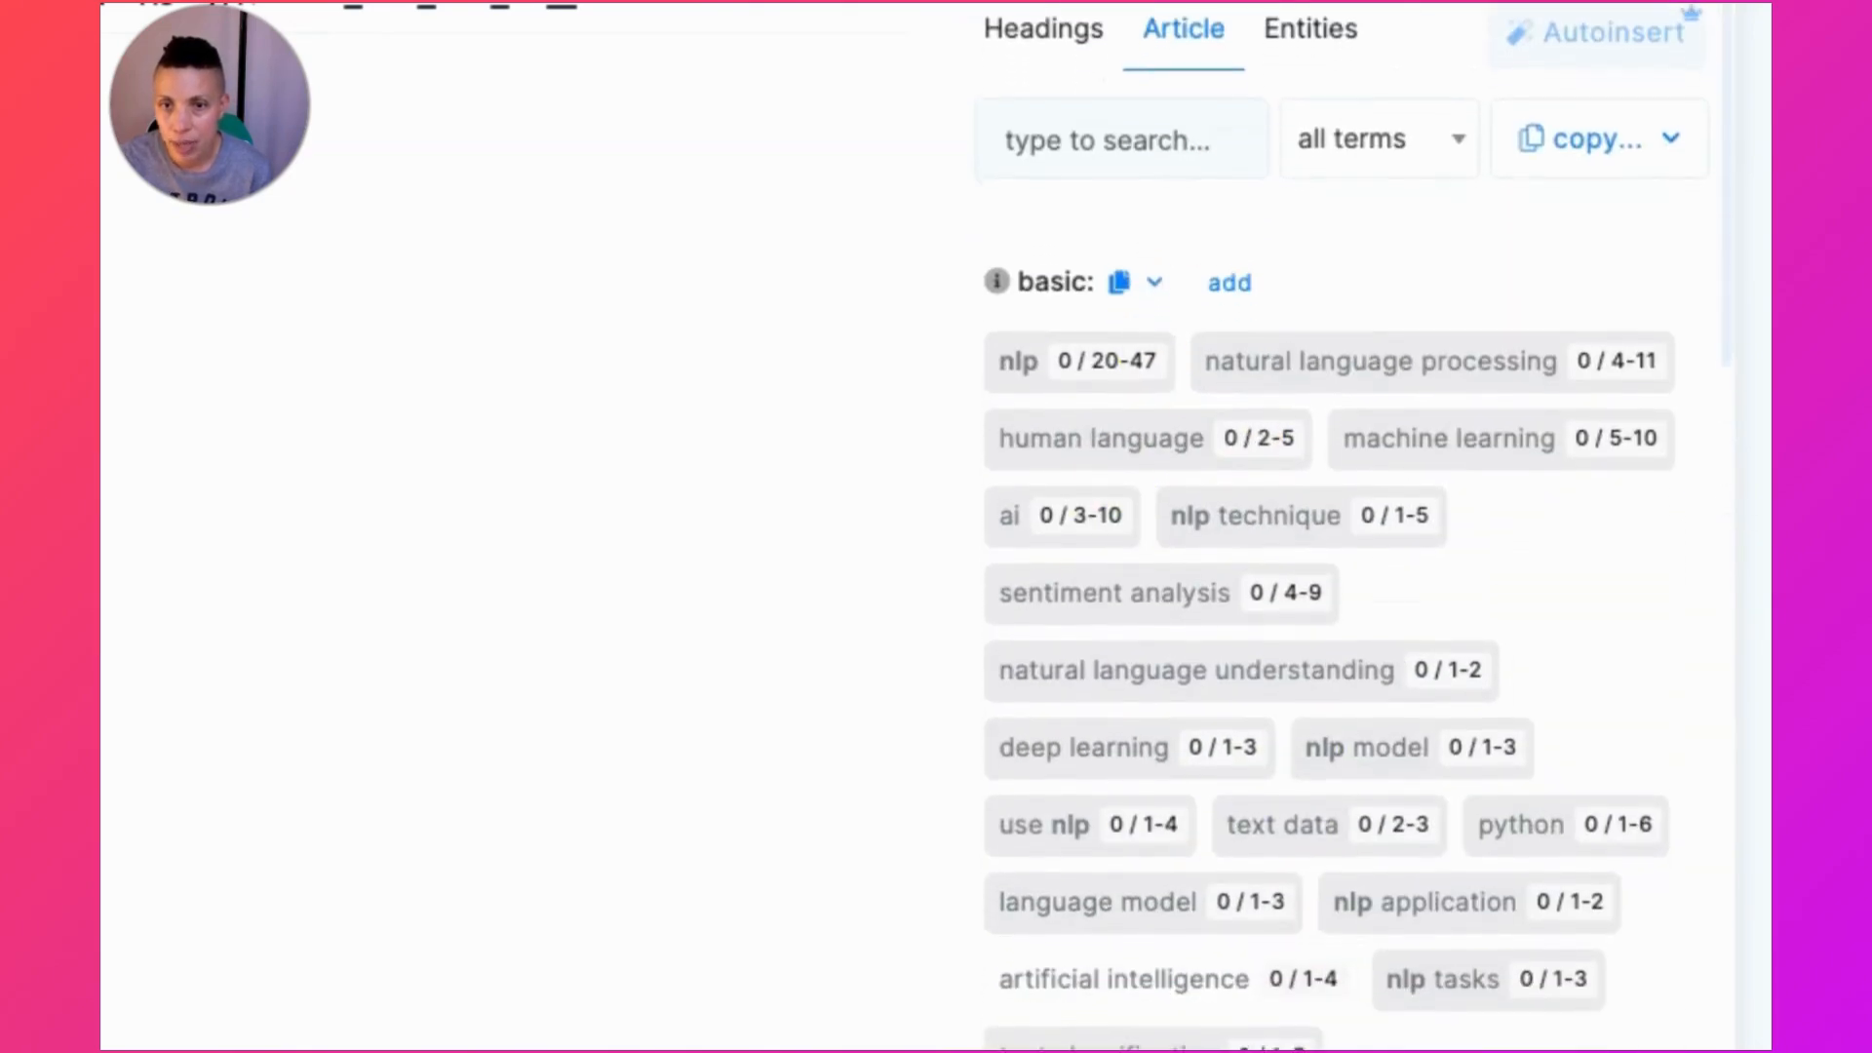
scroll("down", 3)
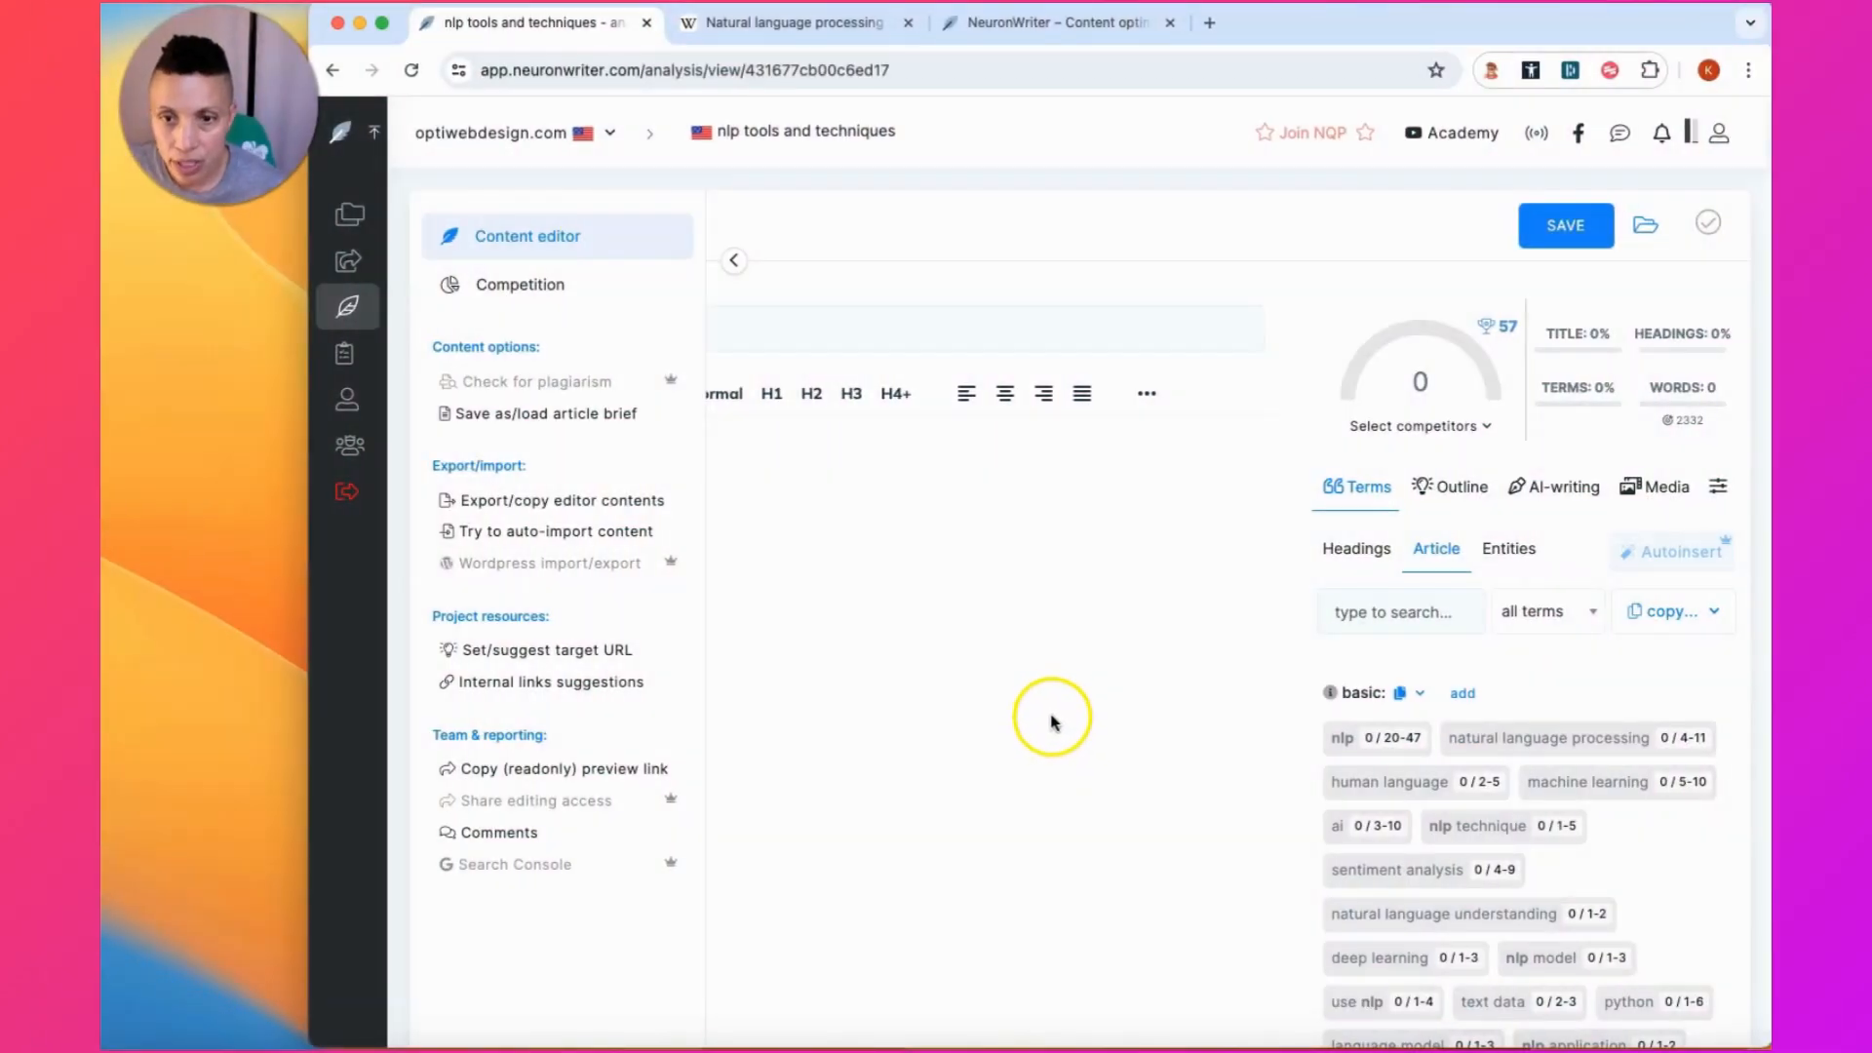
mouse_move(1069, 696)
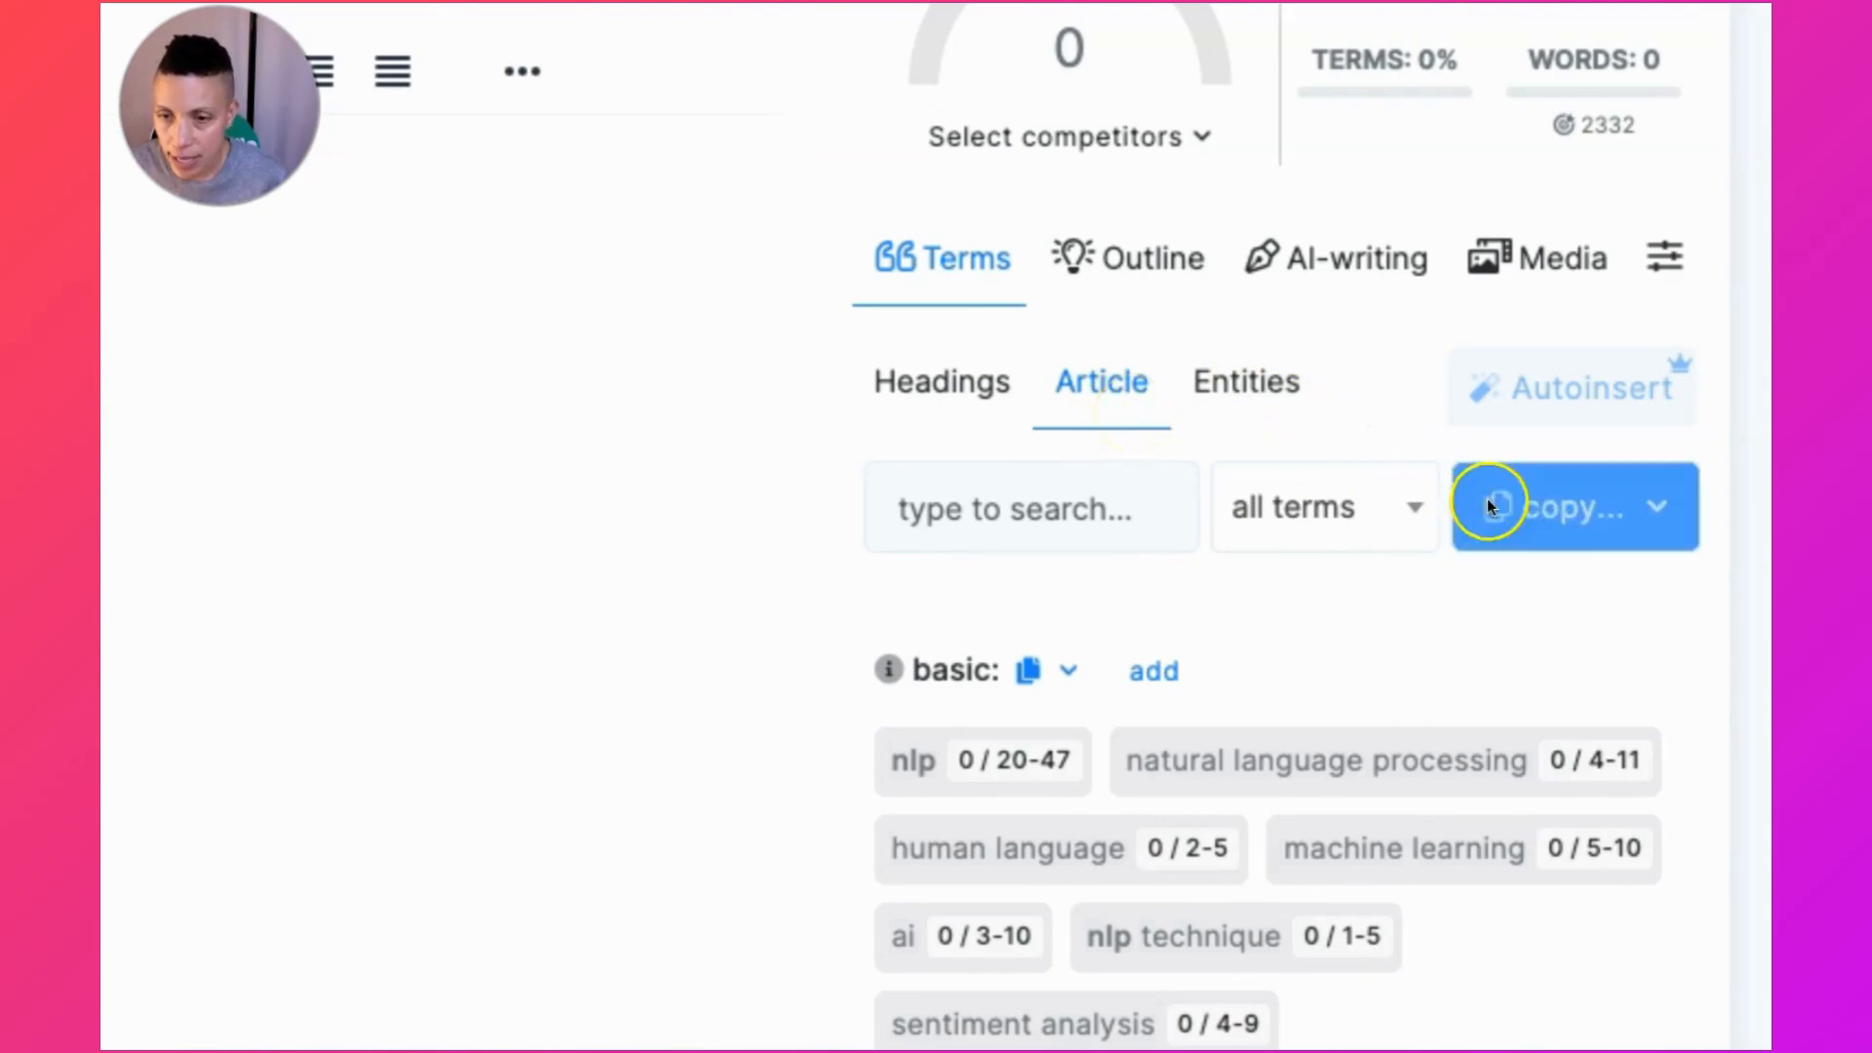
- Show the term-copying options, including 'ChatGPT prompt with suggested terms'
left_click(1574, 507)
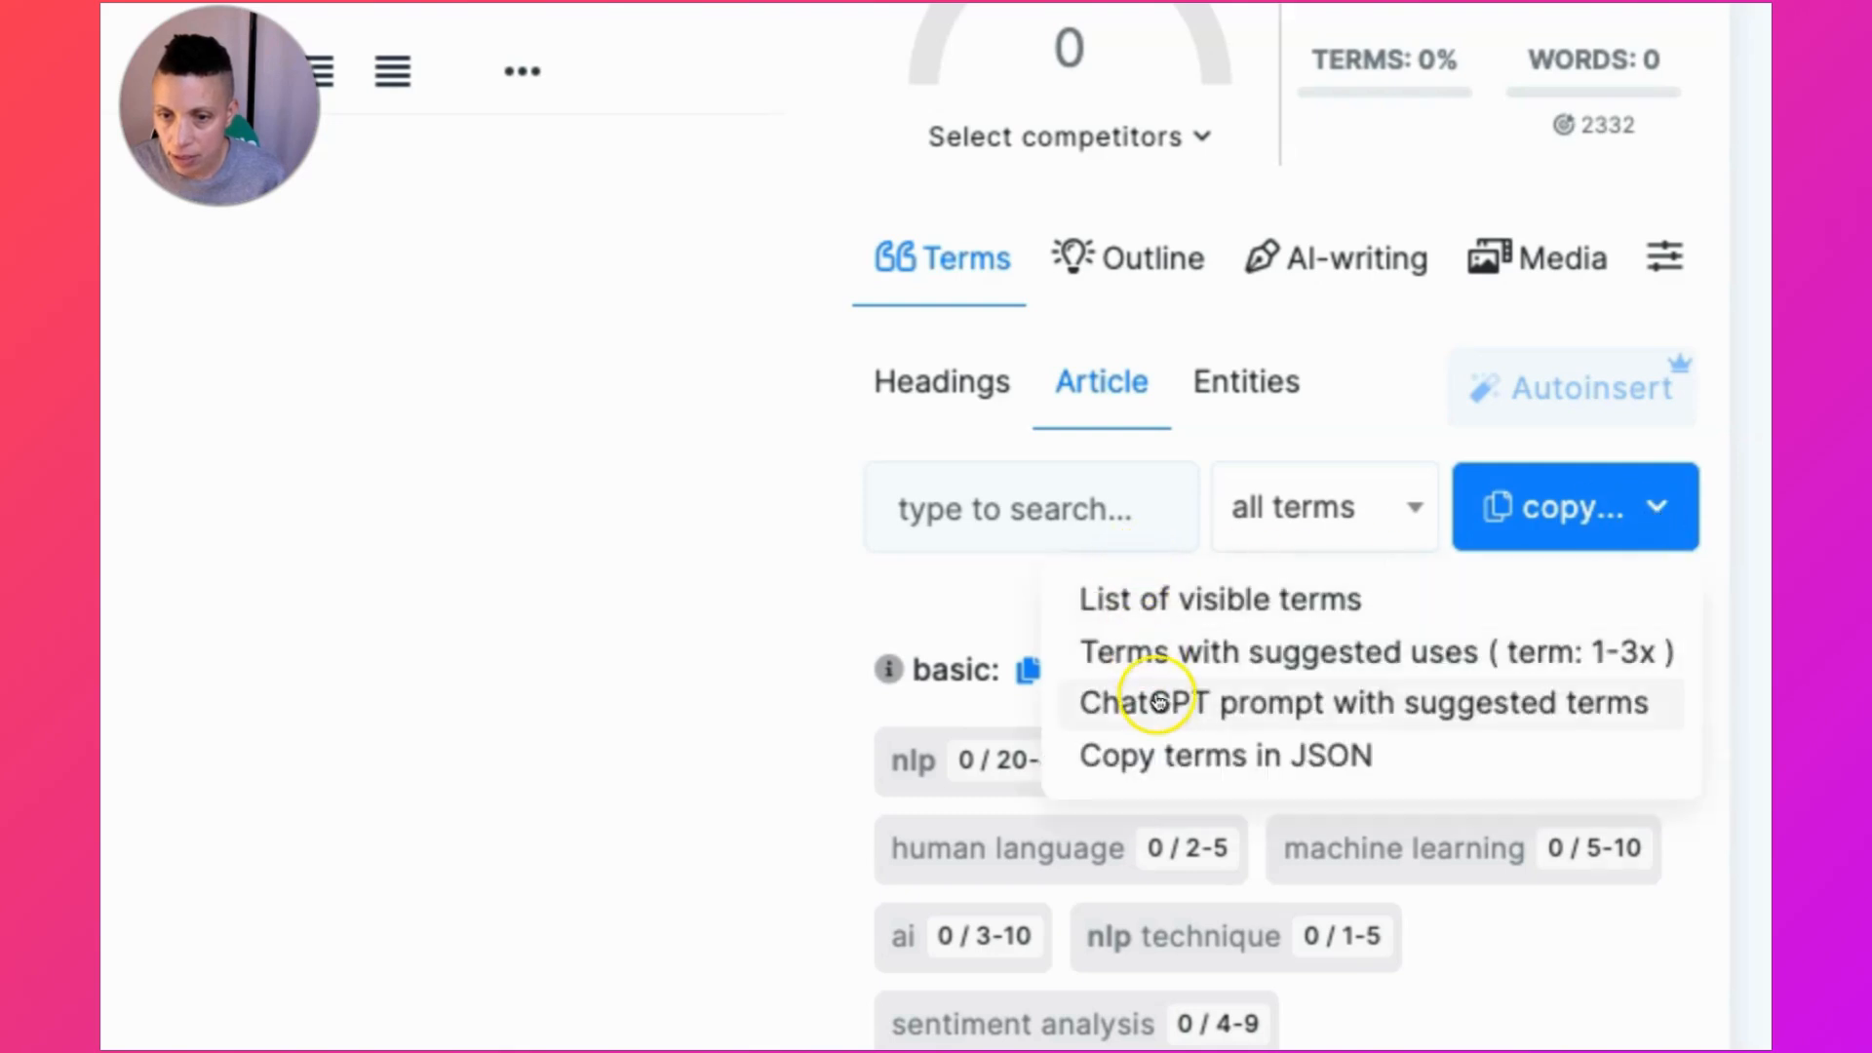
mouse_move(1230, 702)
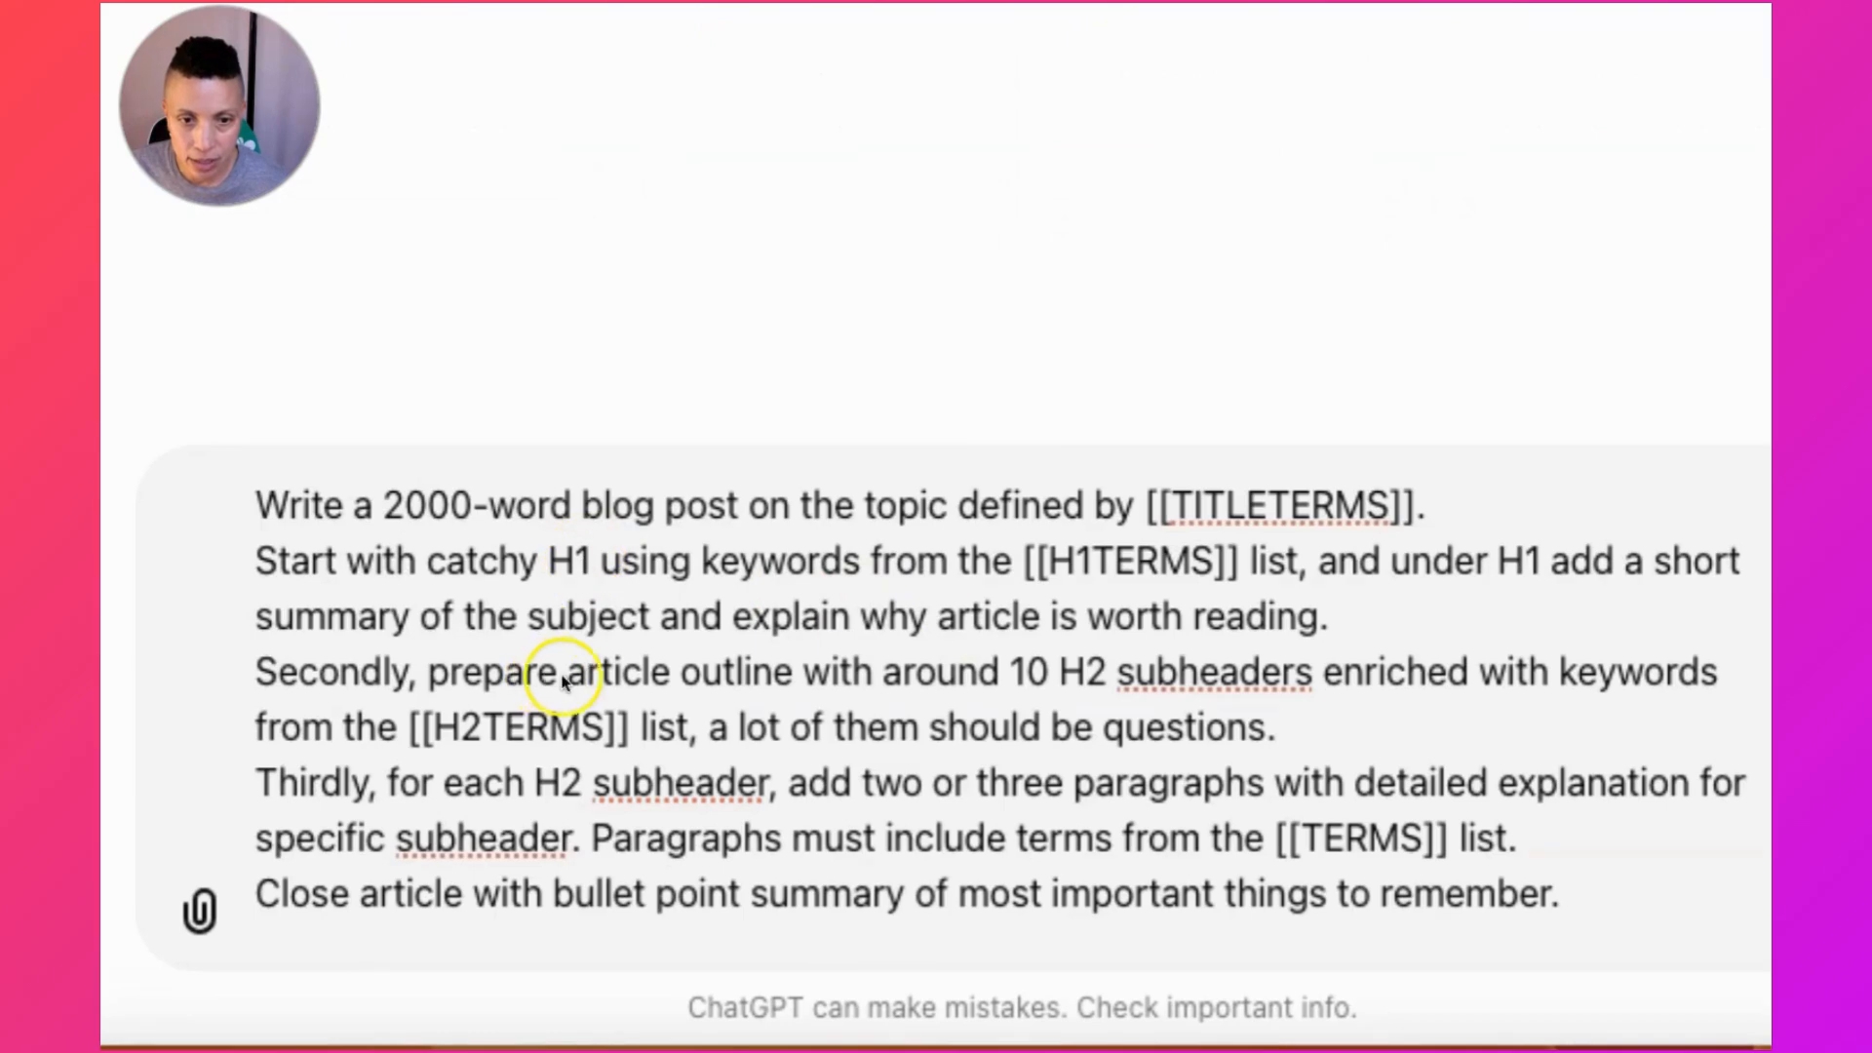
mouse_move(377, 515)
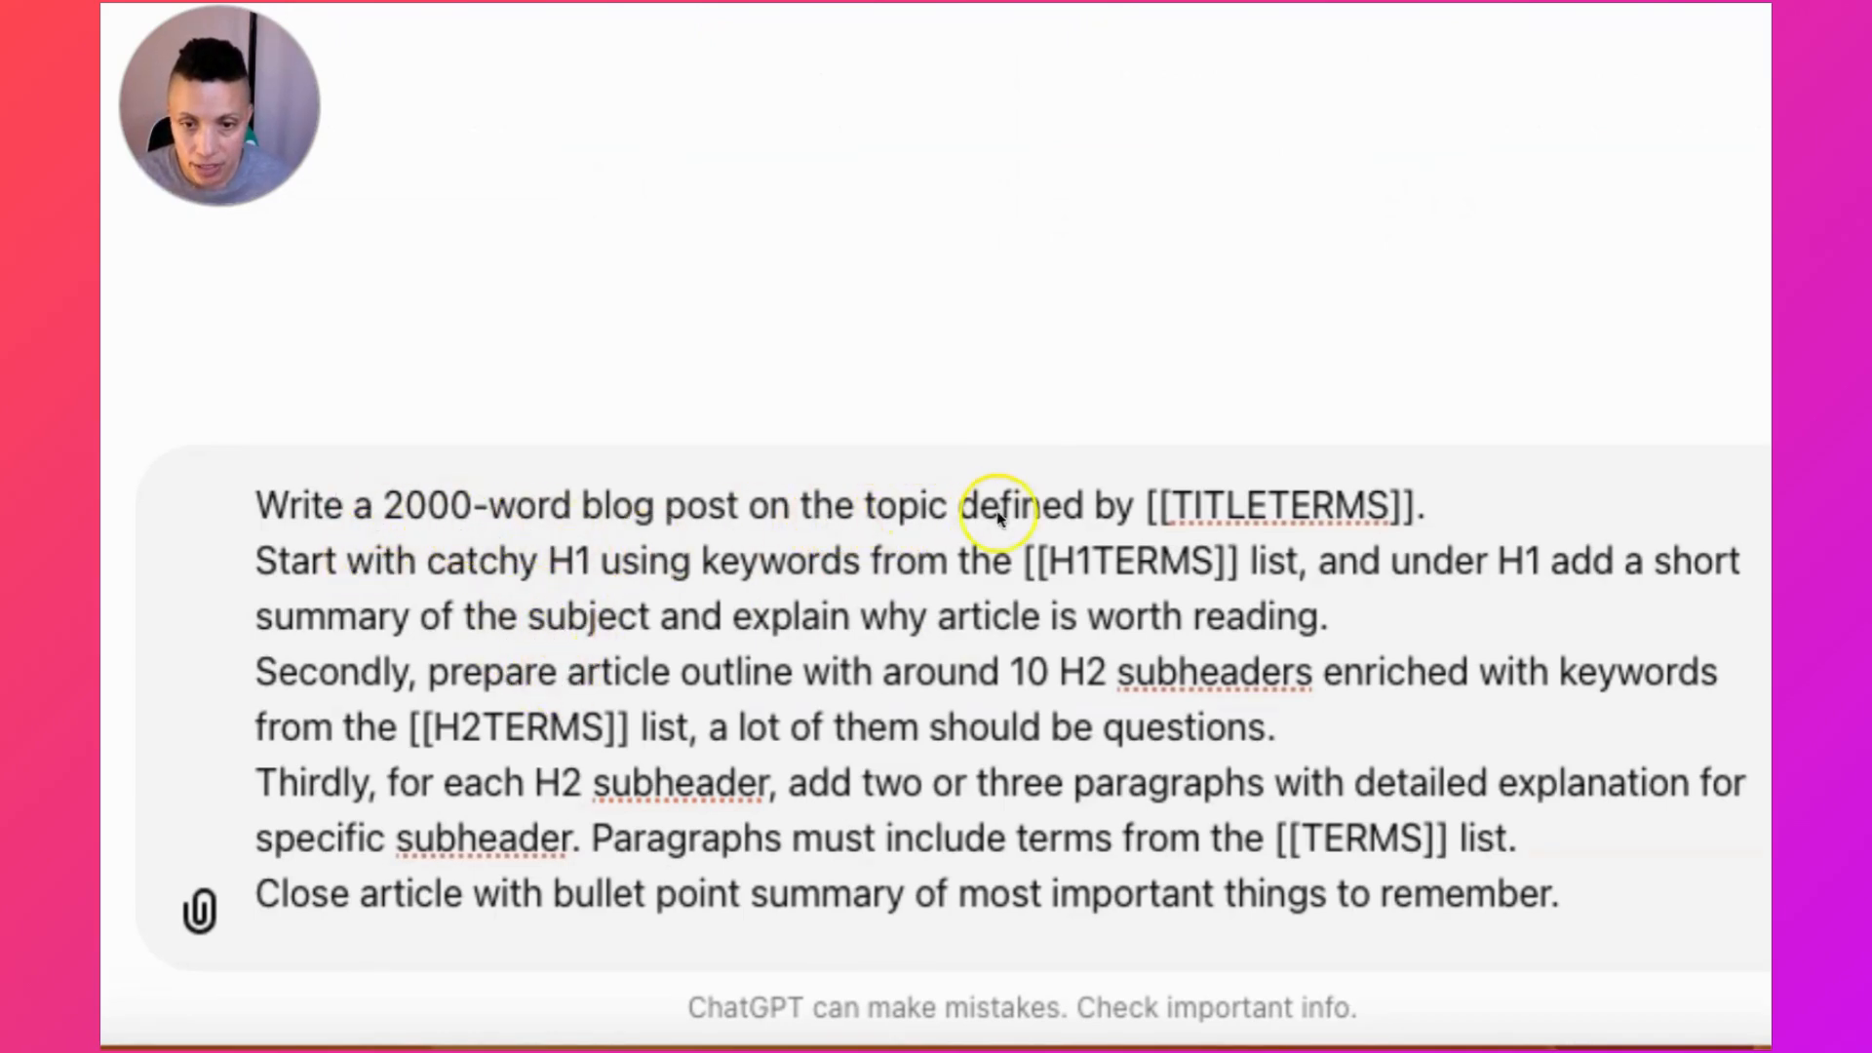
mouse_move(1397, 540)
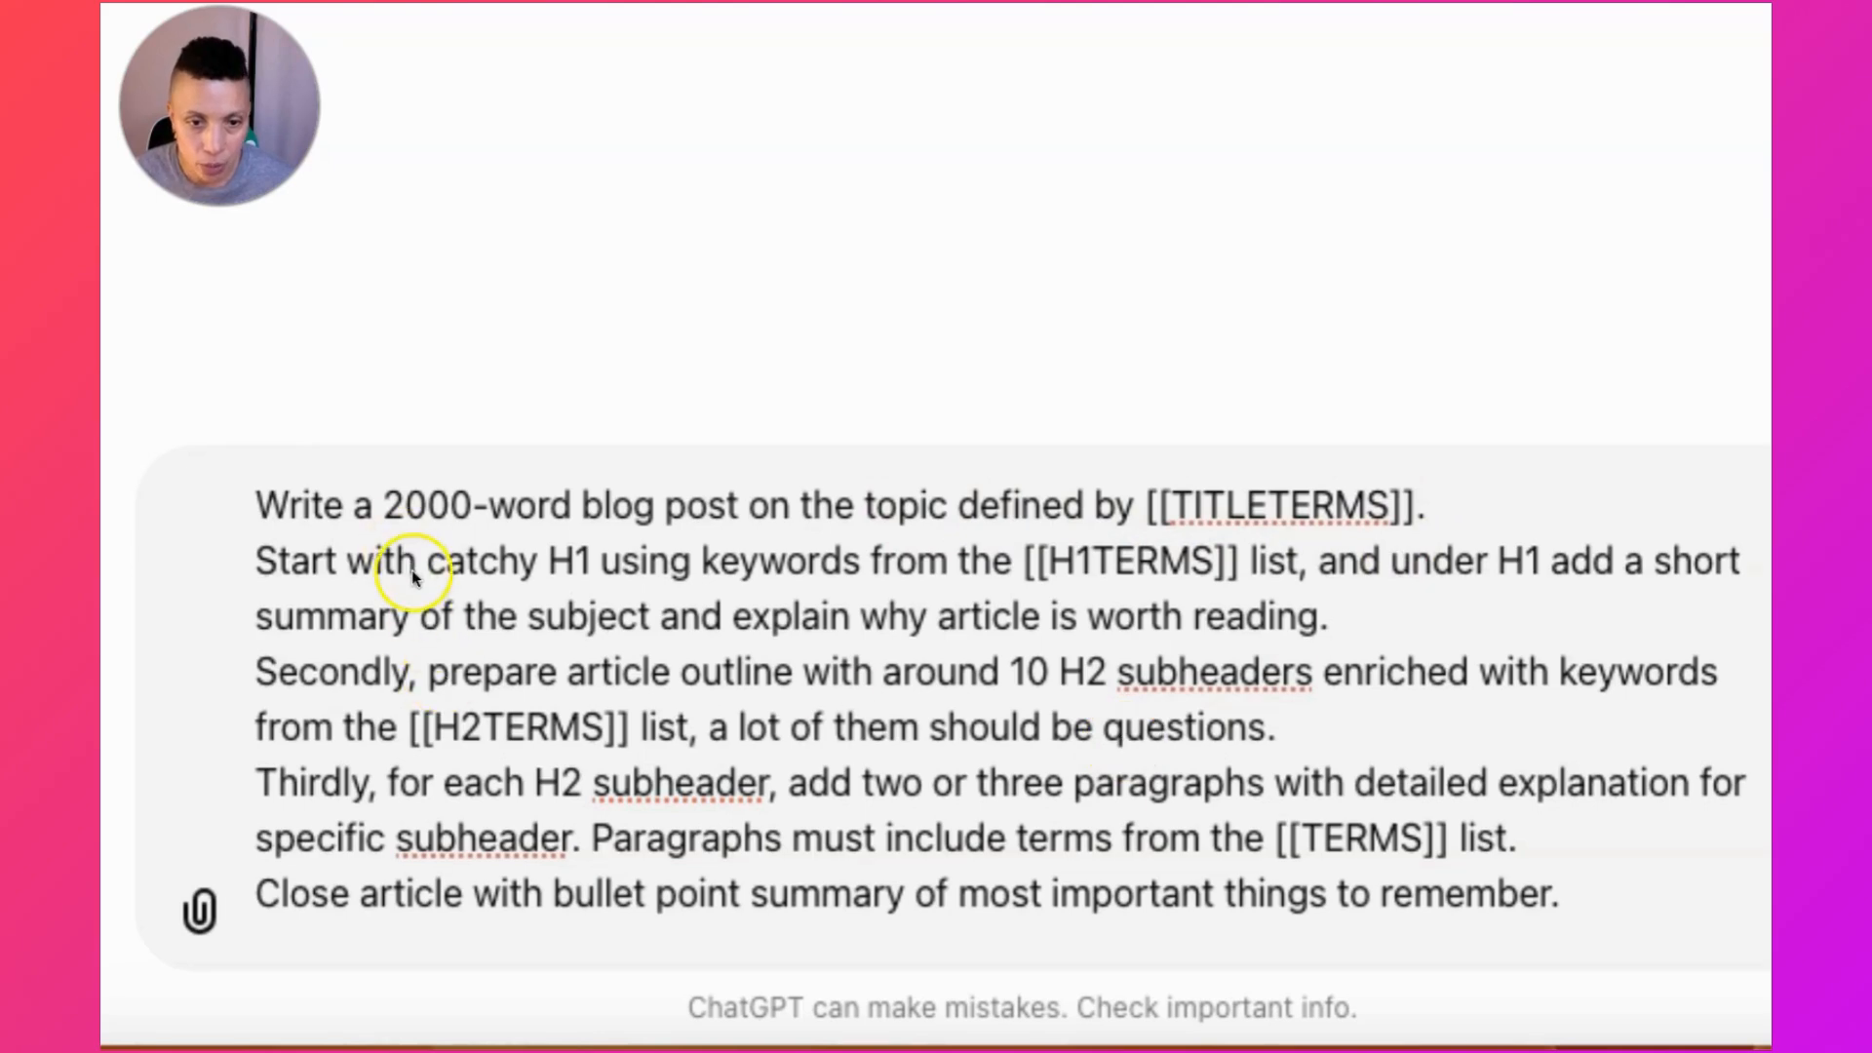
mouse_move(996, 562)
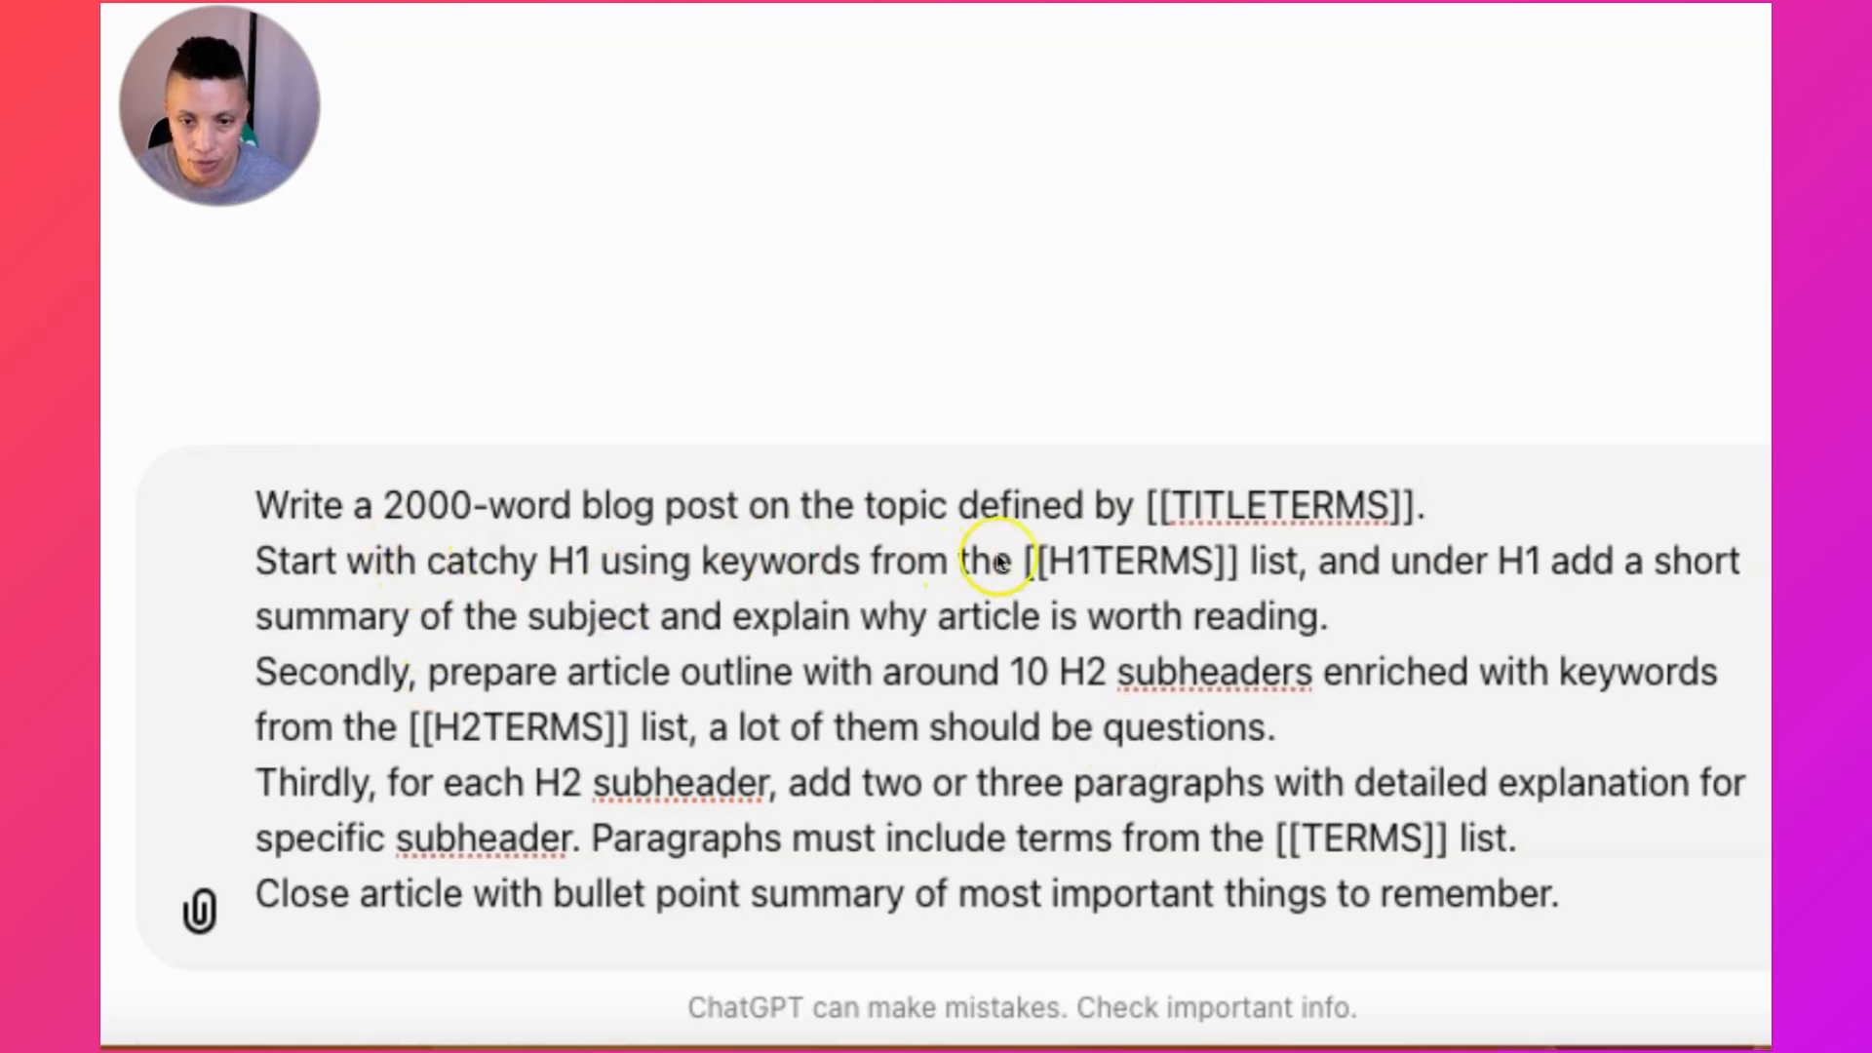
mouse_move(1307, 580)
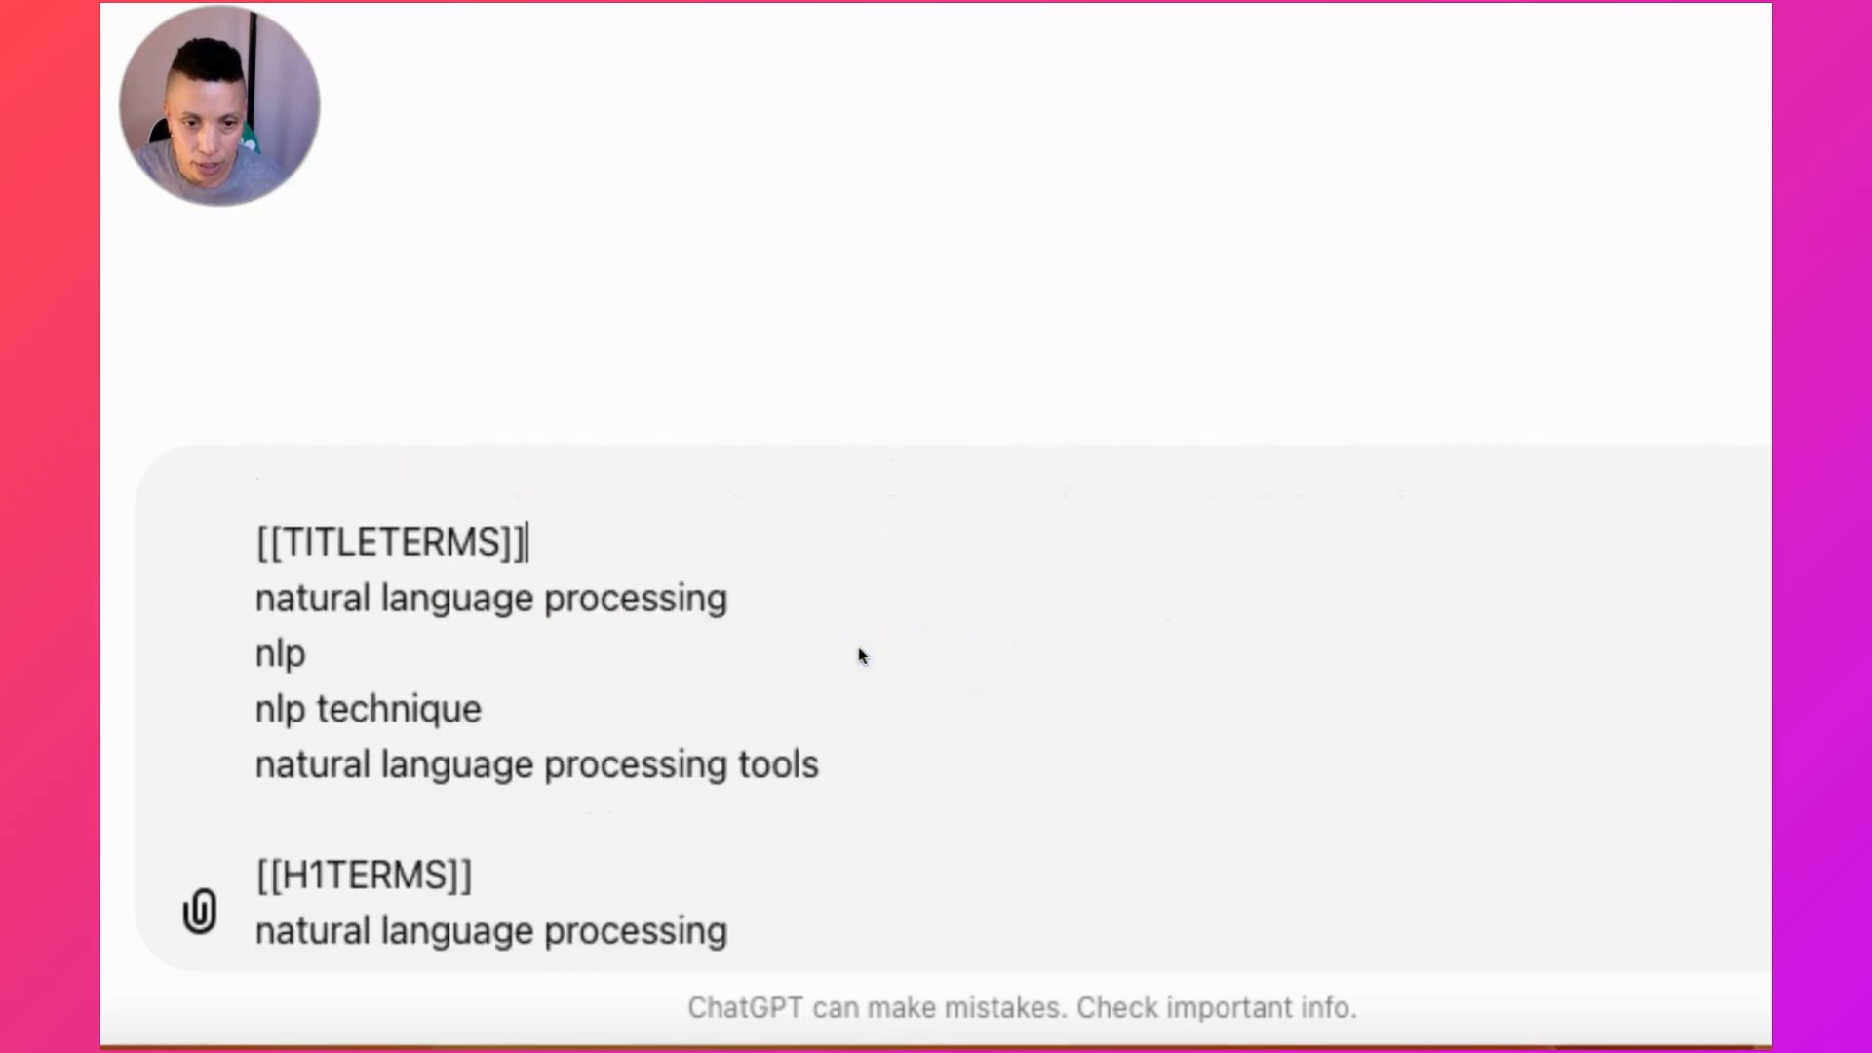
- Review the pasted 2000-word blog post prompt with its TITLETERMS, H1TERMS and H2TERMS lists
scroll("down", 3)
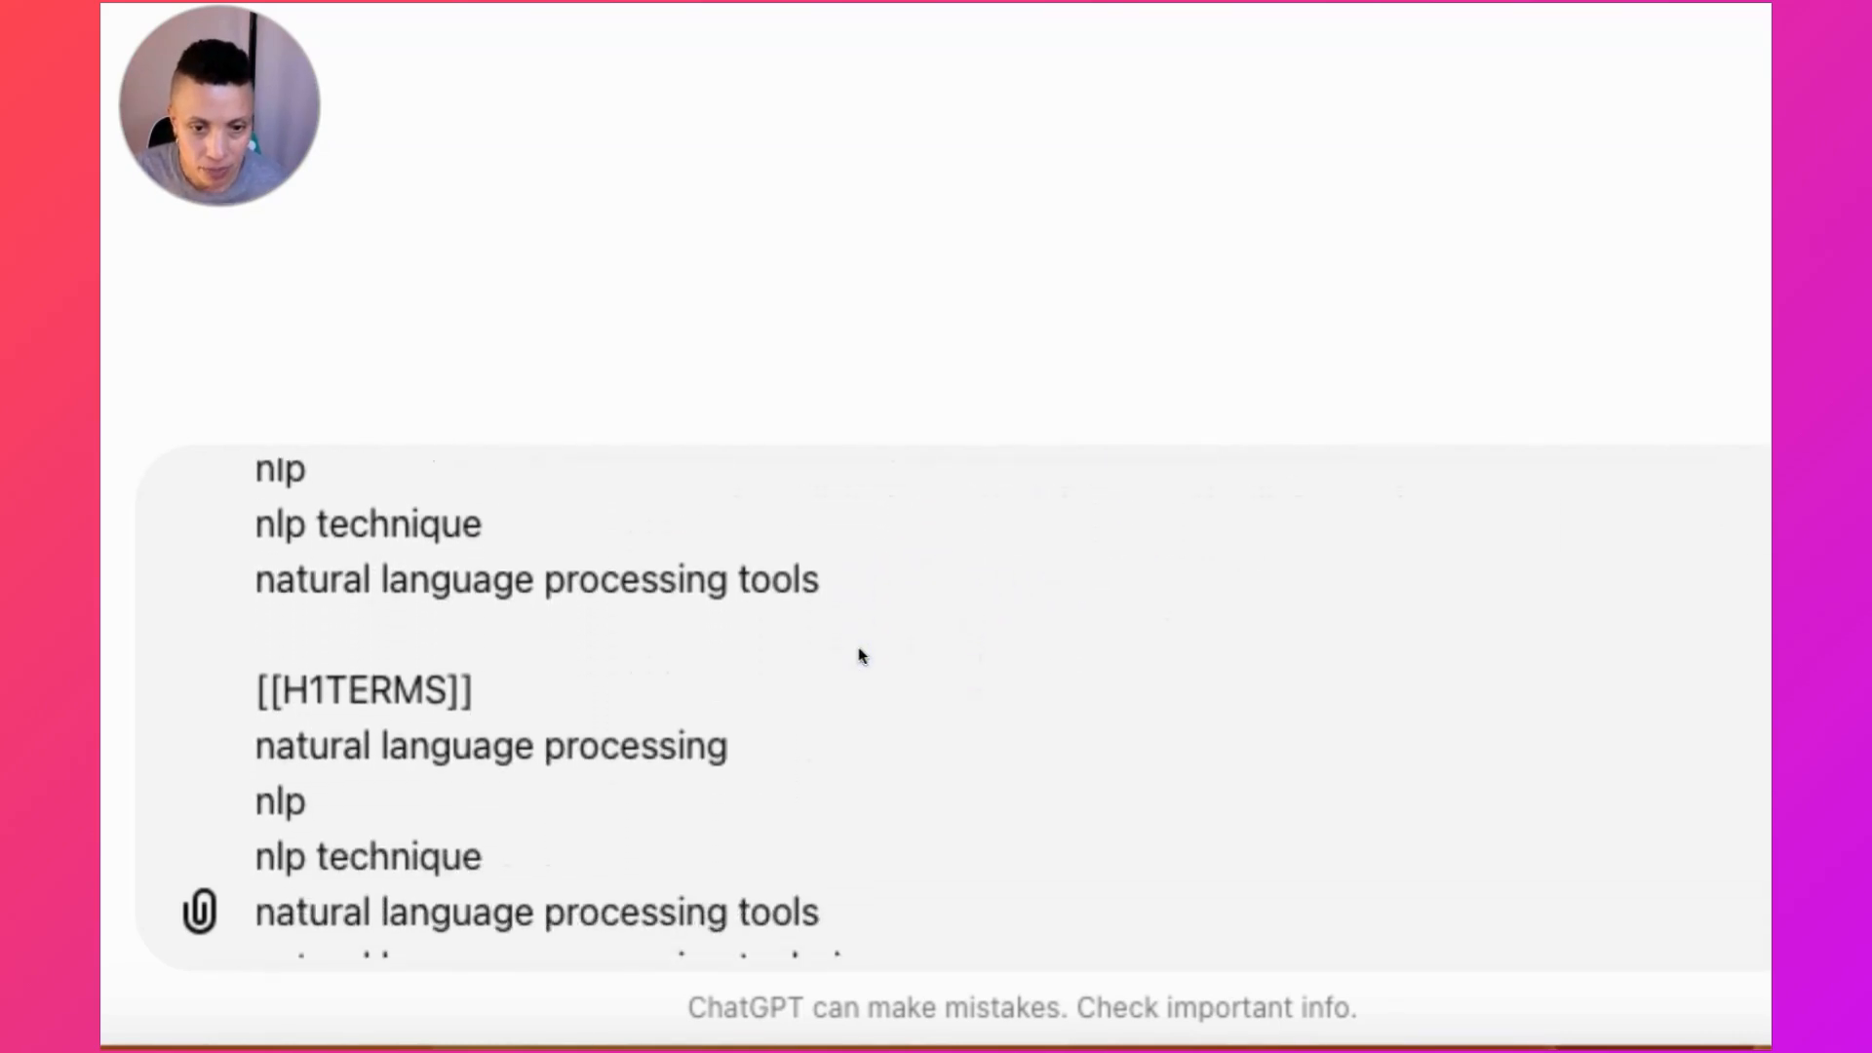
scroll("down", 3)
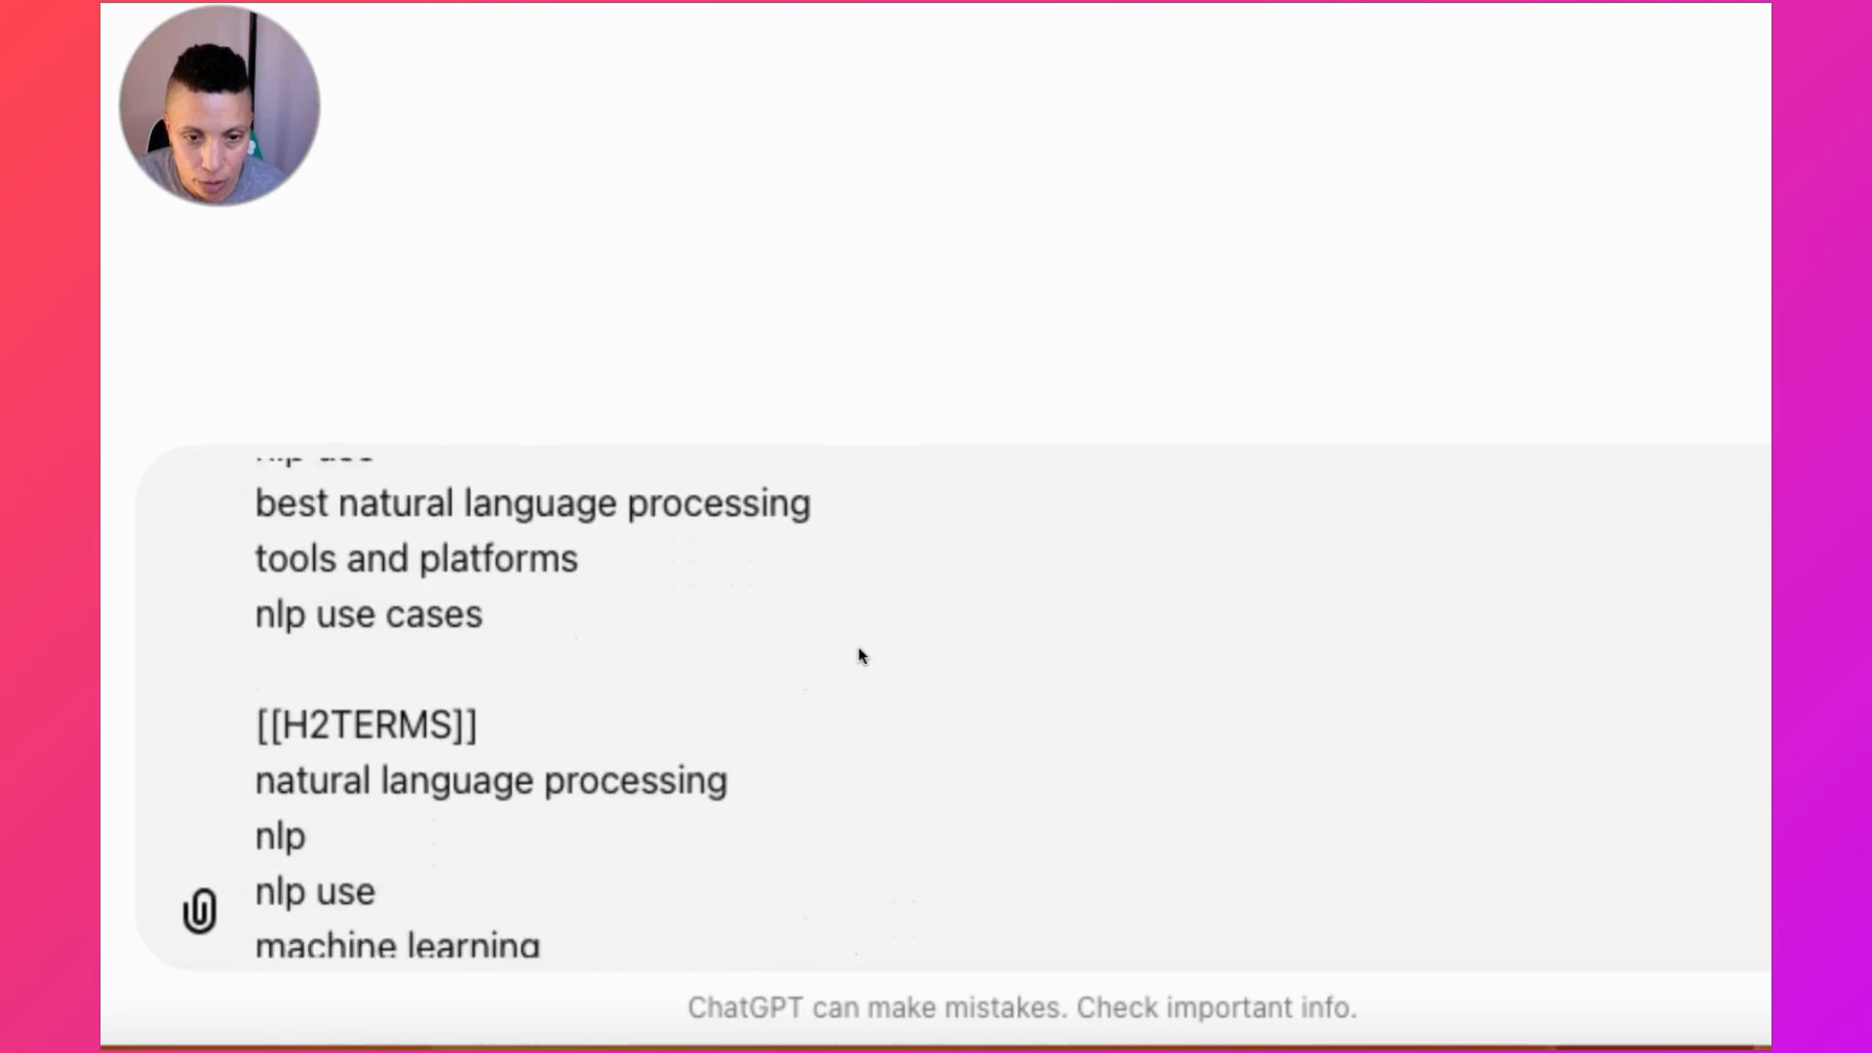
scroll("down", 3)
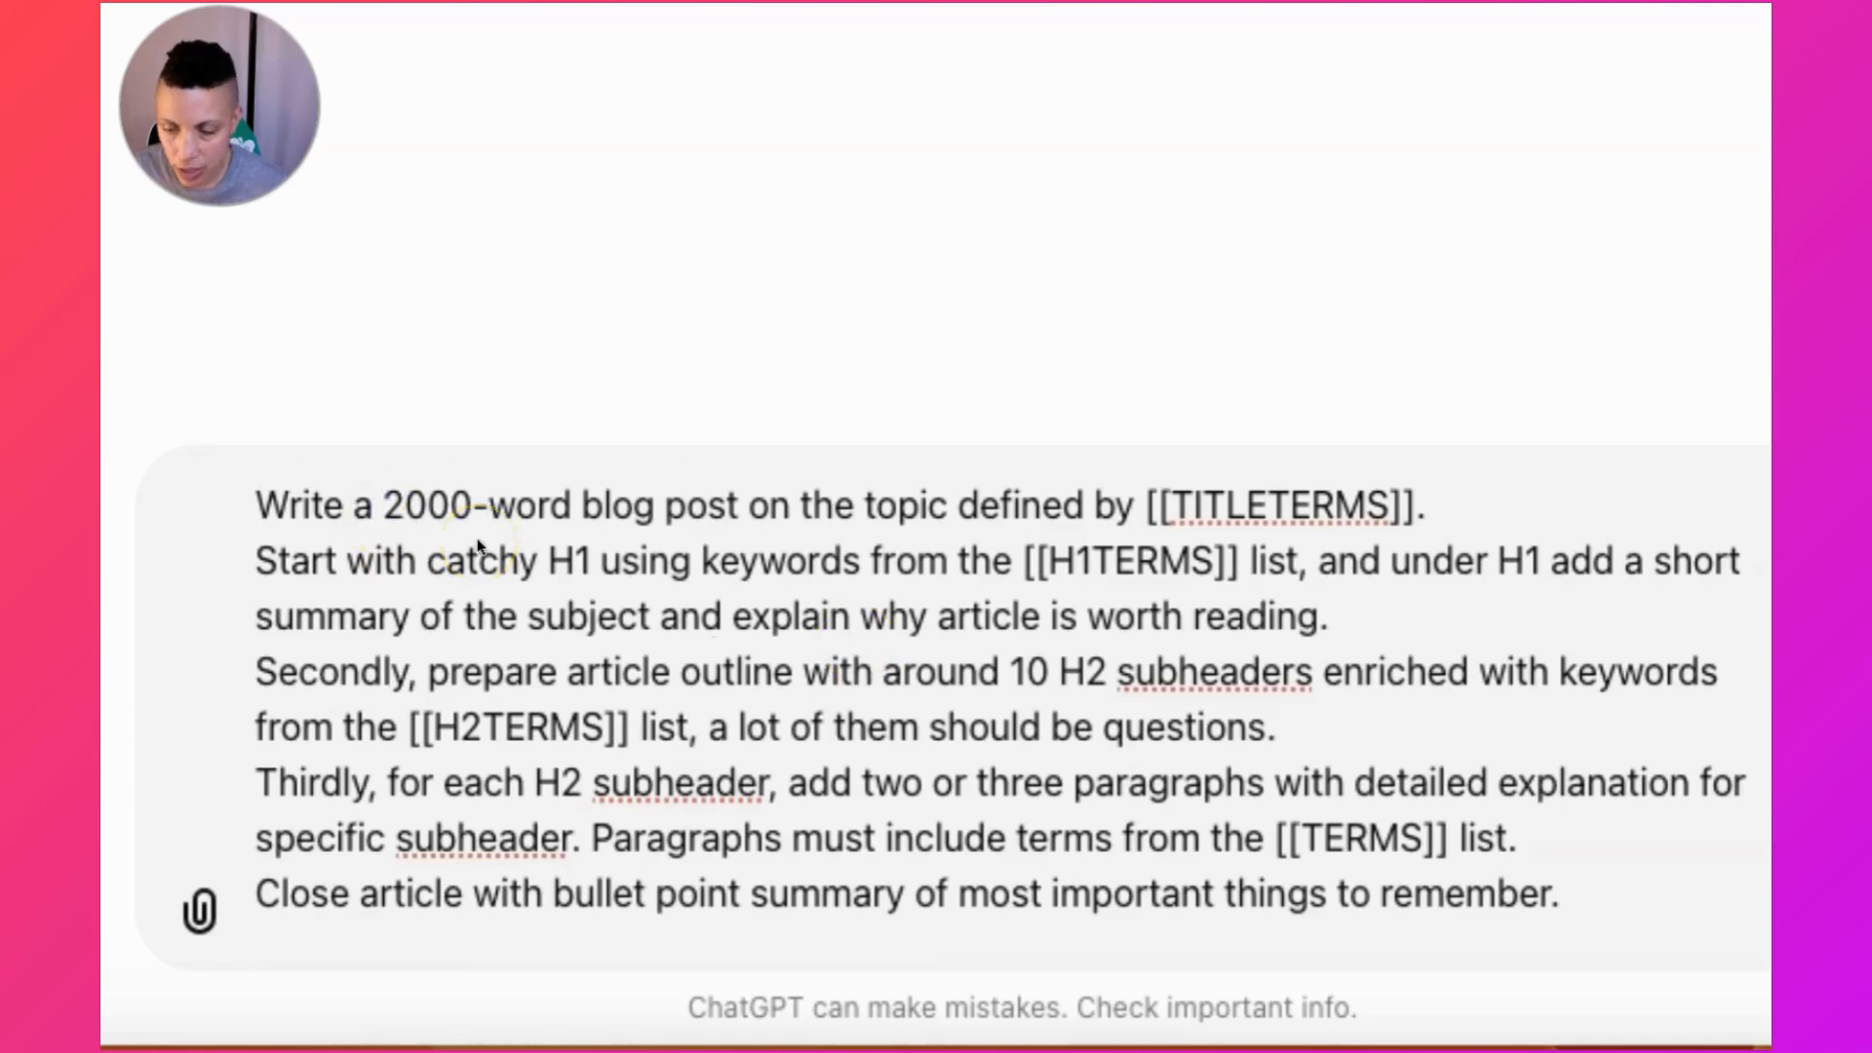
- Send the prompt so ChatGPT writes the NLP article, then return to NeuronWriter
left_click(404, 503)
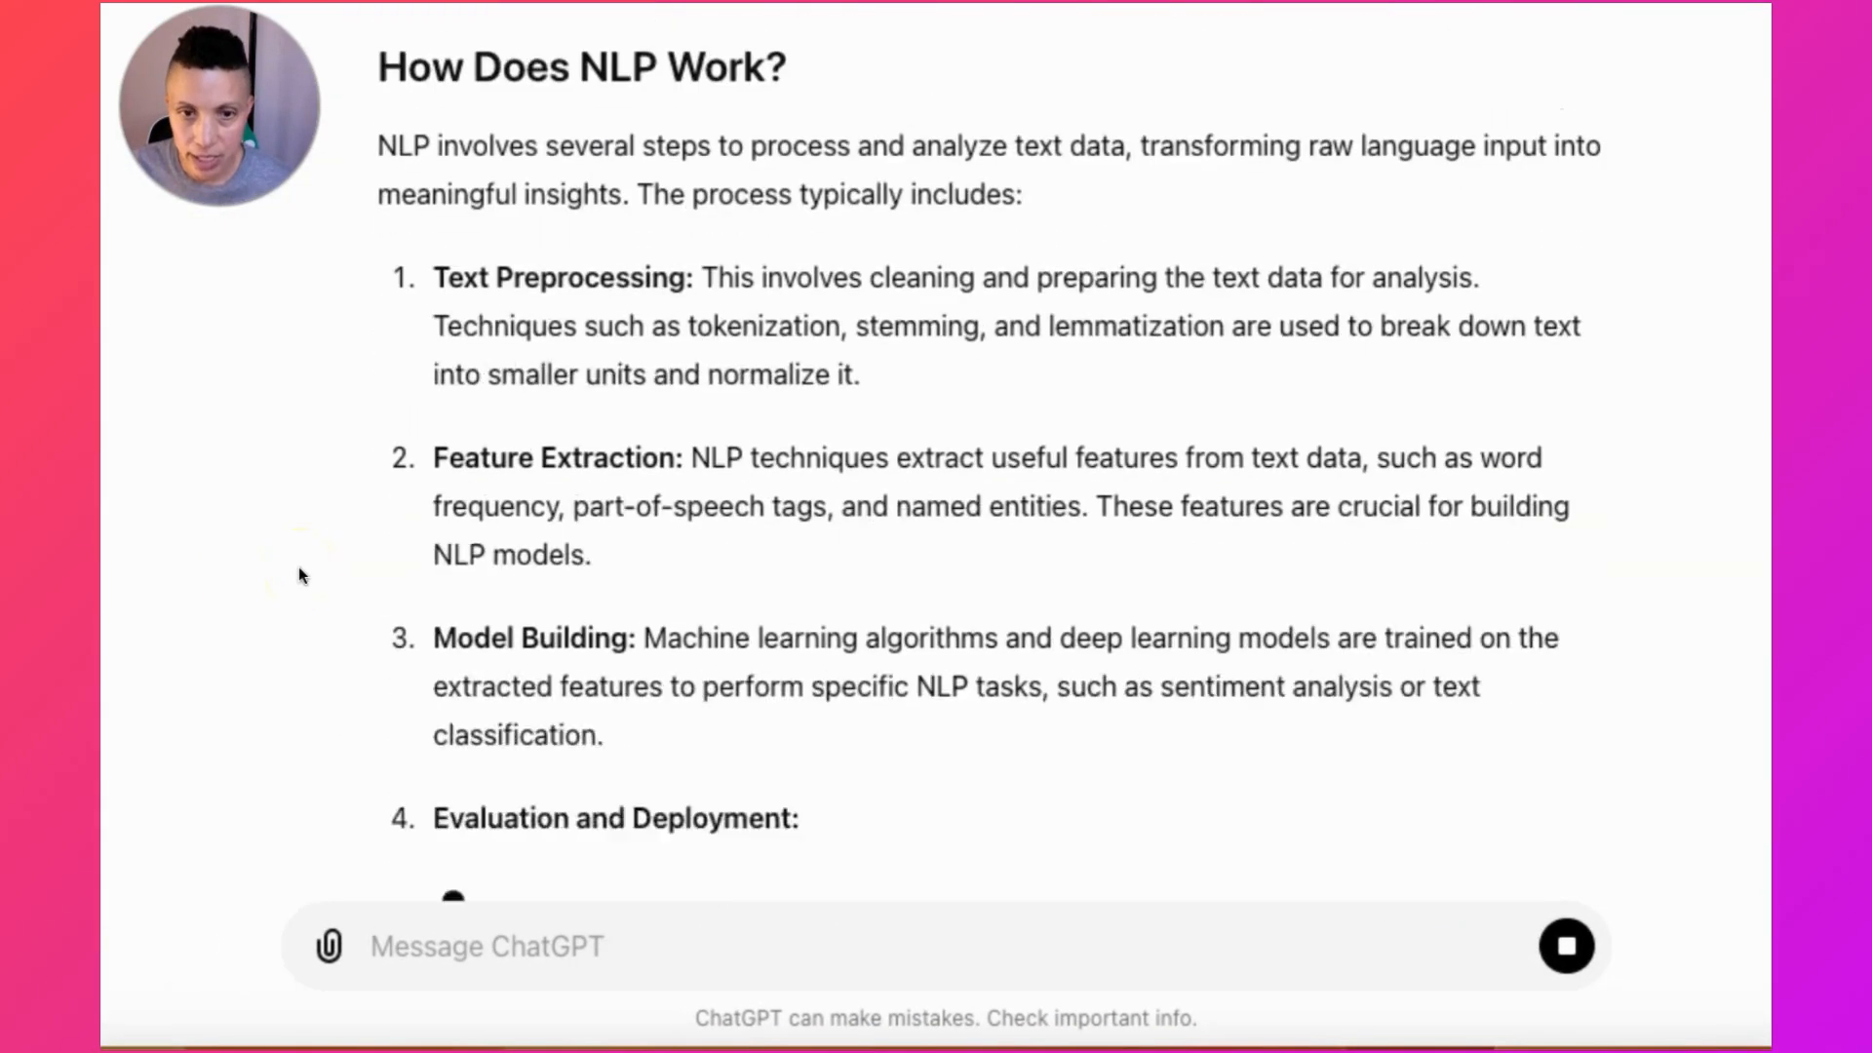
scroll("down", 3)
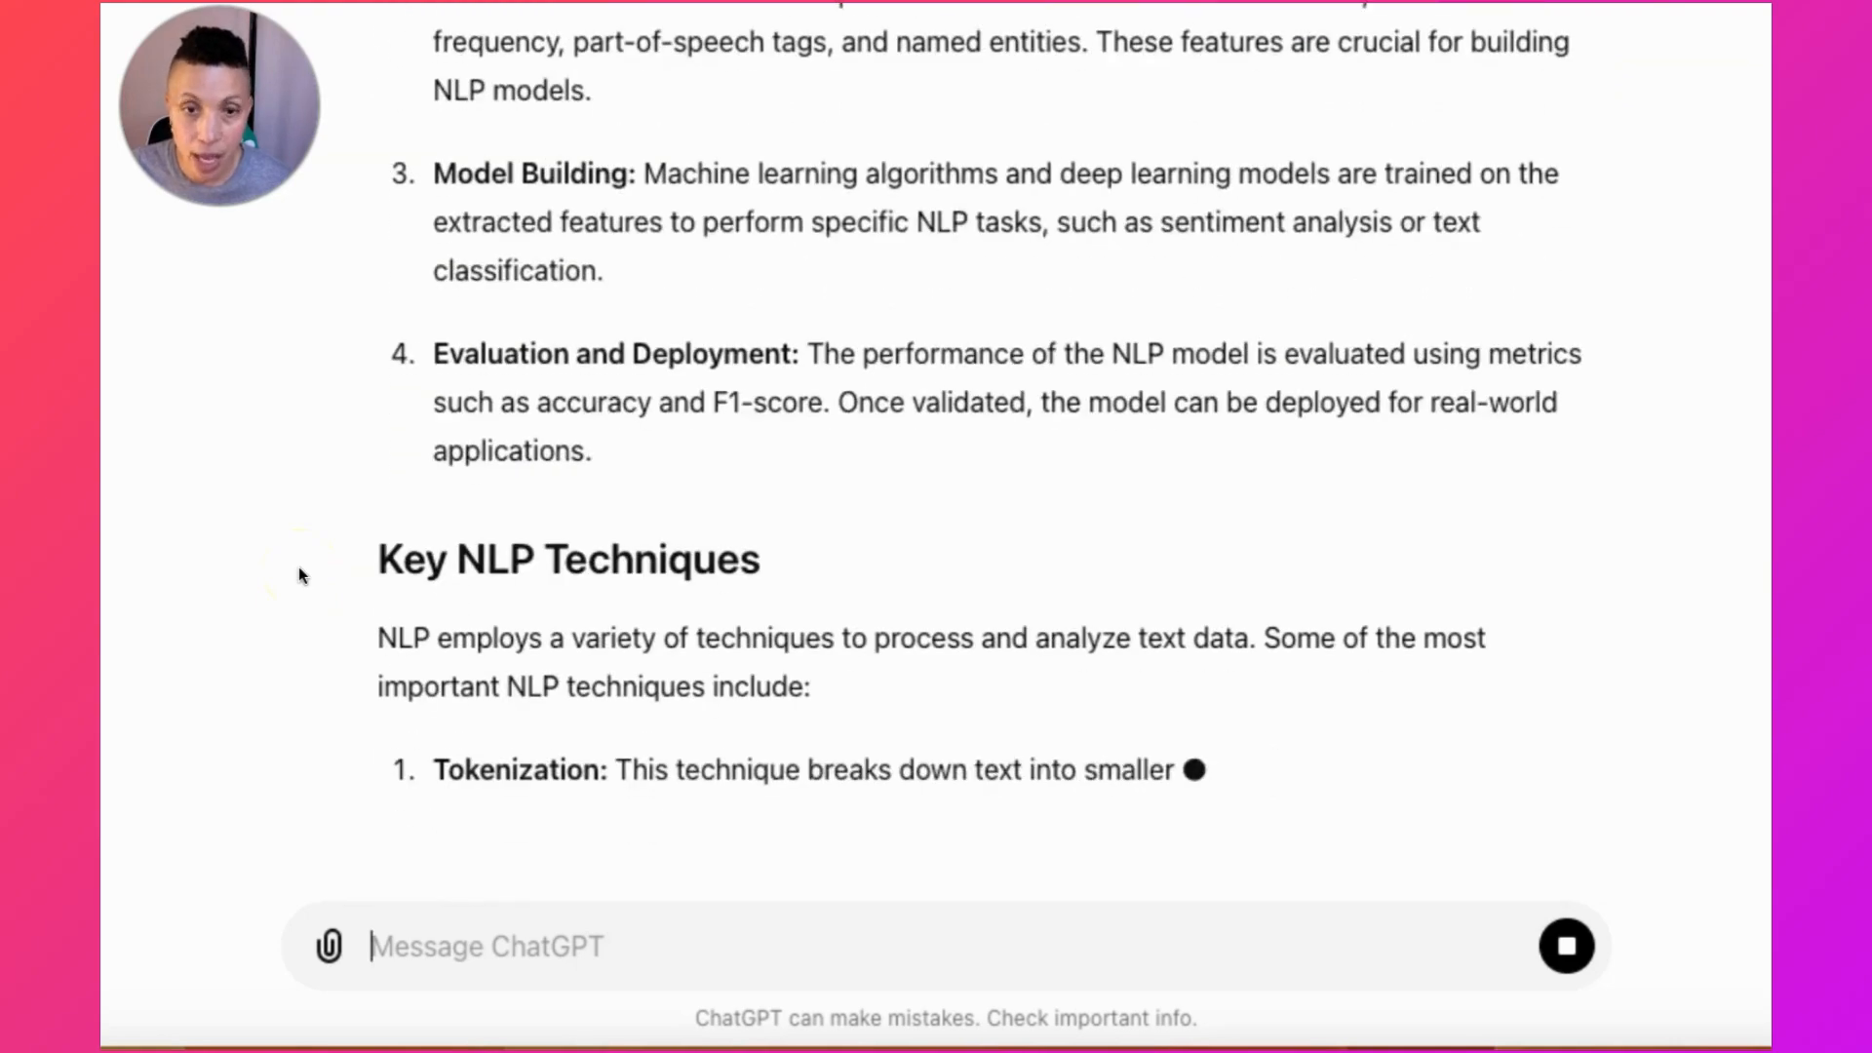
scroll("down", 3)
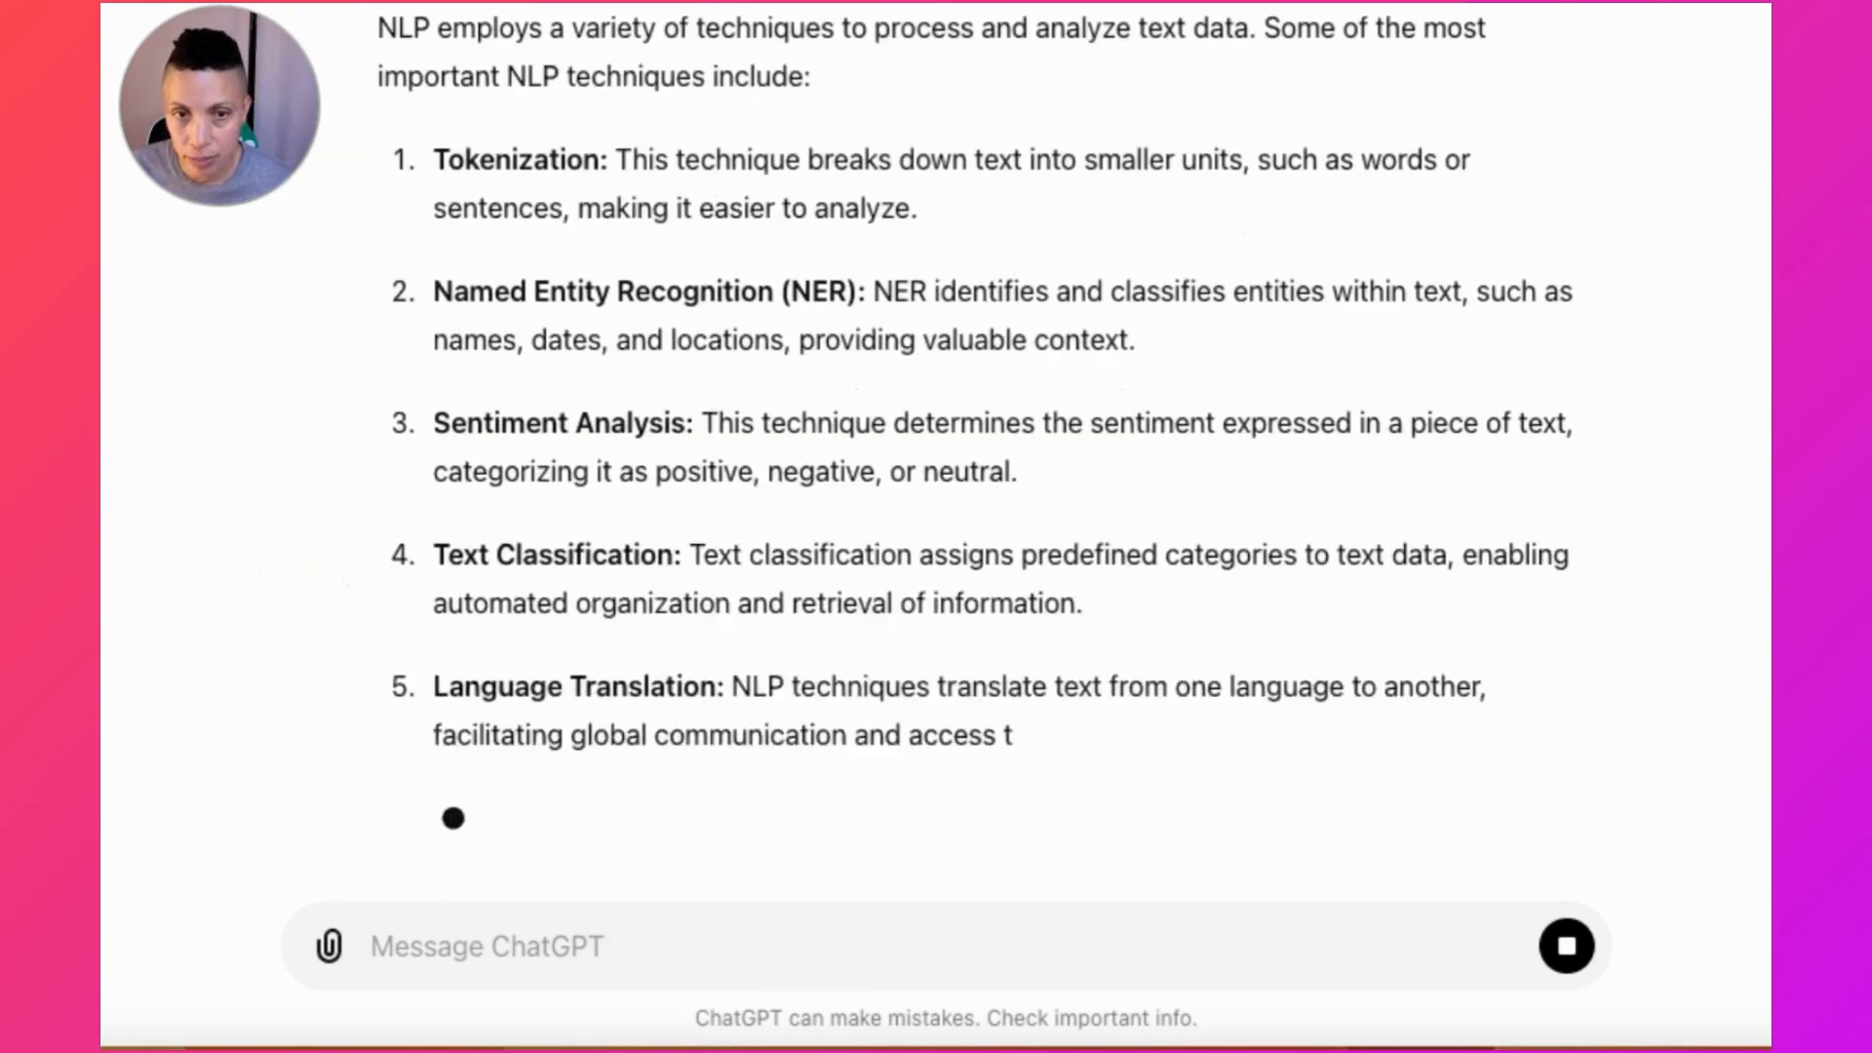
left_click(530, 25)
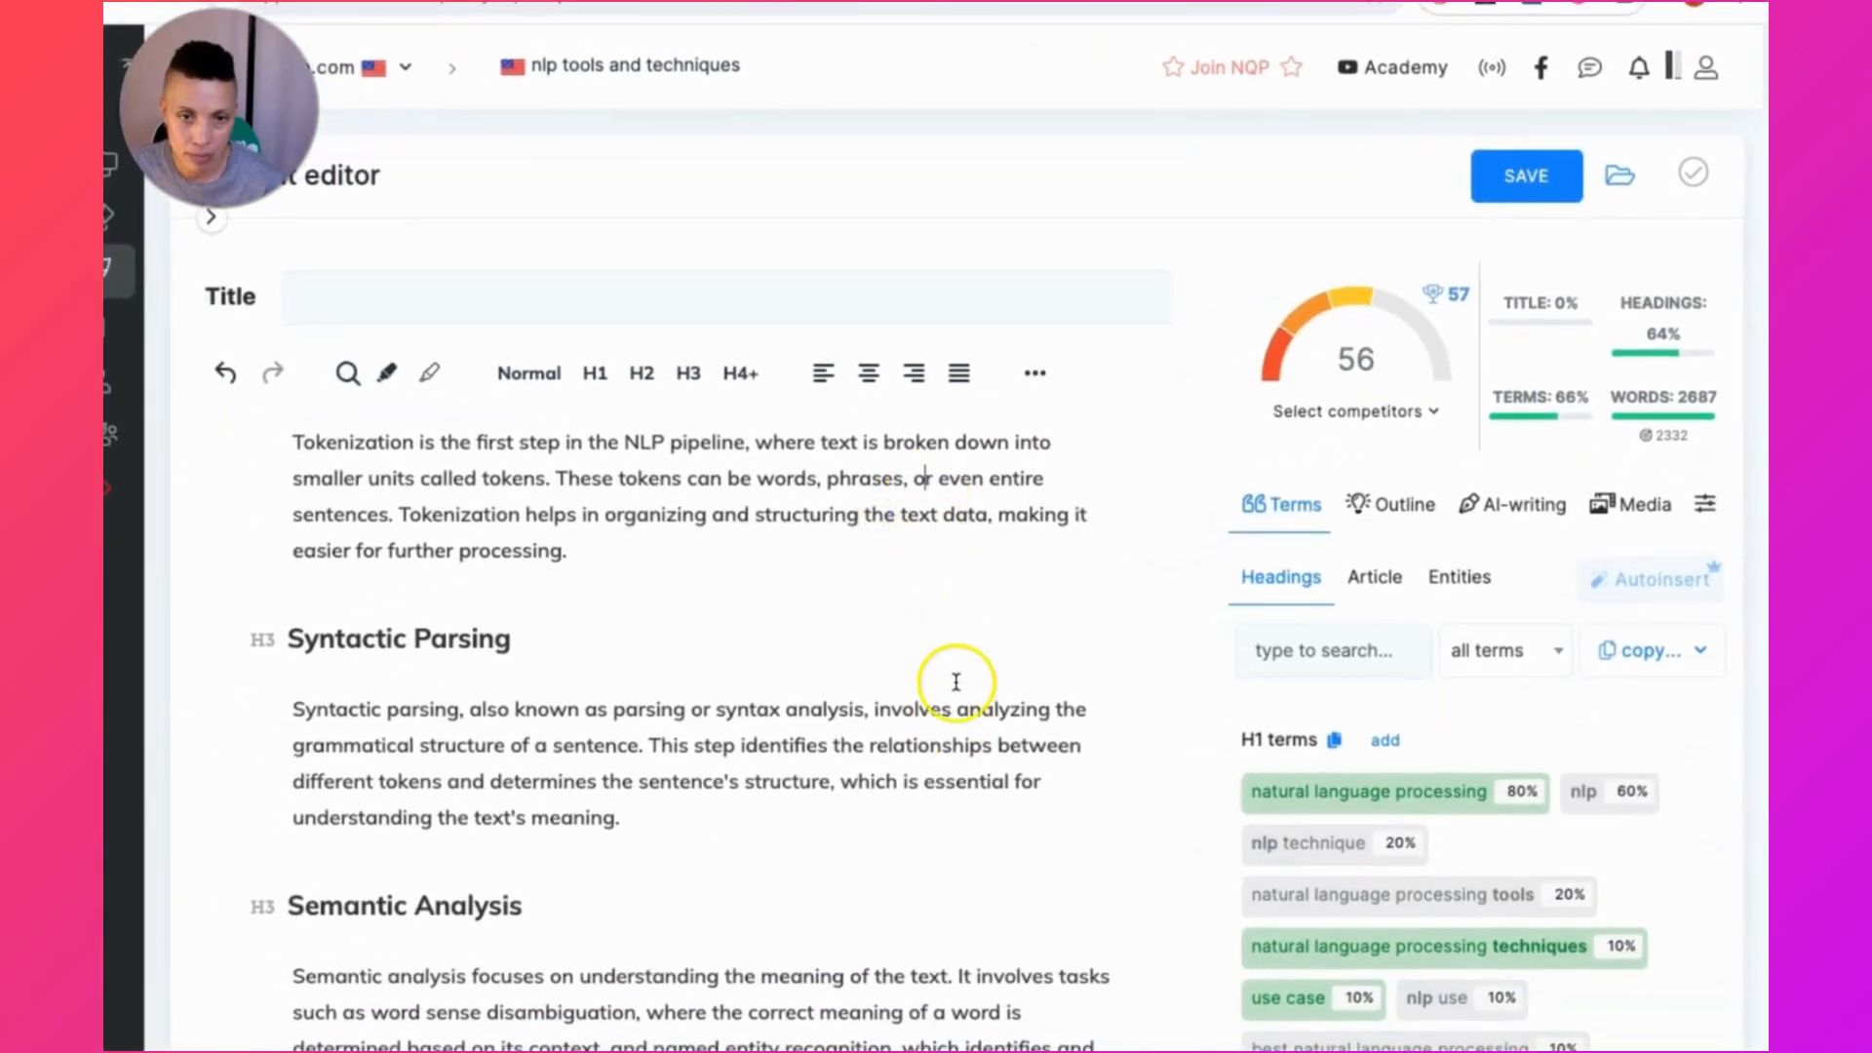
mouse_move(973, 513)
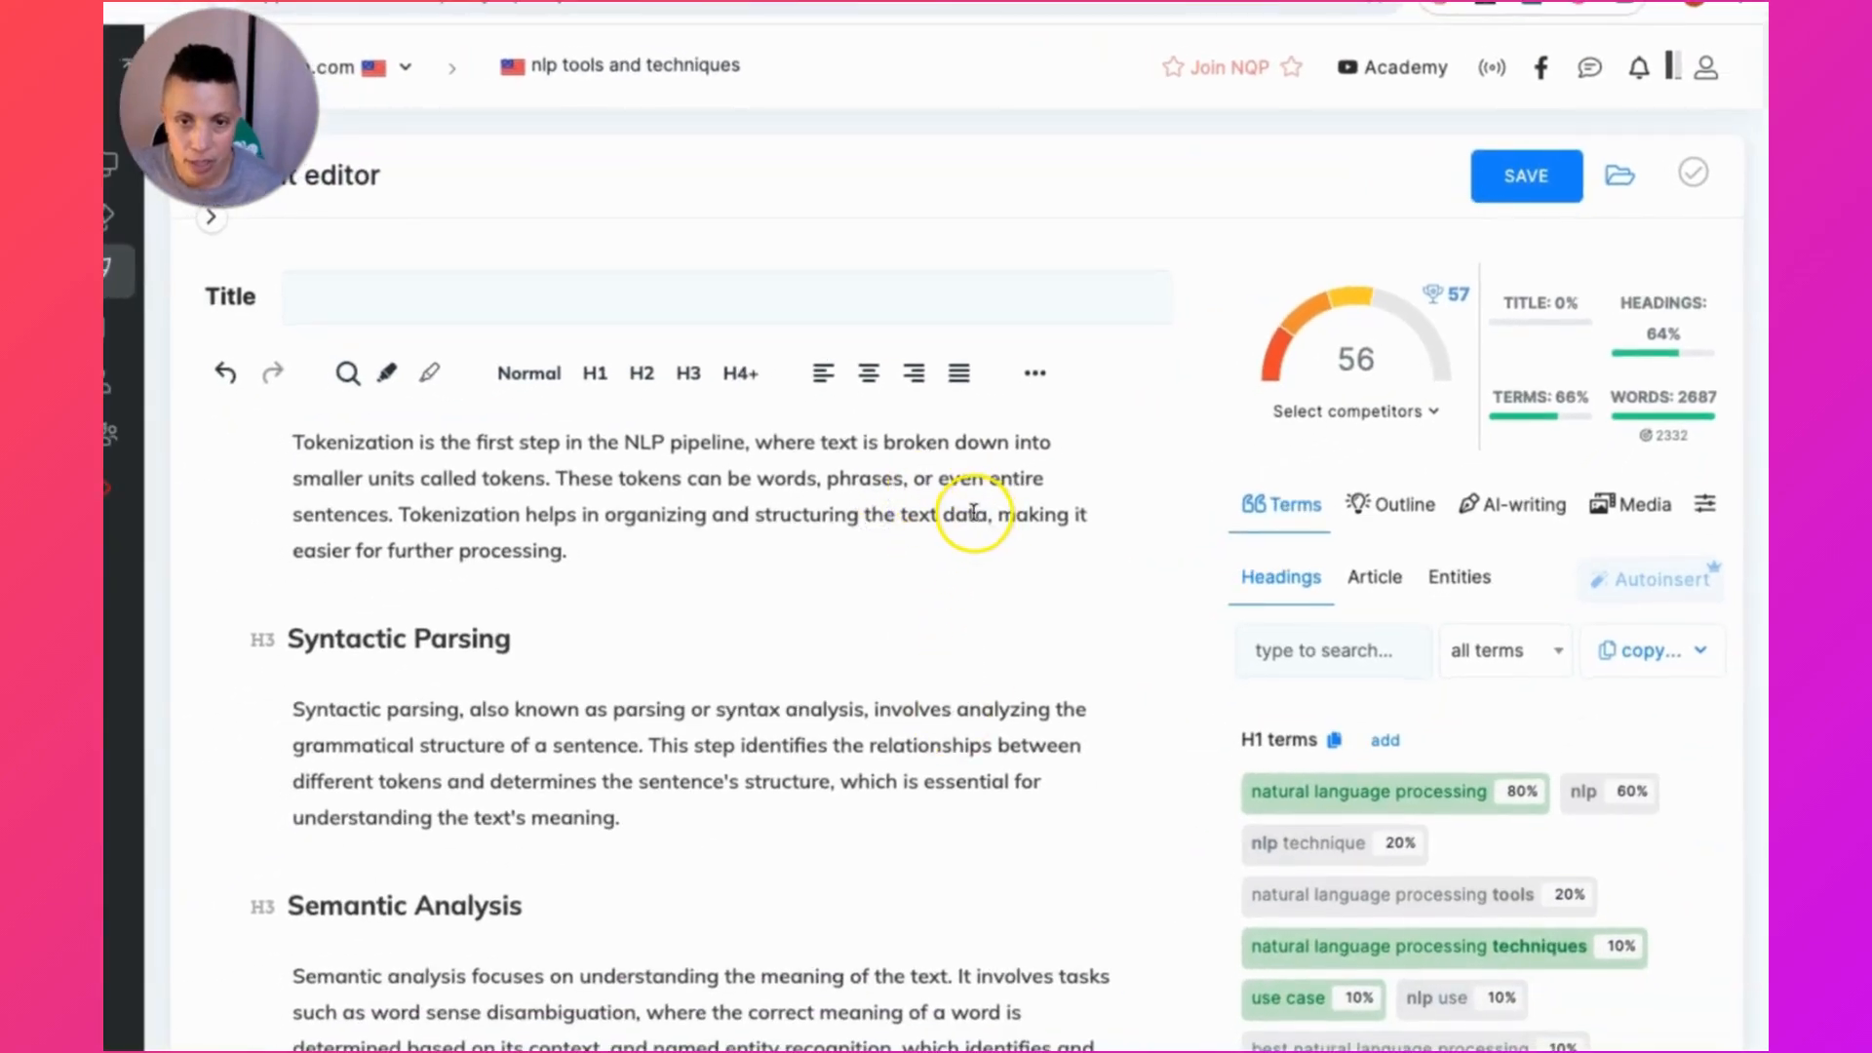
- Review the pasted article's H1 term usage, with natural language processing at 80% and nlp at 60%
scroll("down", 3)
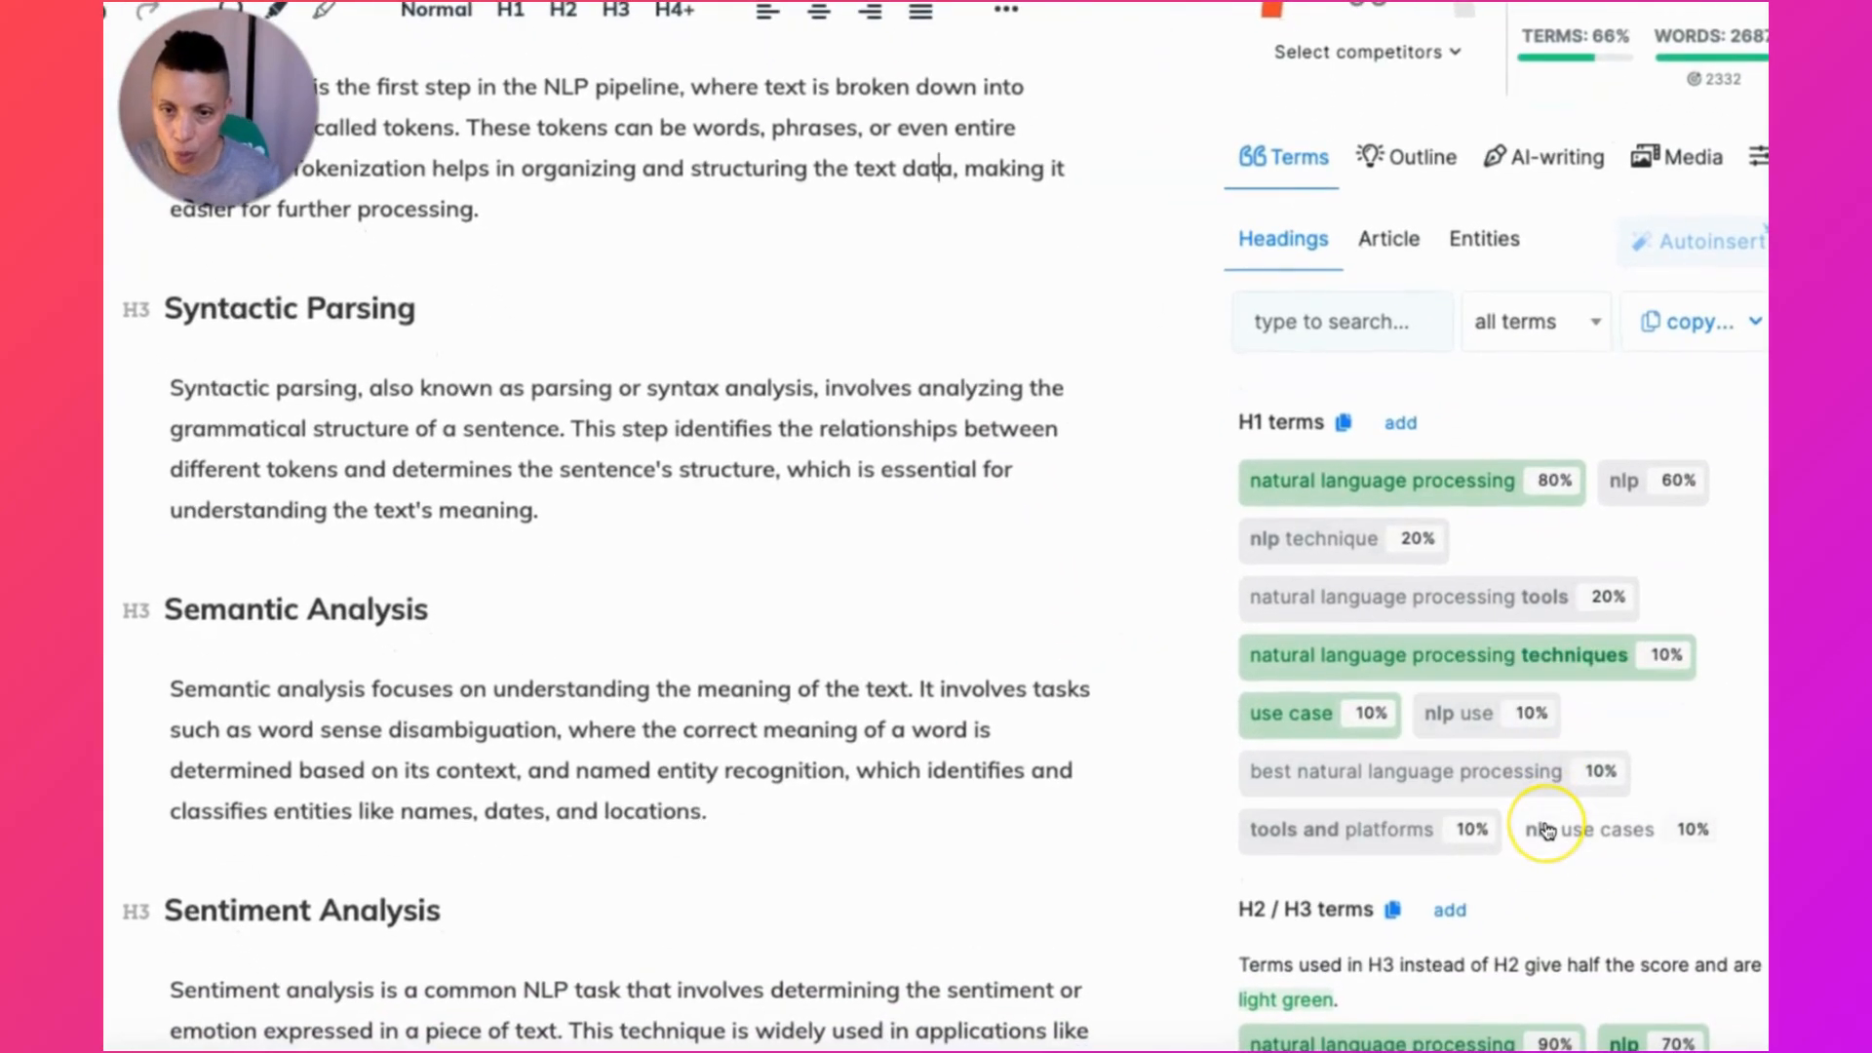
mouse_move(881, 460)
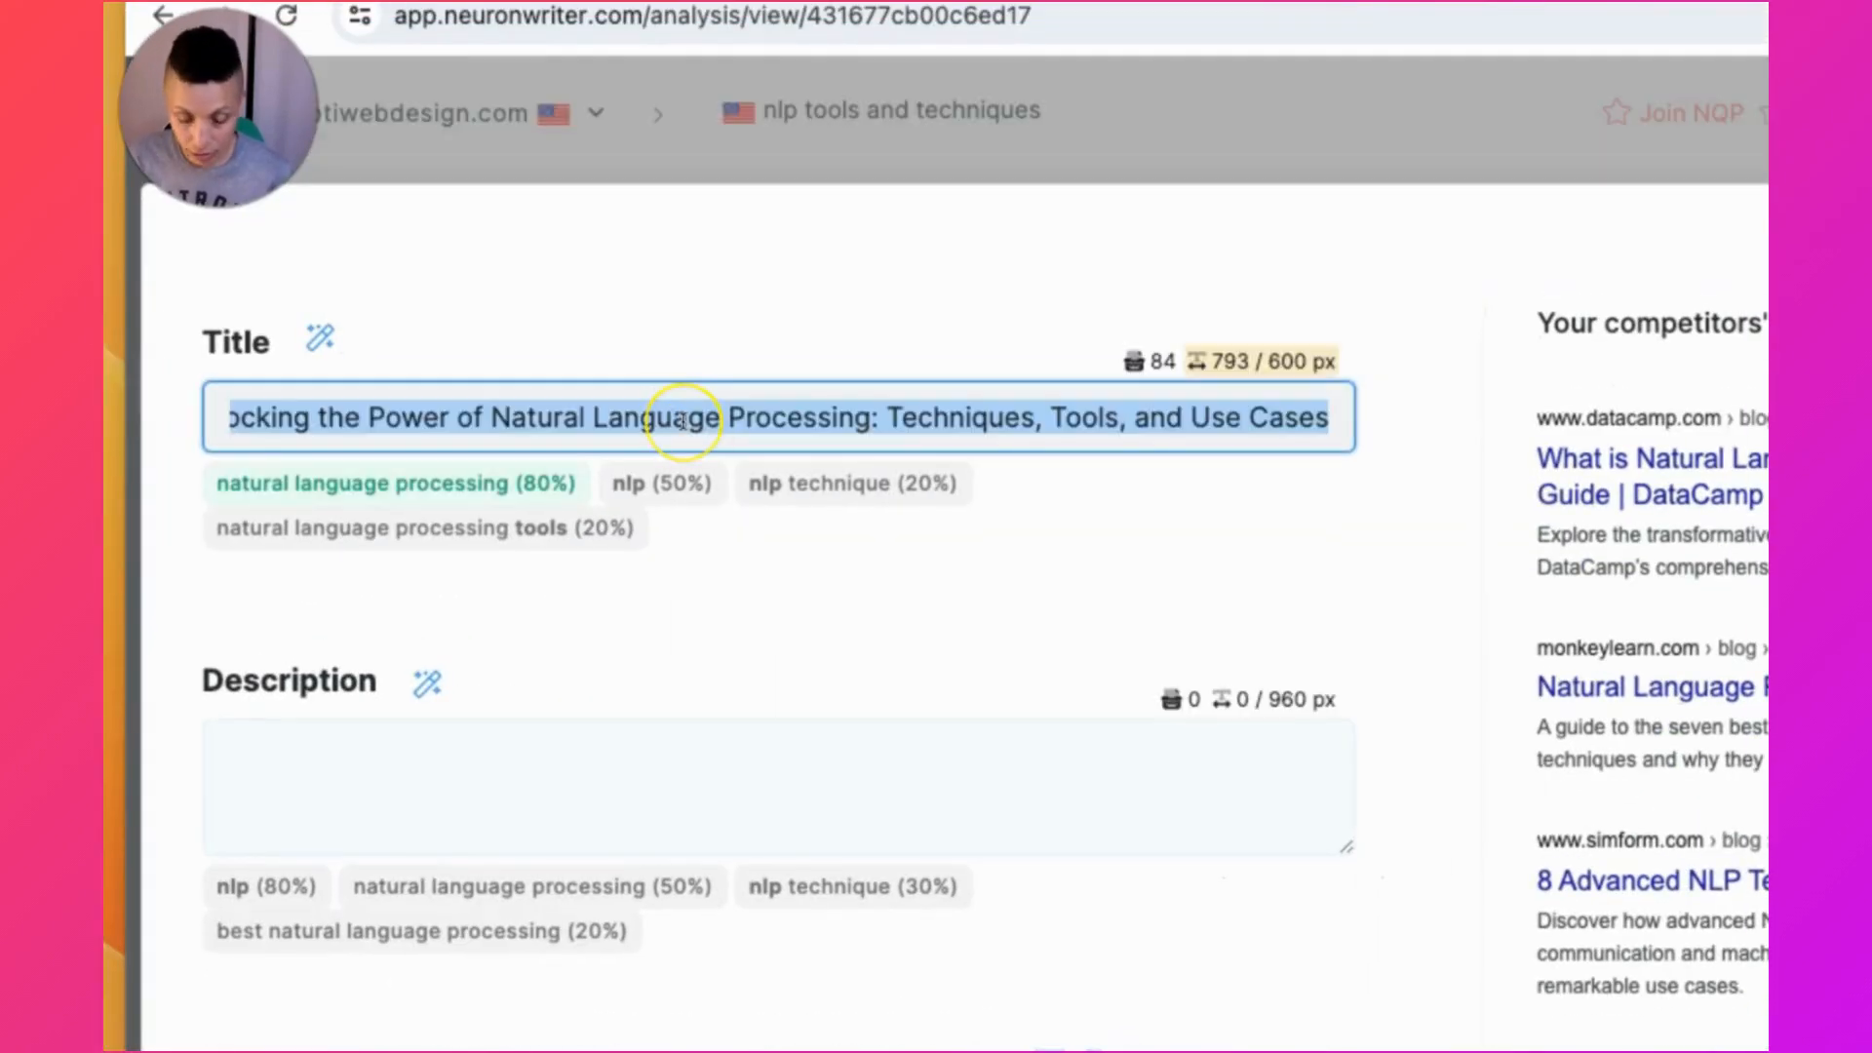
- Replace the title with the AI-generated 'Mastering NLP Techniques: A Comprehensive Guide to Natural Language Processing Tools'
left_click(320, 339)
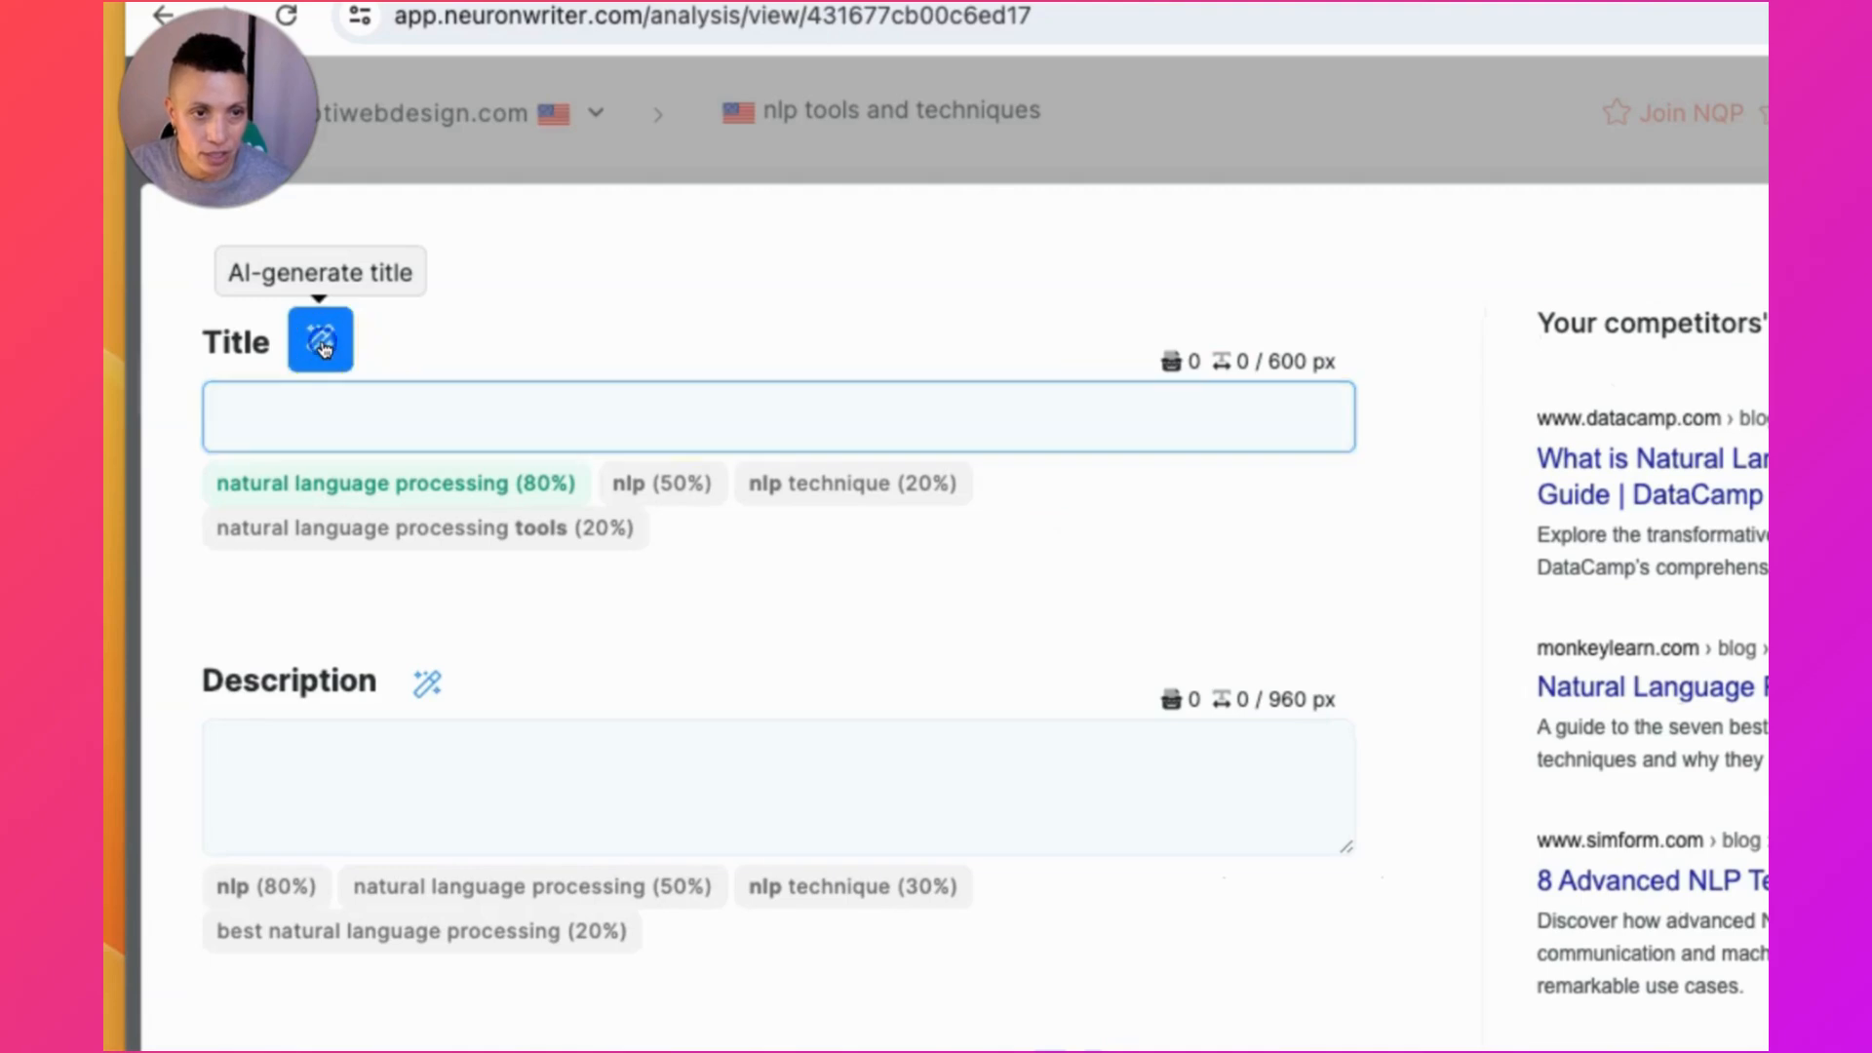
left_click(320, 339)
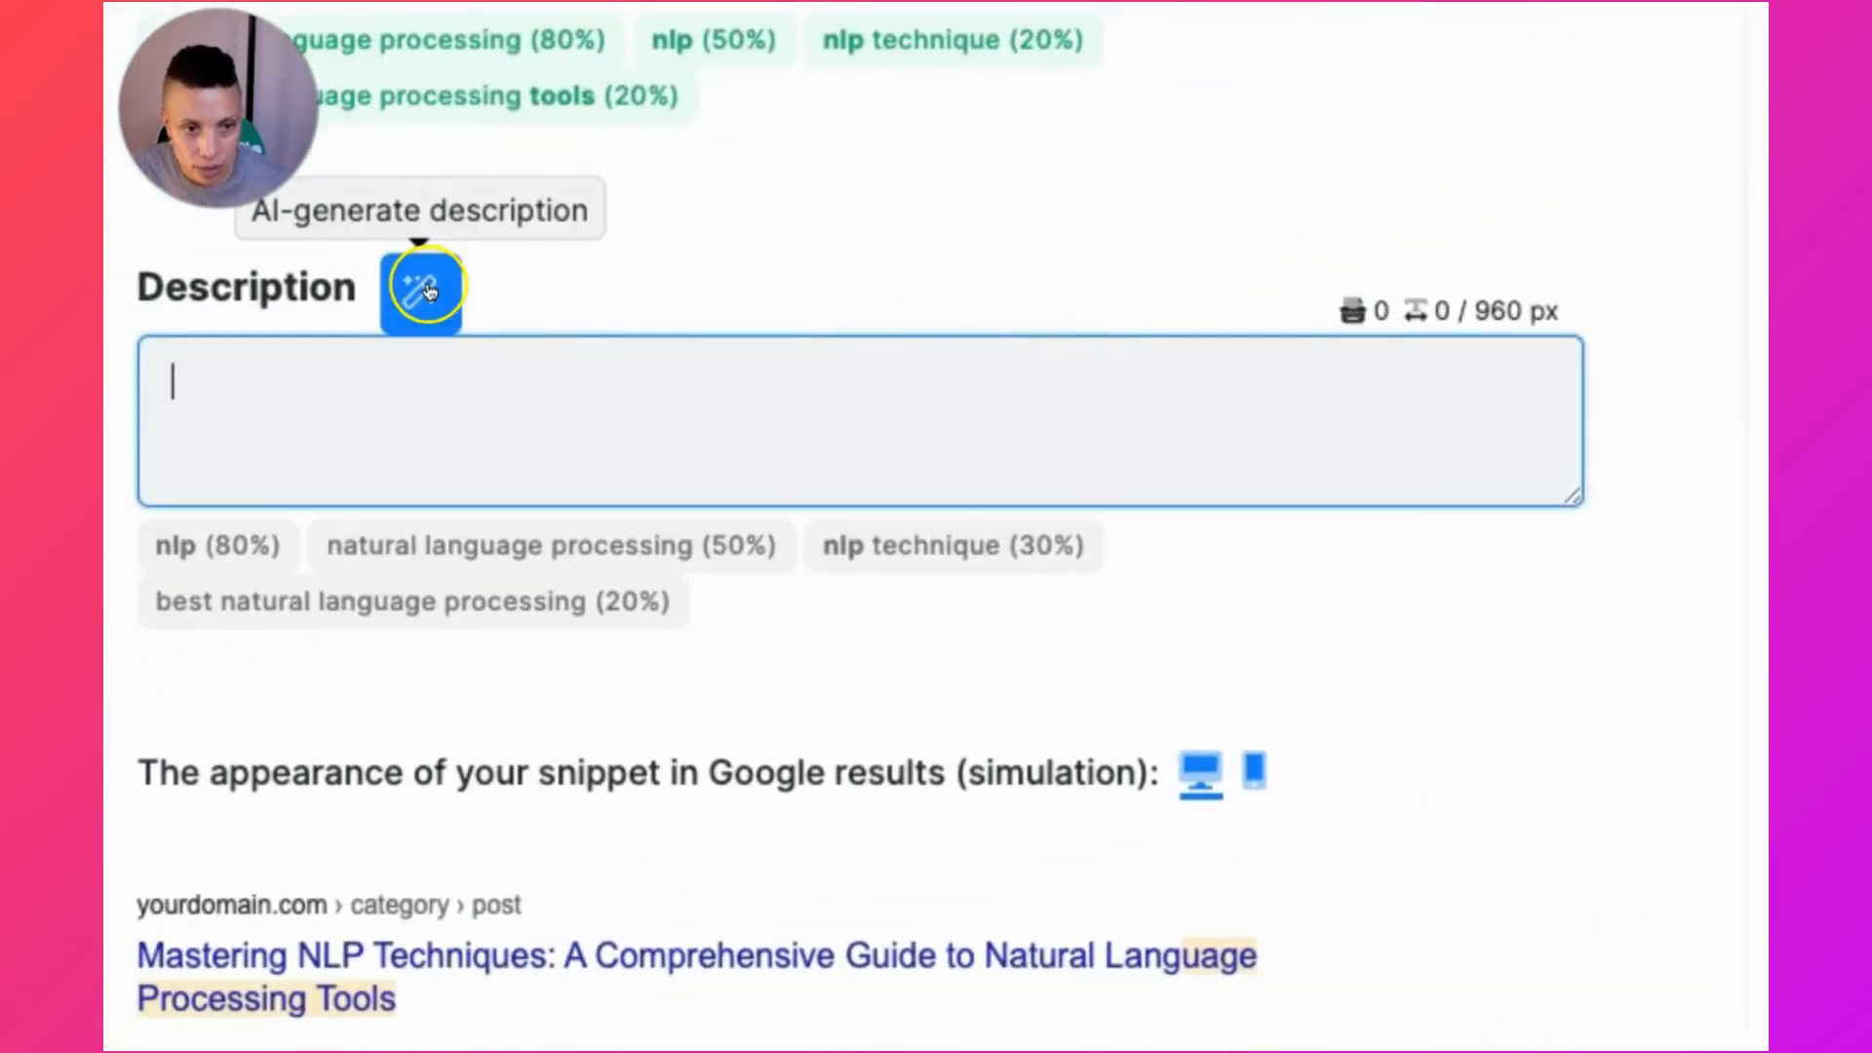
- Generate an AI-written meta description for the article and apply it
left_click(421, 288)
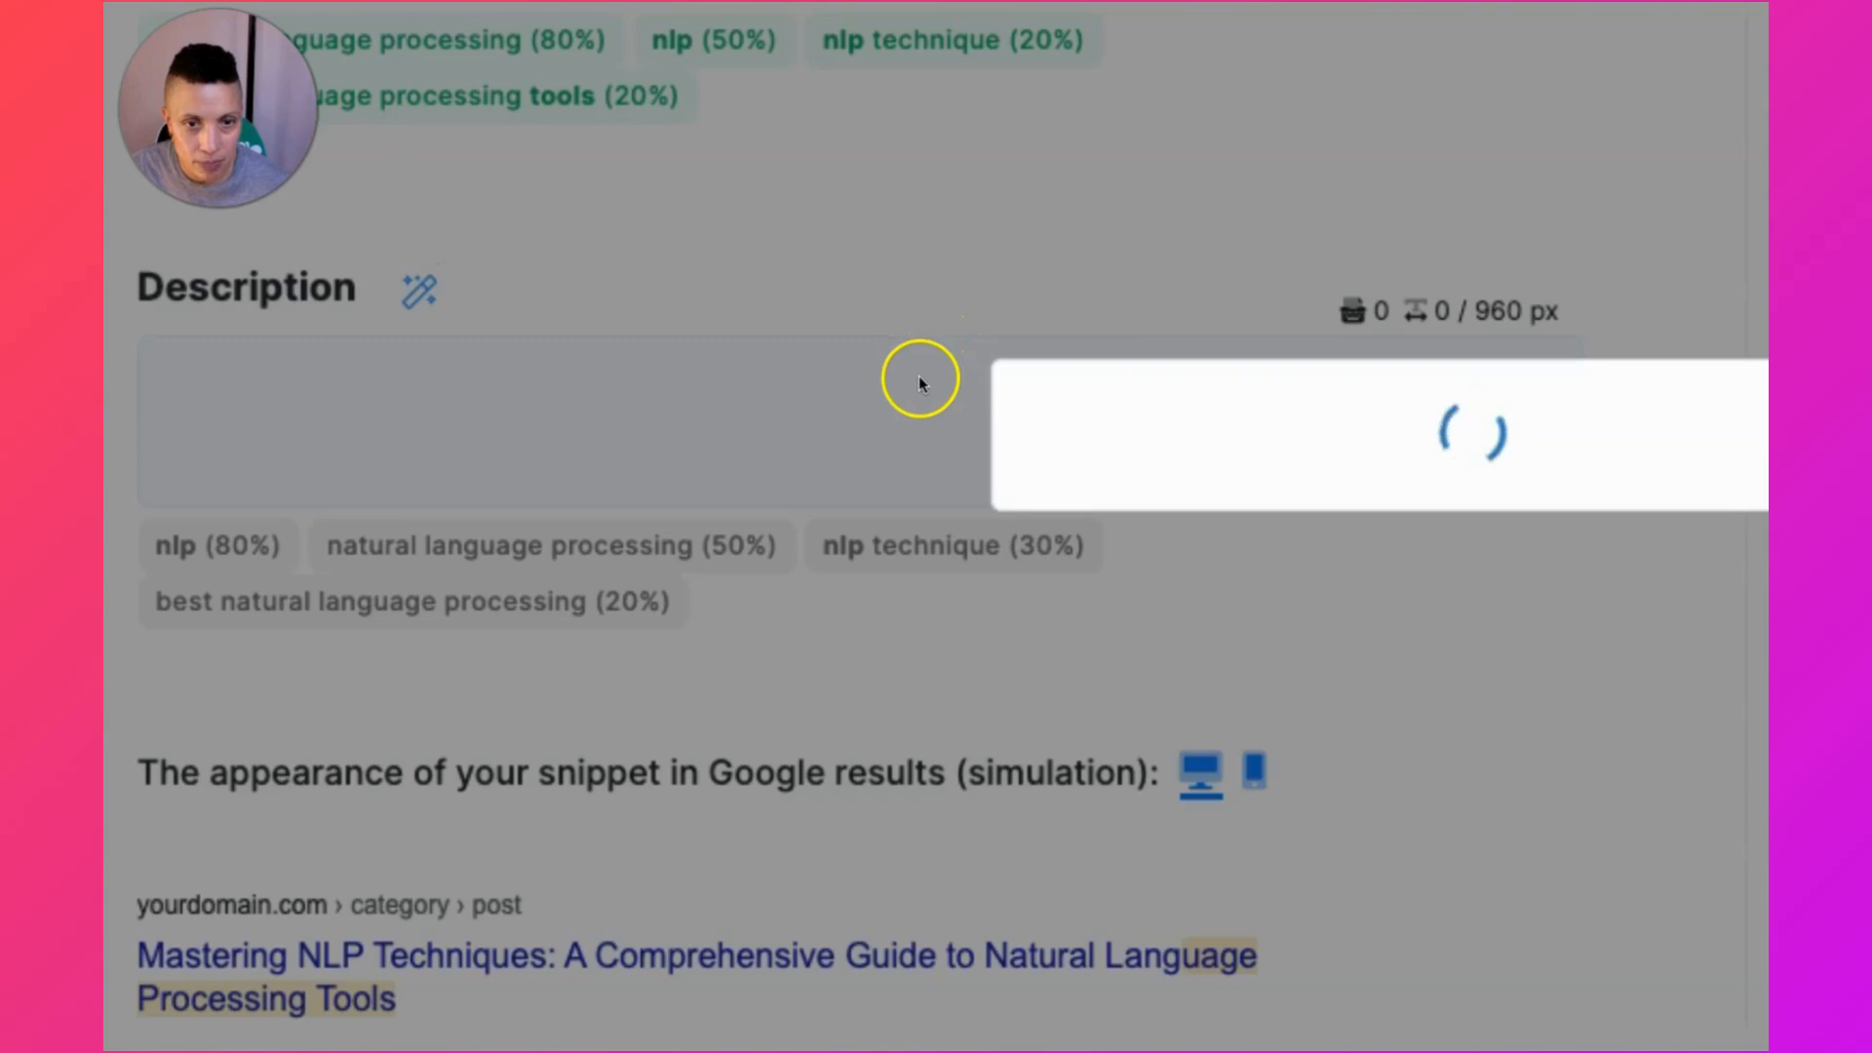
left_click(420, 293)
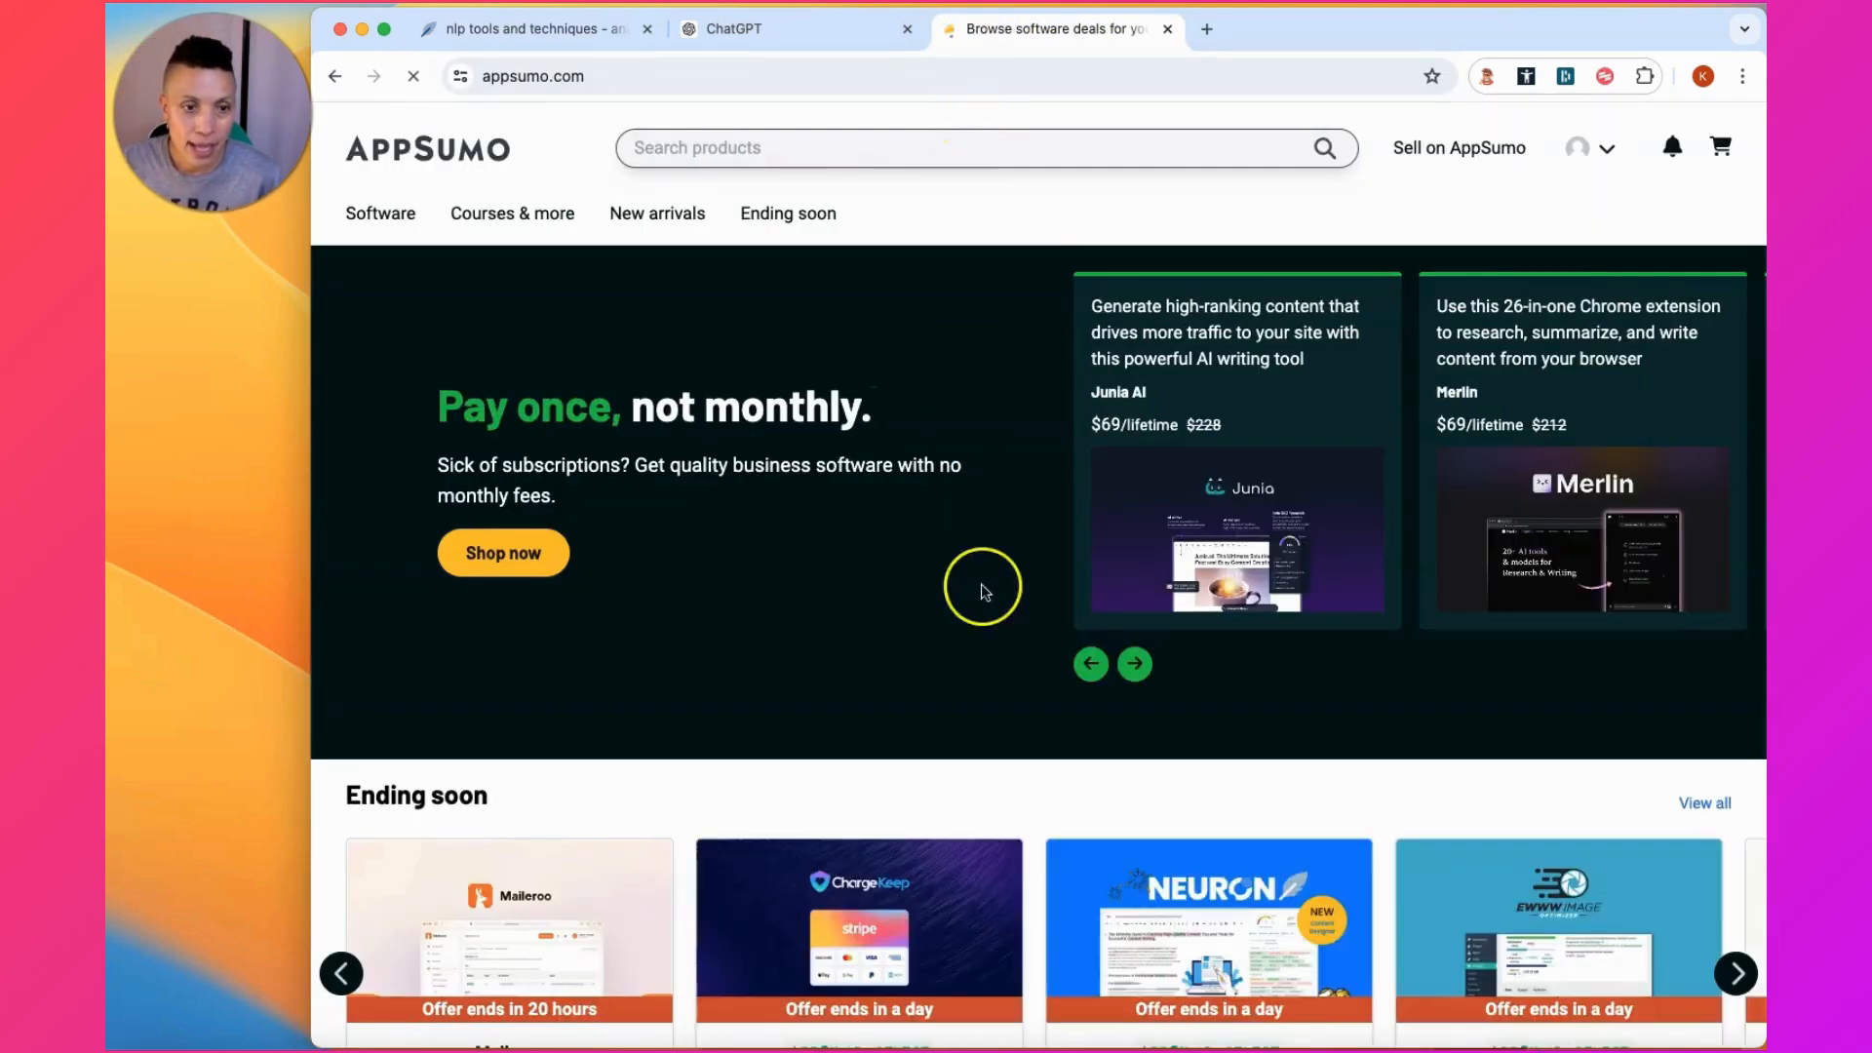
- Review the NeuronWriter $89 lifetime deal and its plan options on AppSumo, then return to the article
scroll("down", 3)
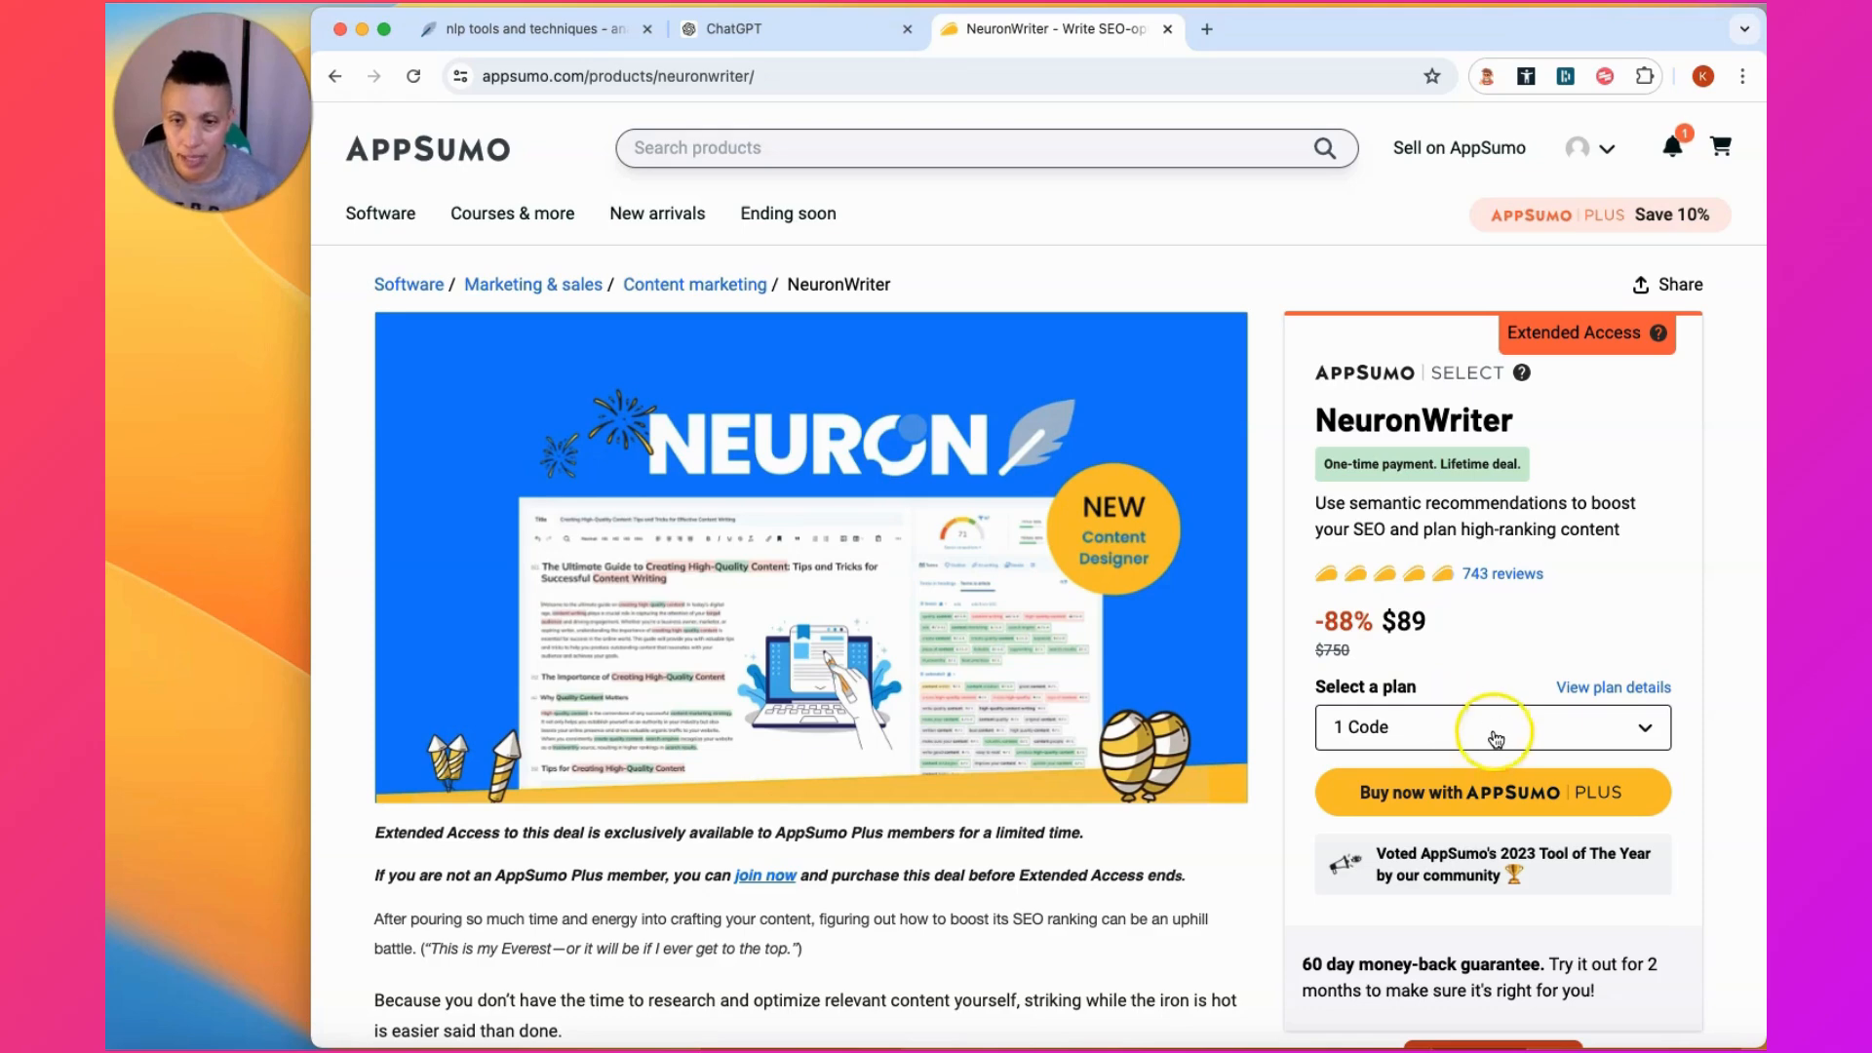
left_click(1492, 728)
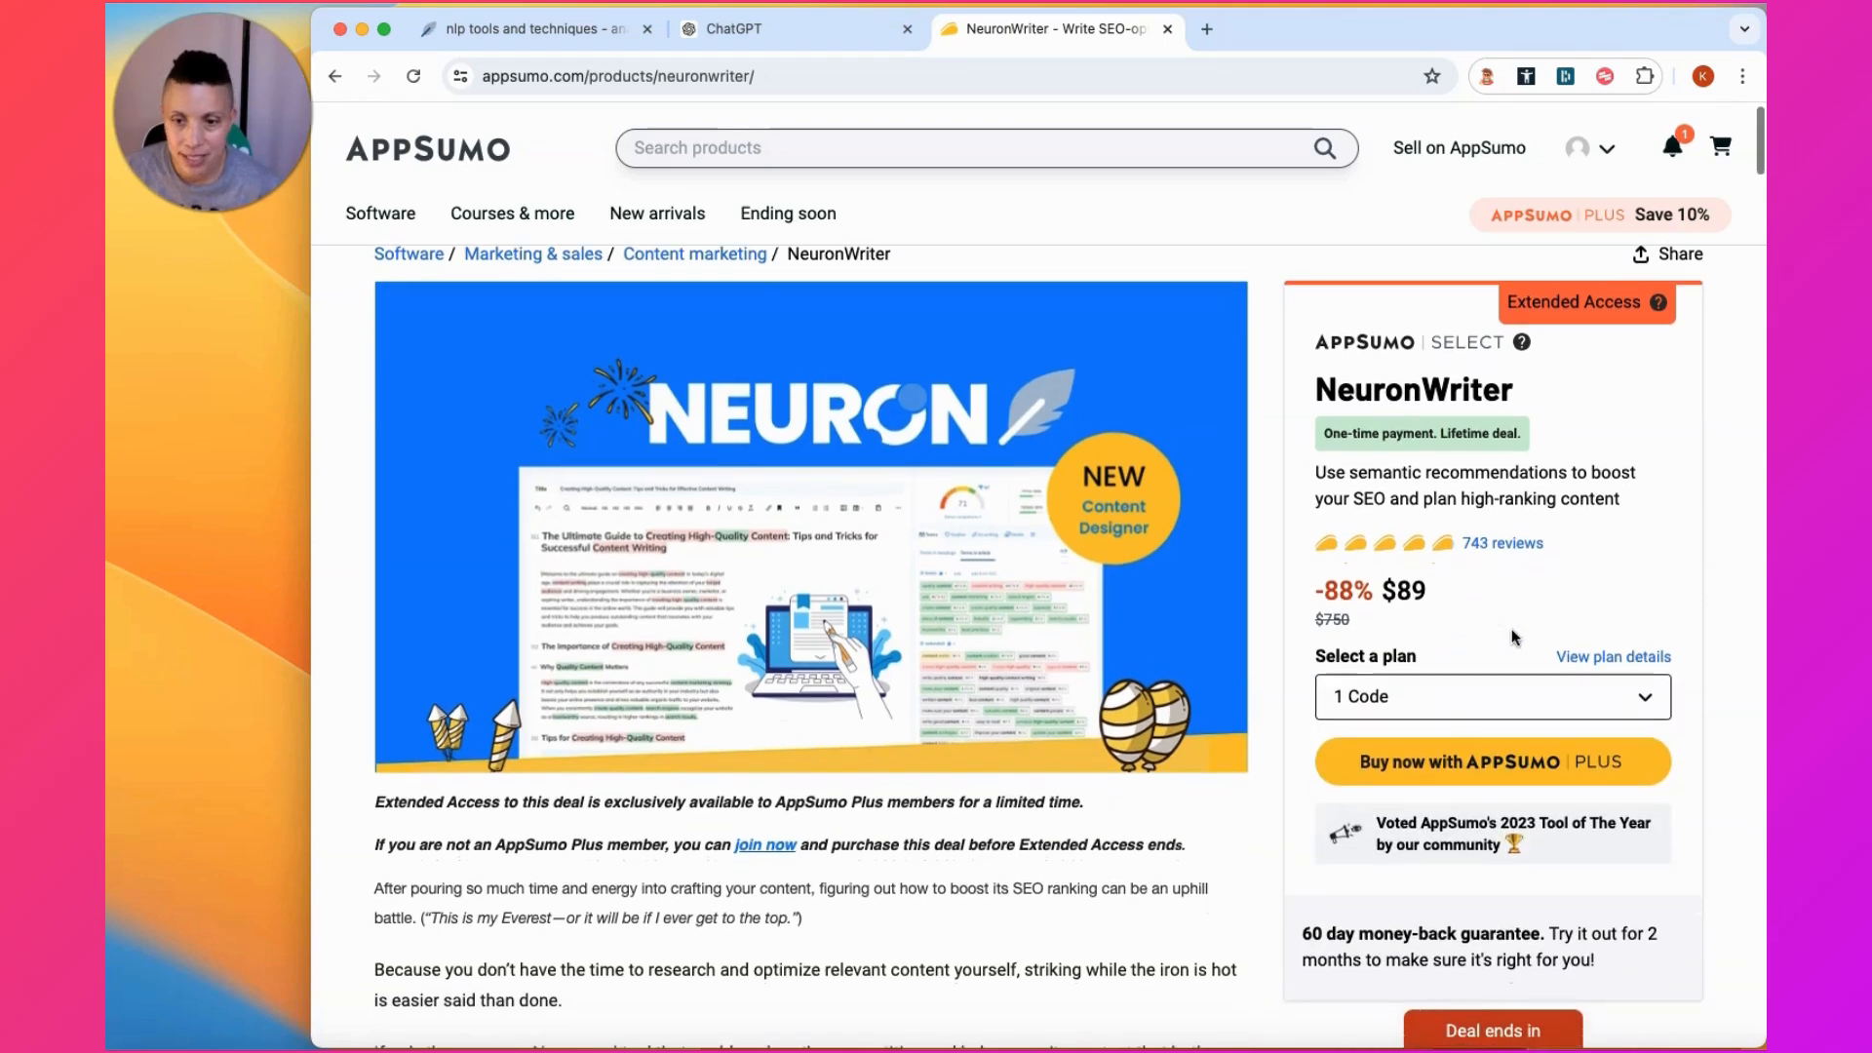
scroll("down", 3)
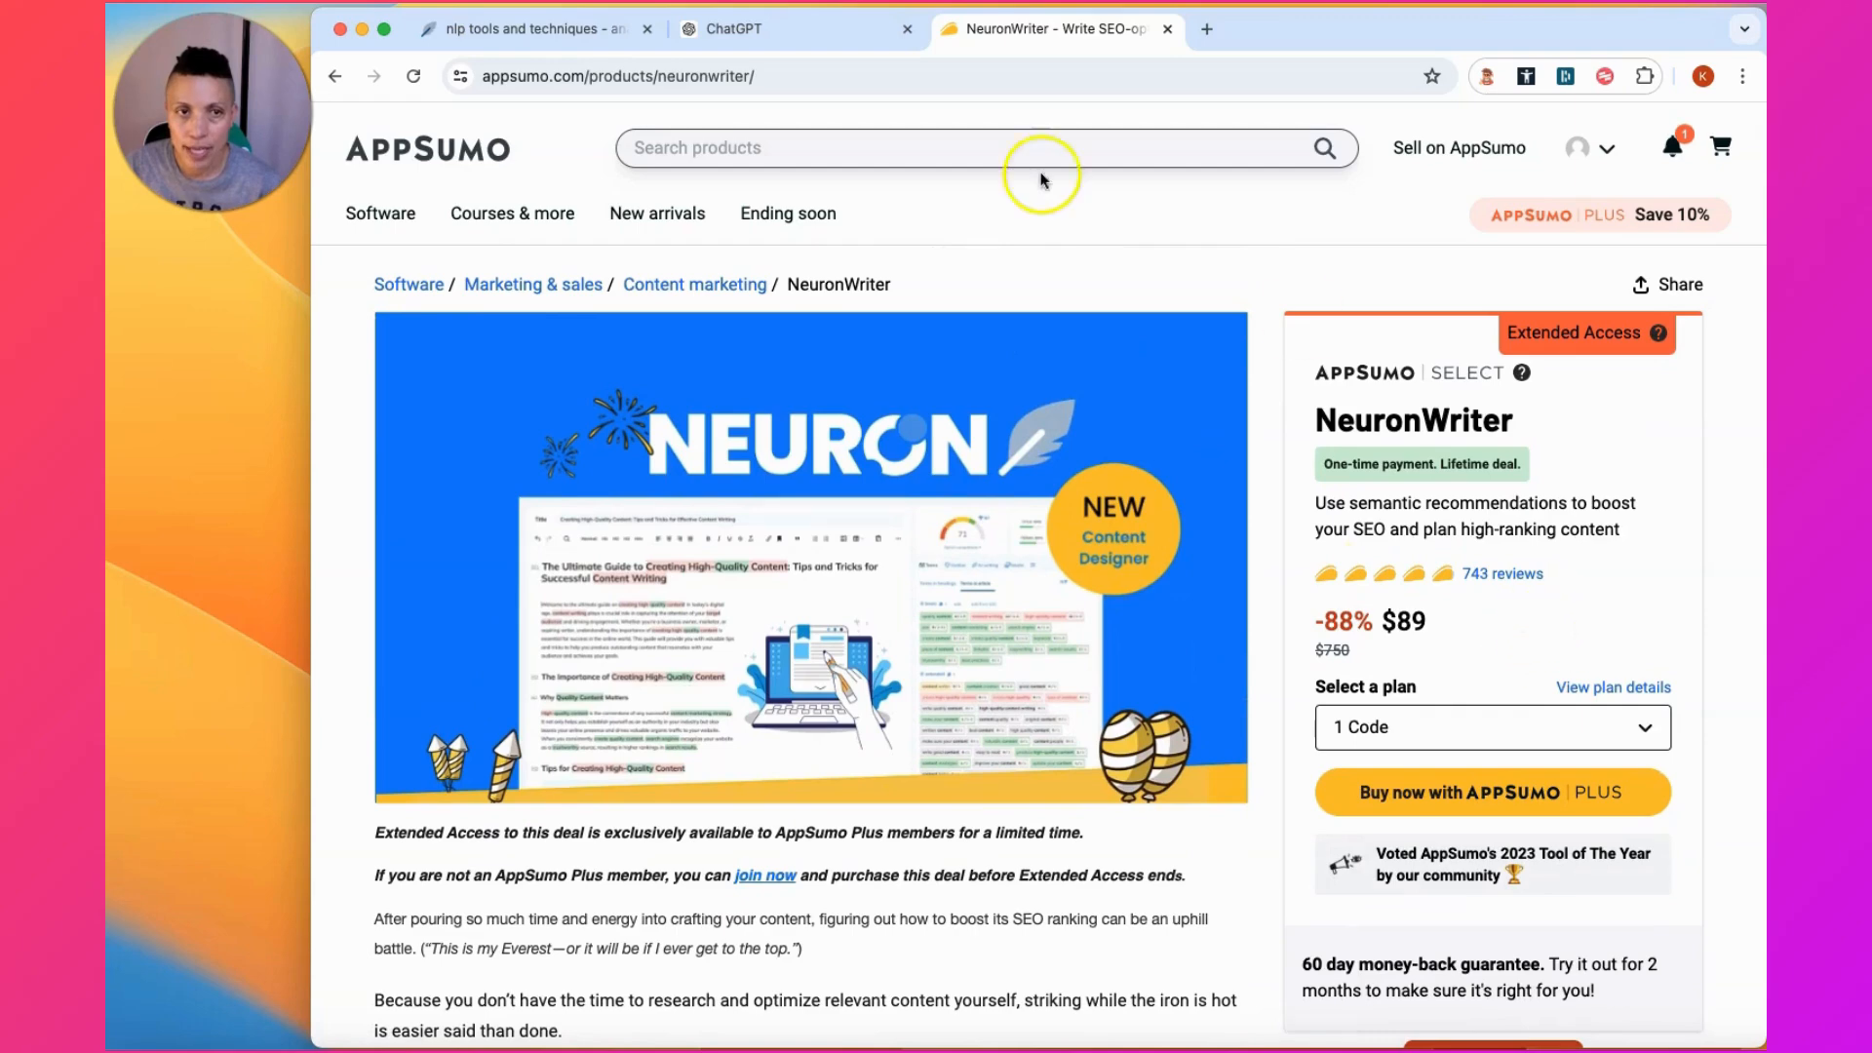
mouse_move(1755, 381)
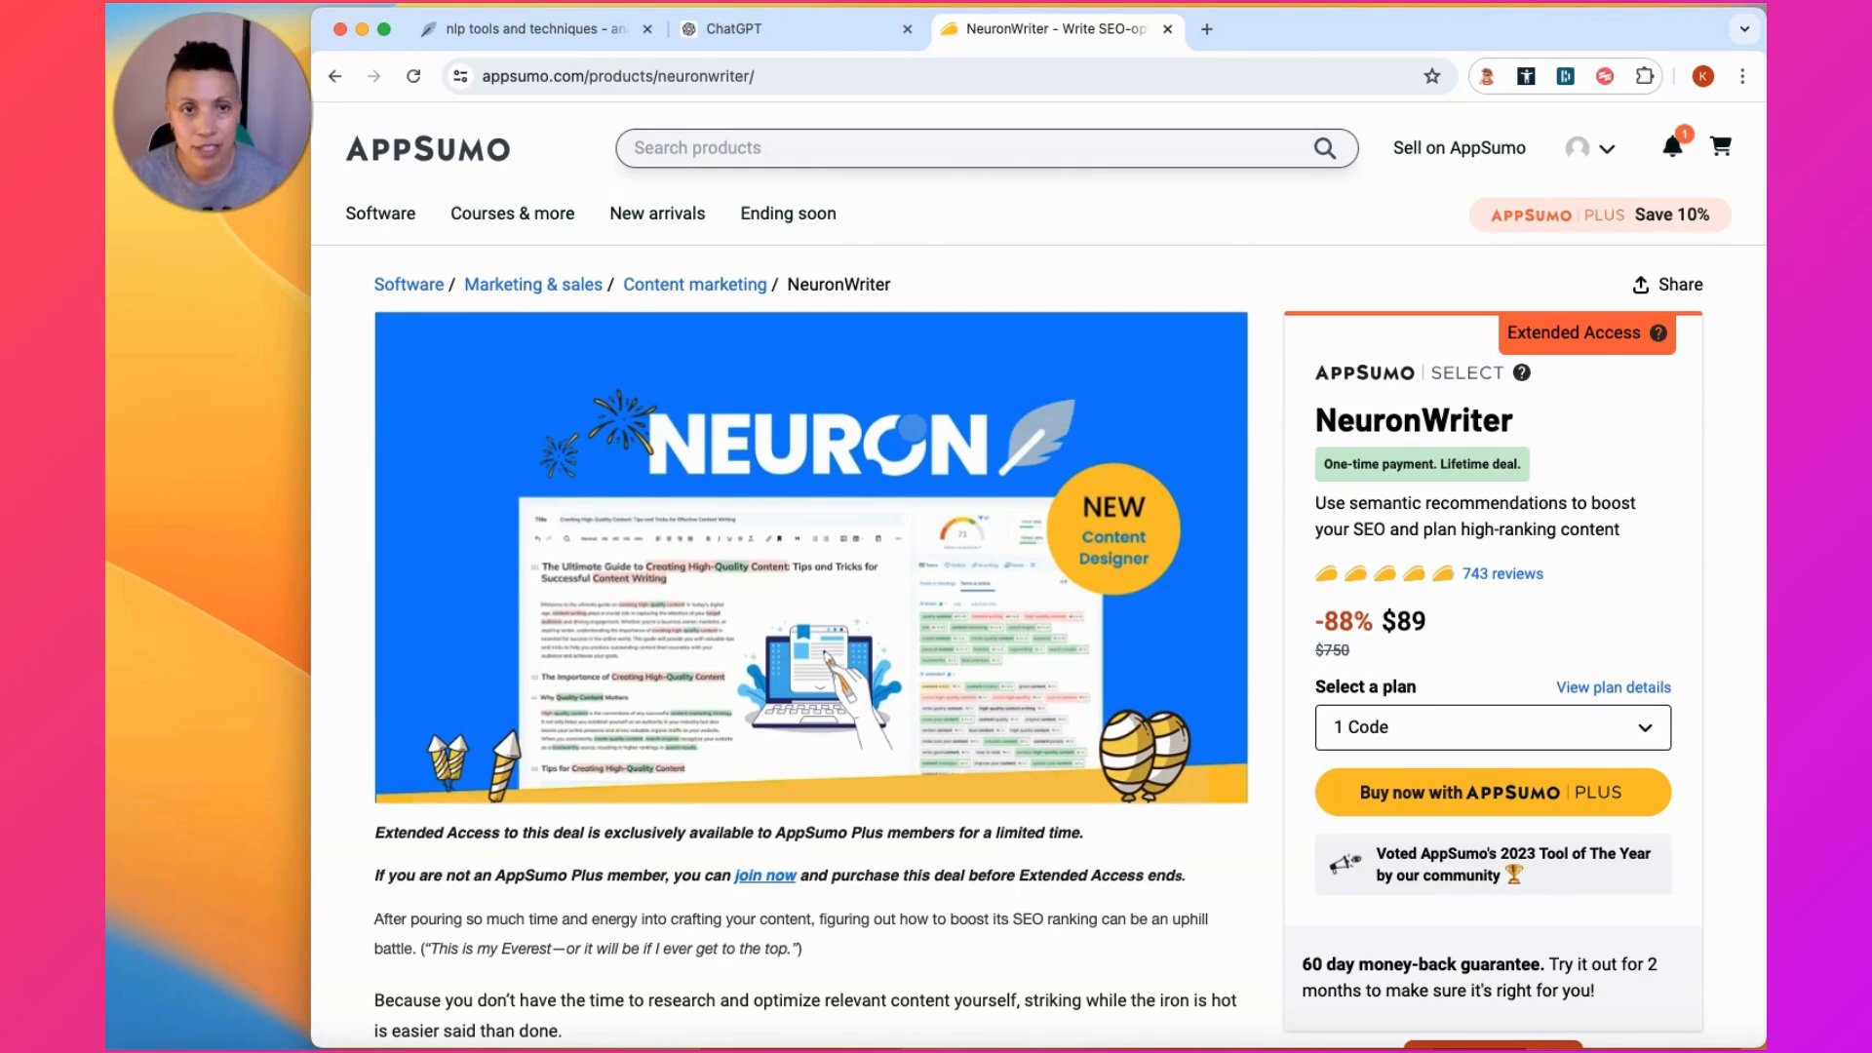
left_click(530, 29)
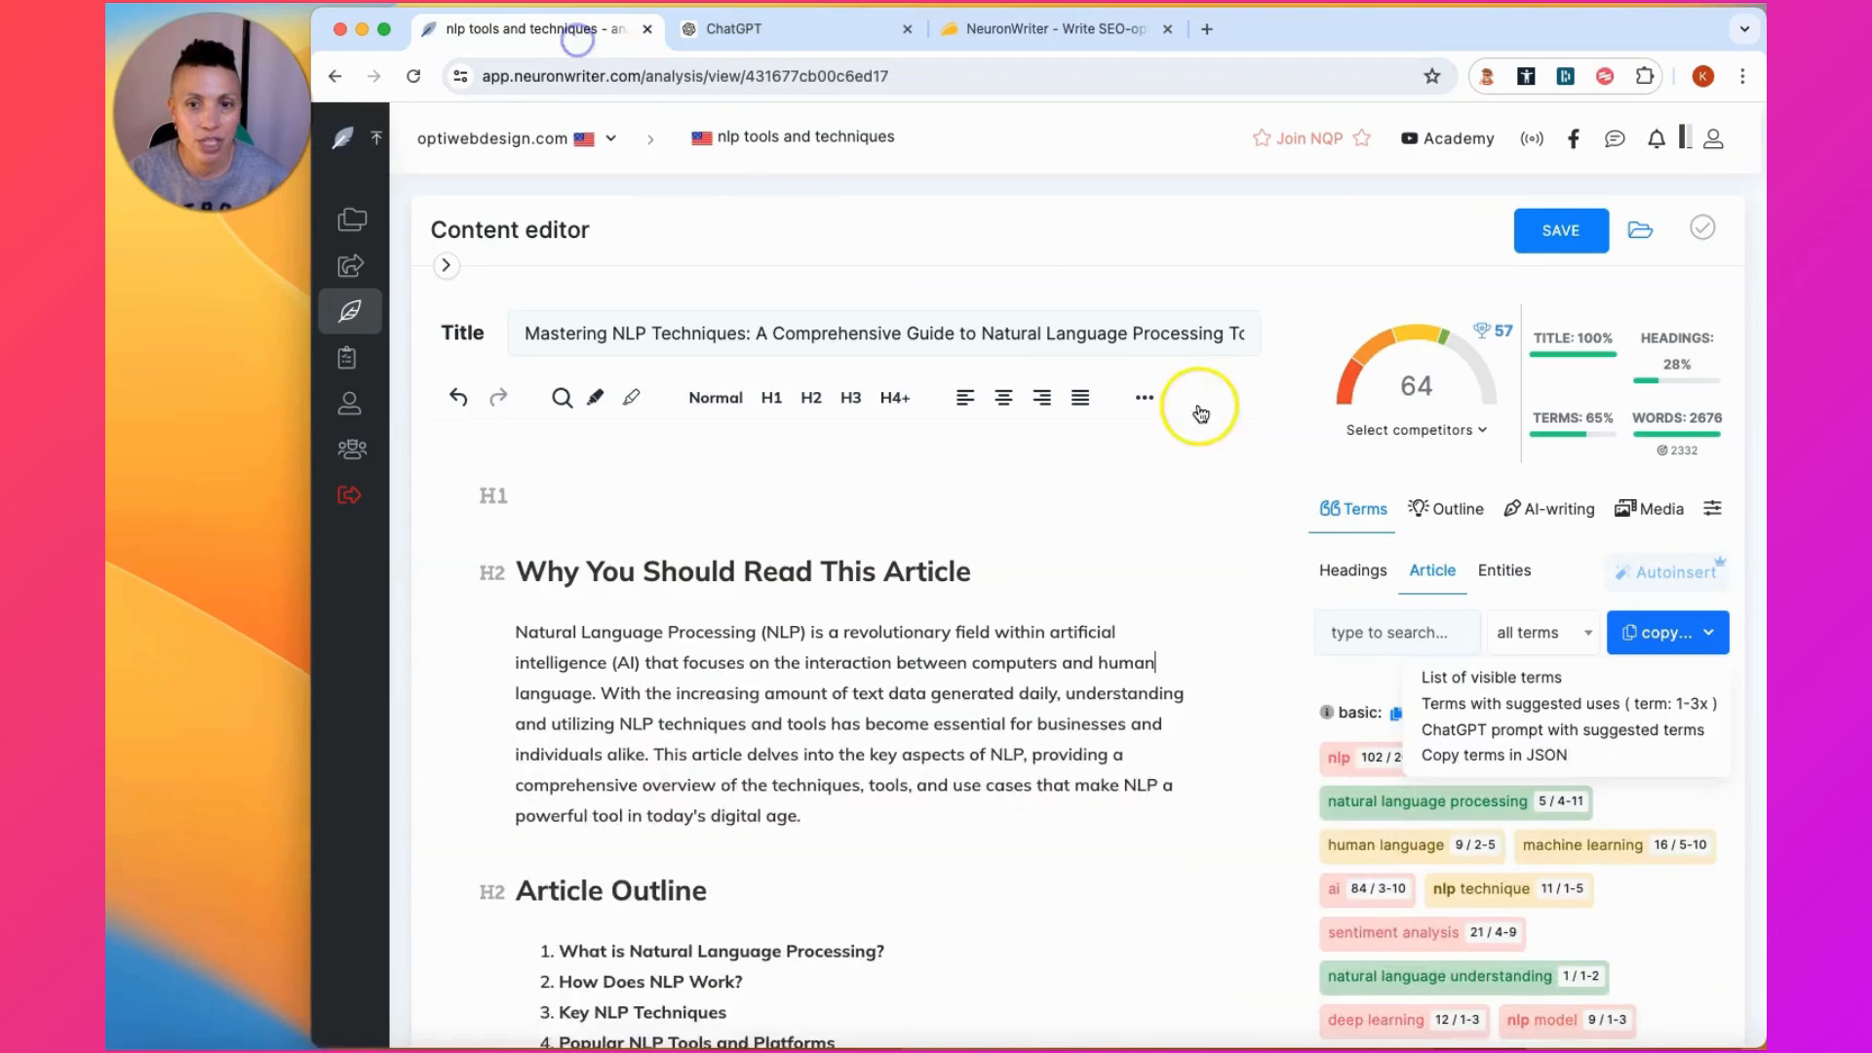